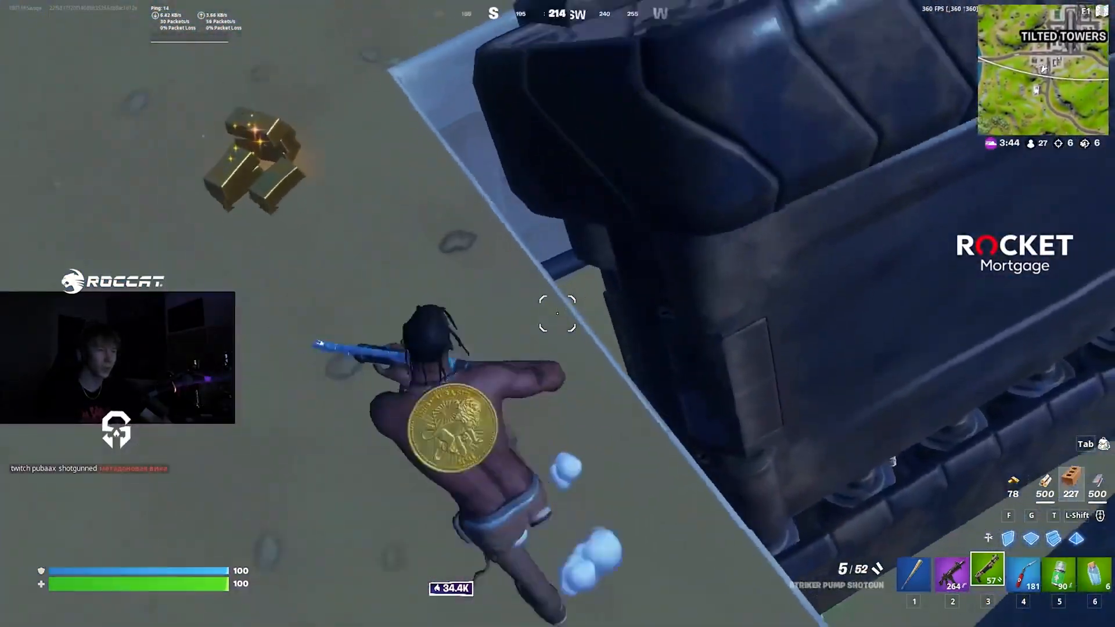
- Enter the creator code 'Reknotic' in Fortnite's Support a Creator prompt
click(556, 314)
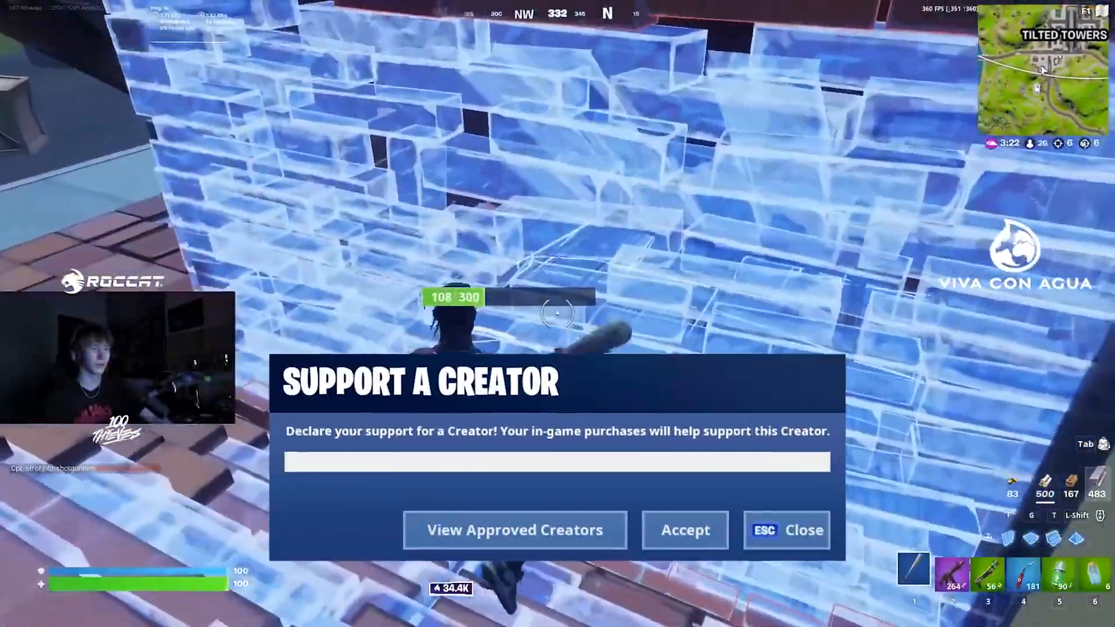
text(Reknotic)
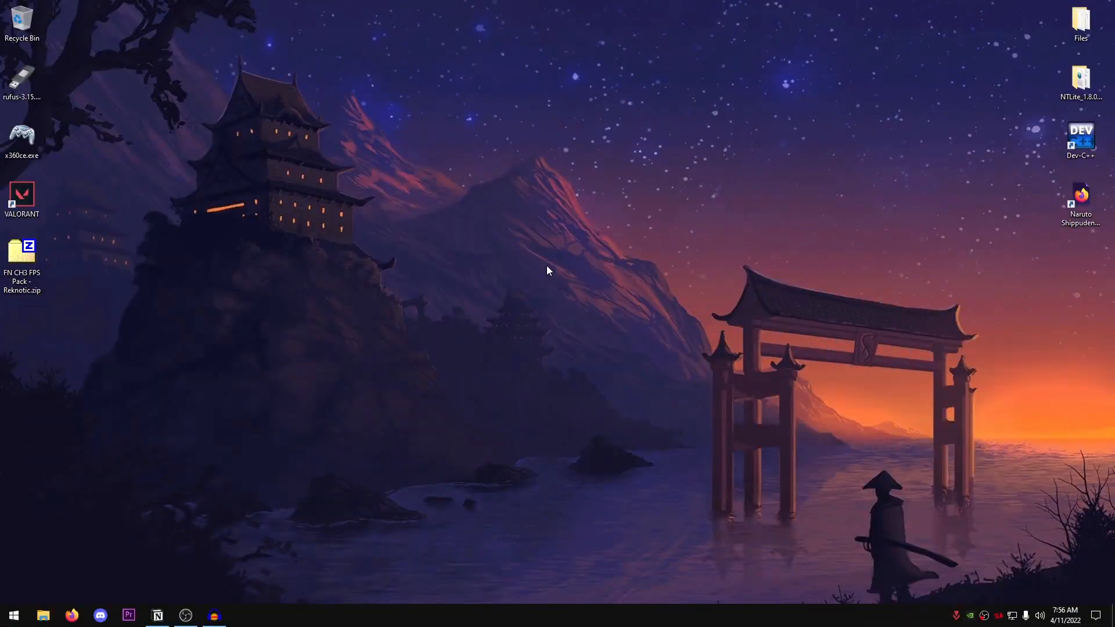
- Drag the FN CH3 FPS Pack - Reknotic zip onto the desktop and bring up its extract actions
drag(21, 260, 286, 149)
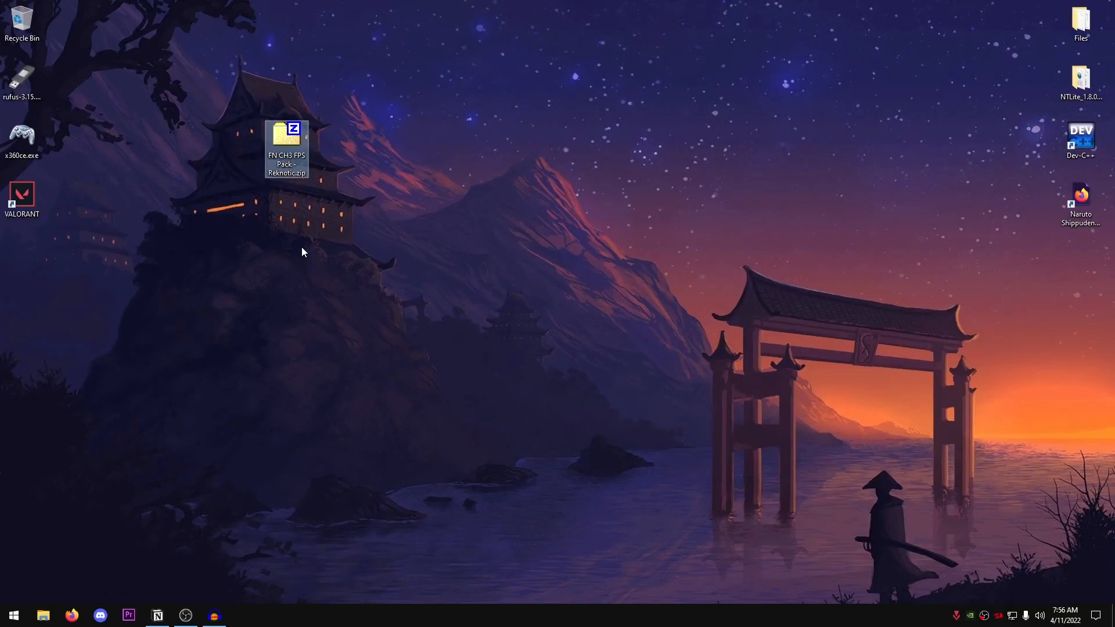
mouse_move(291, 208)
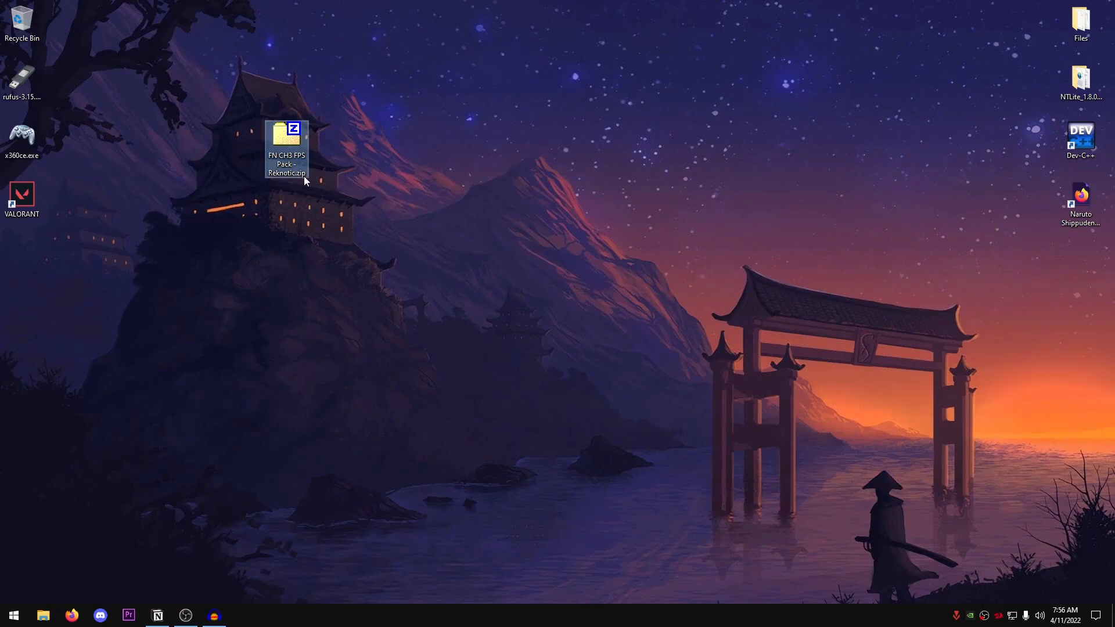
mouse_move(286, 139)
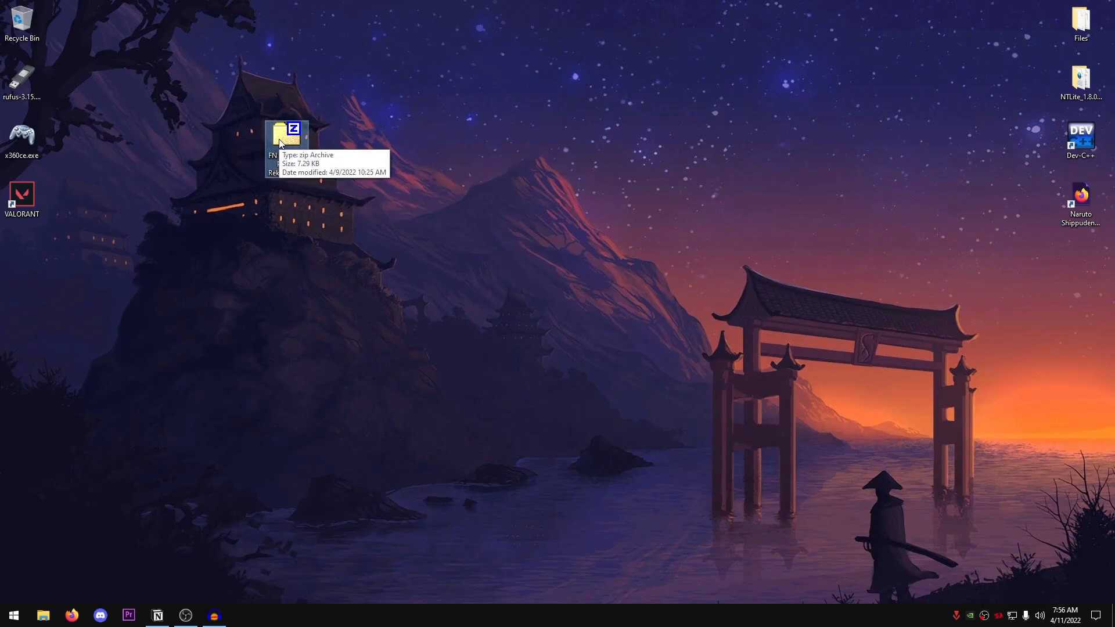
right_click(286, 136)
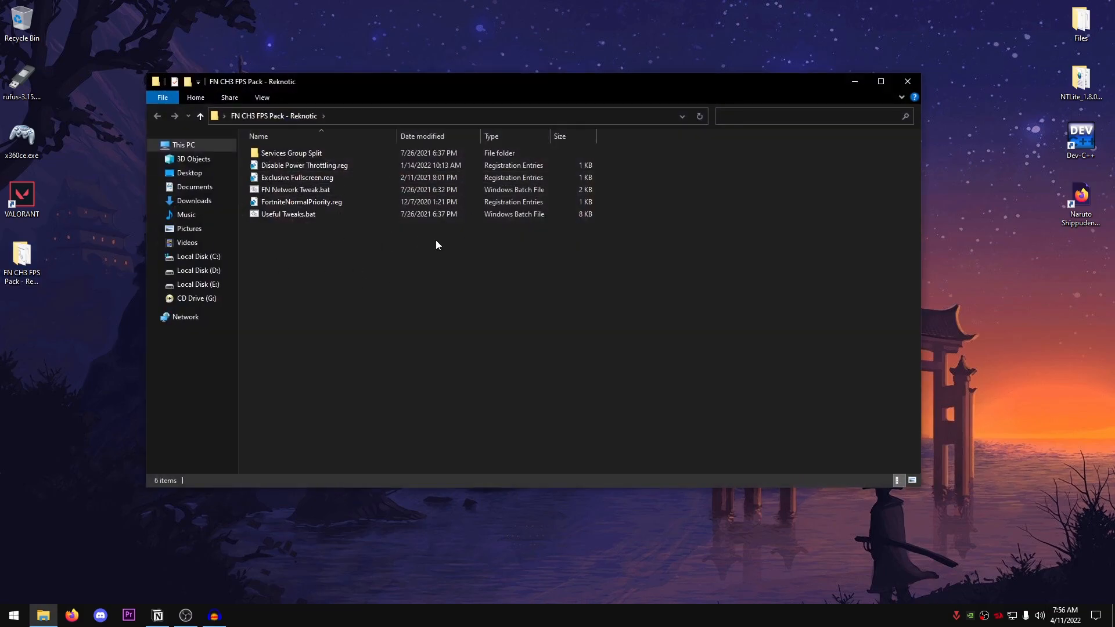
mouse_move(618, 270)
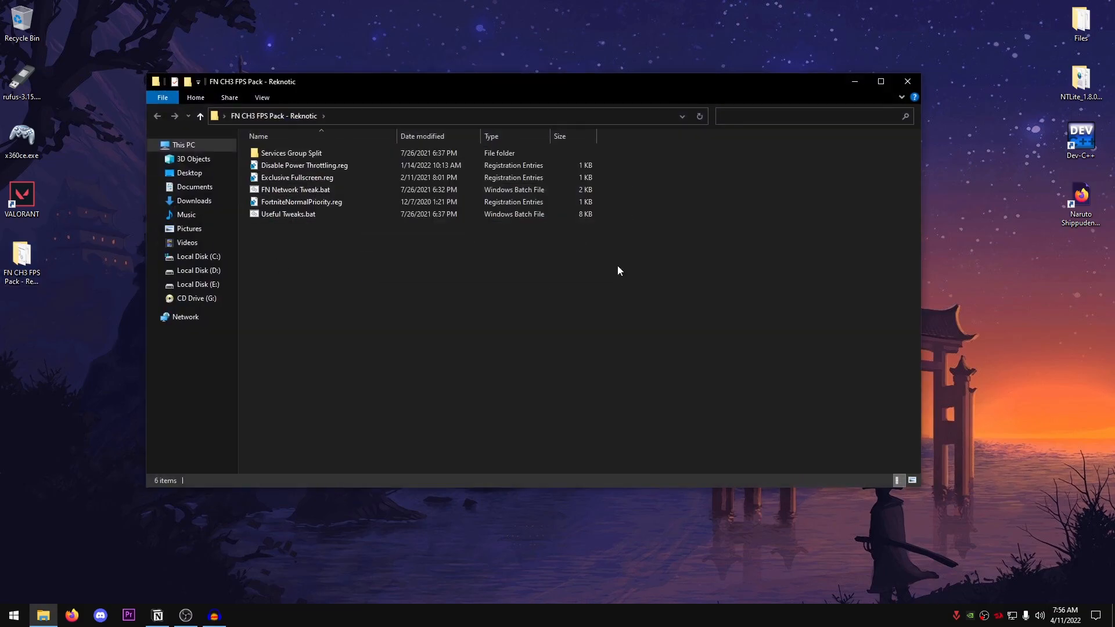
- Open the Services Group Split subfolder listing the RAM-size registry files
double_click(291, 153)
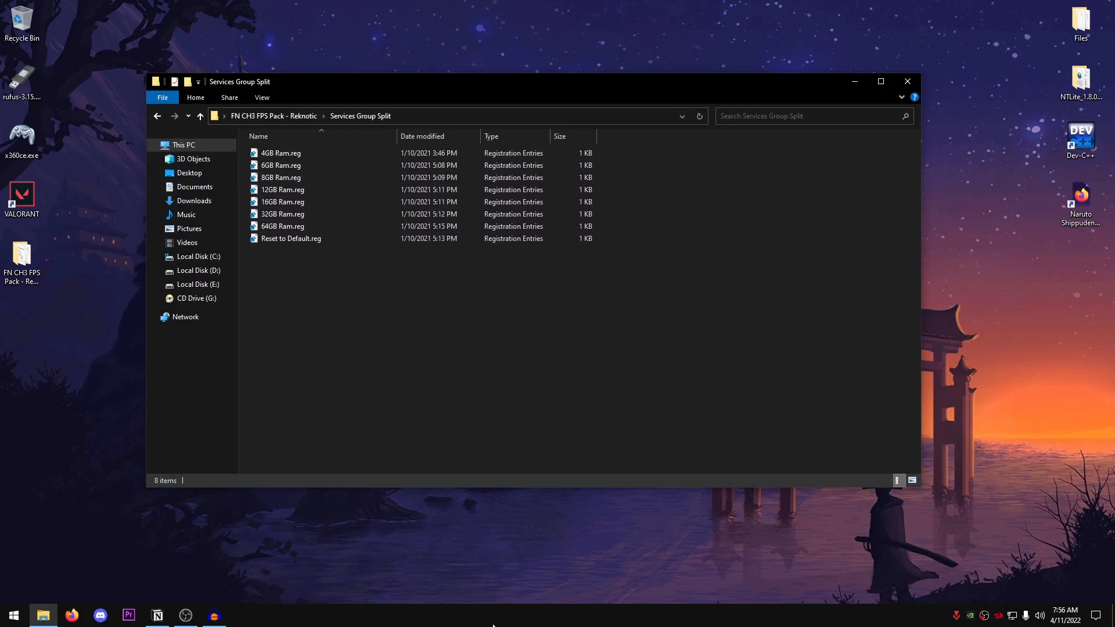
mouse_move(484, 520)
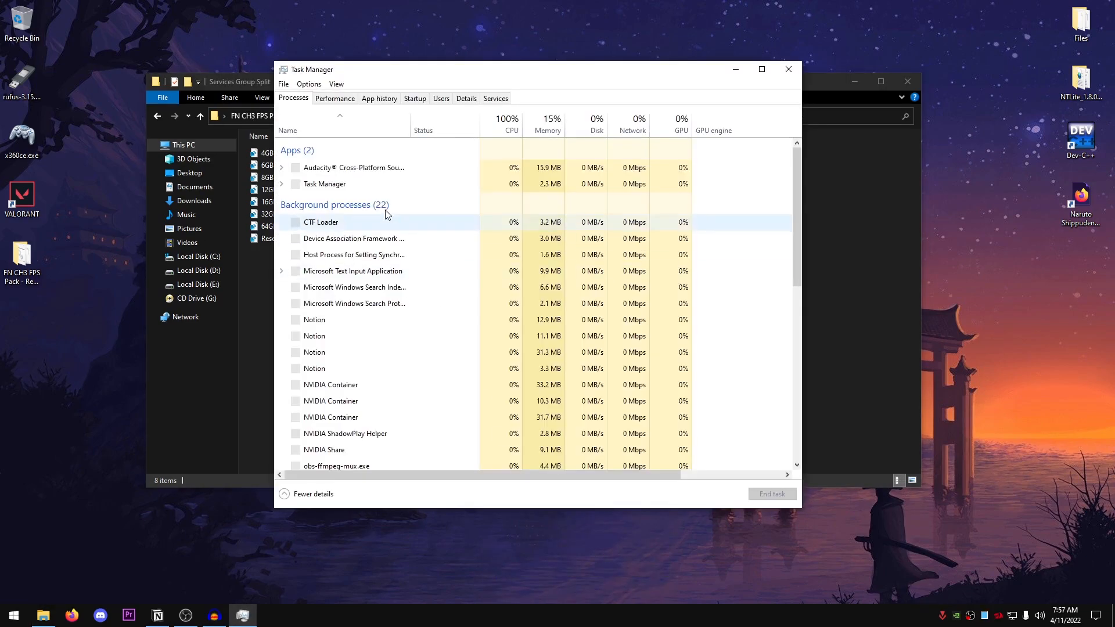
- Confirm 16.0 GB of installed memory in Task Manager's Performance view, then close it
click(334, 99)
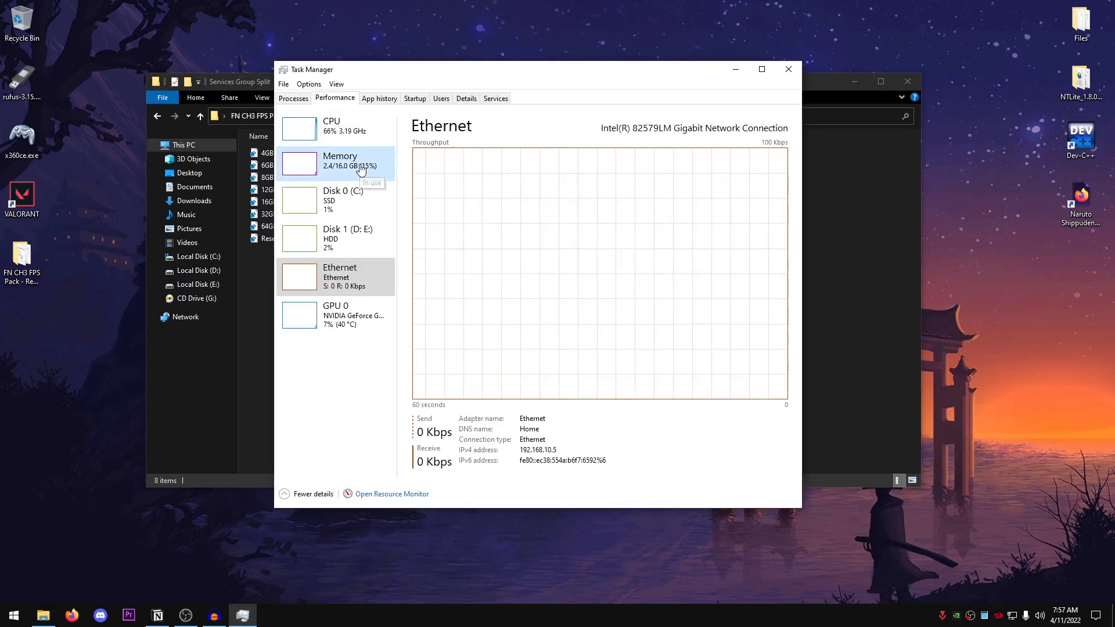
click(340, 160)
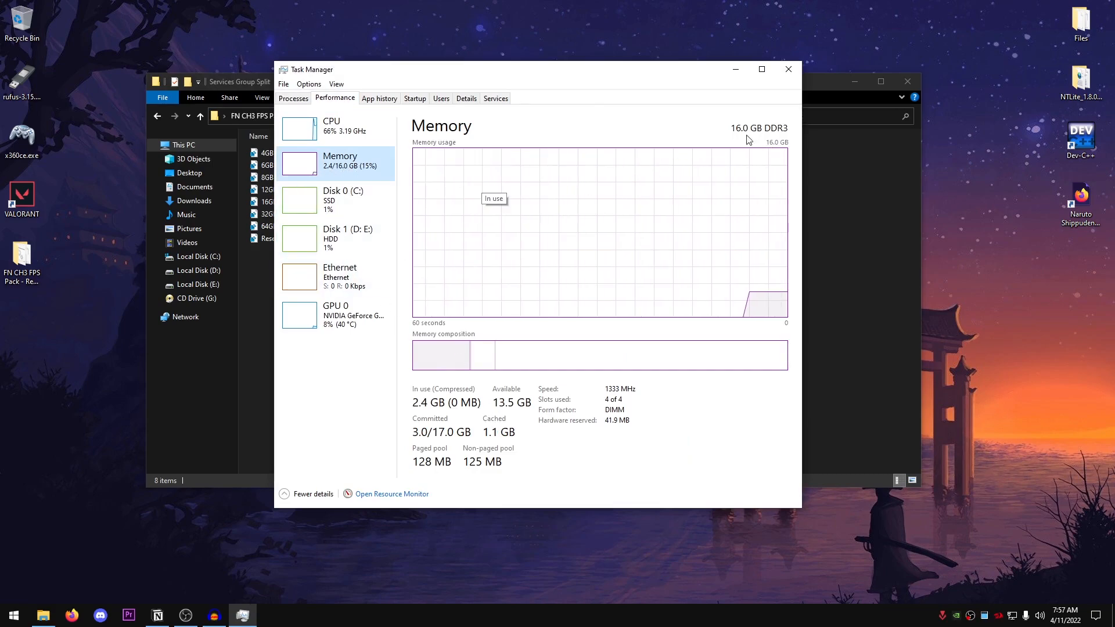
click(788, 70)
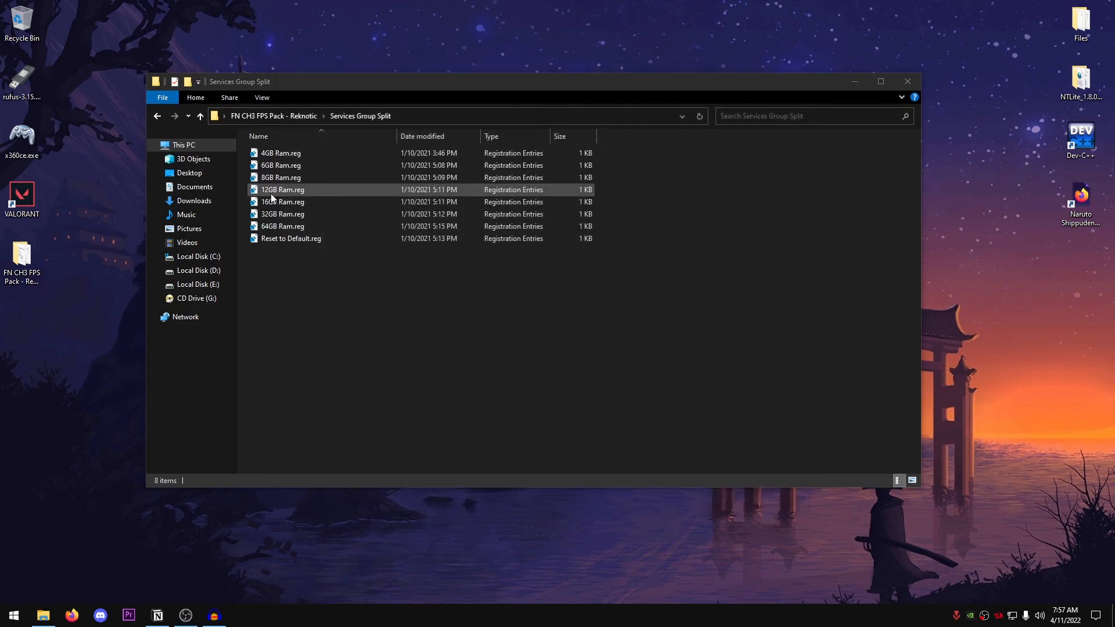
- Merge 16GB Ram.reg into the registry, confirming the Registry Editor warning
click(282, 202)
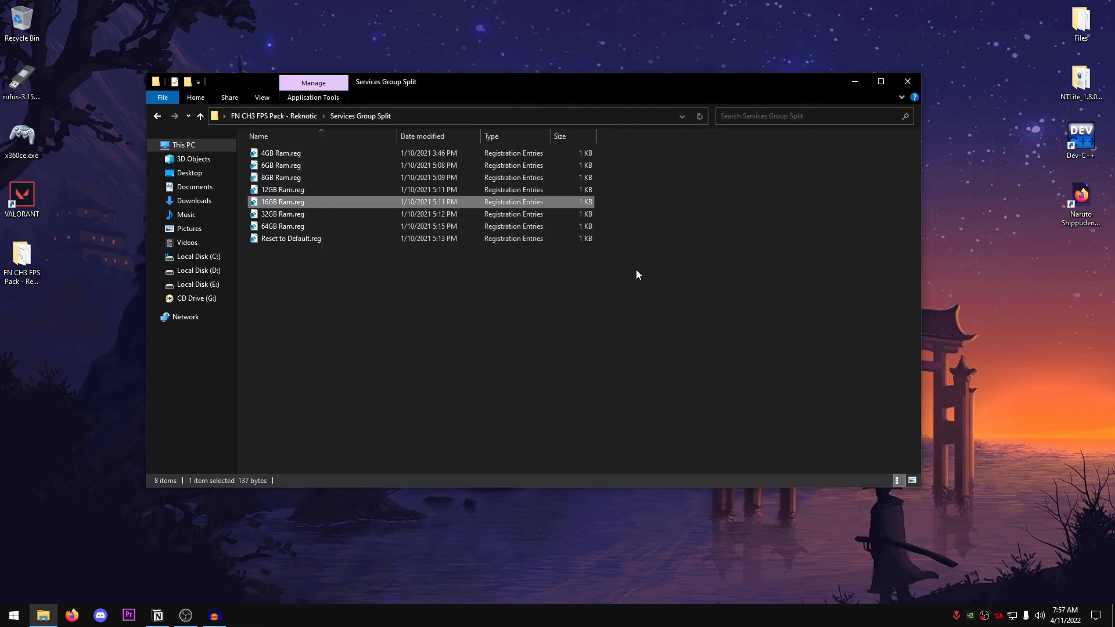
mouse_move(646, 258)
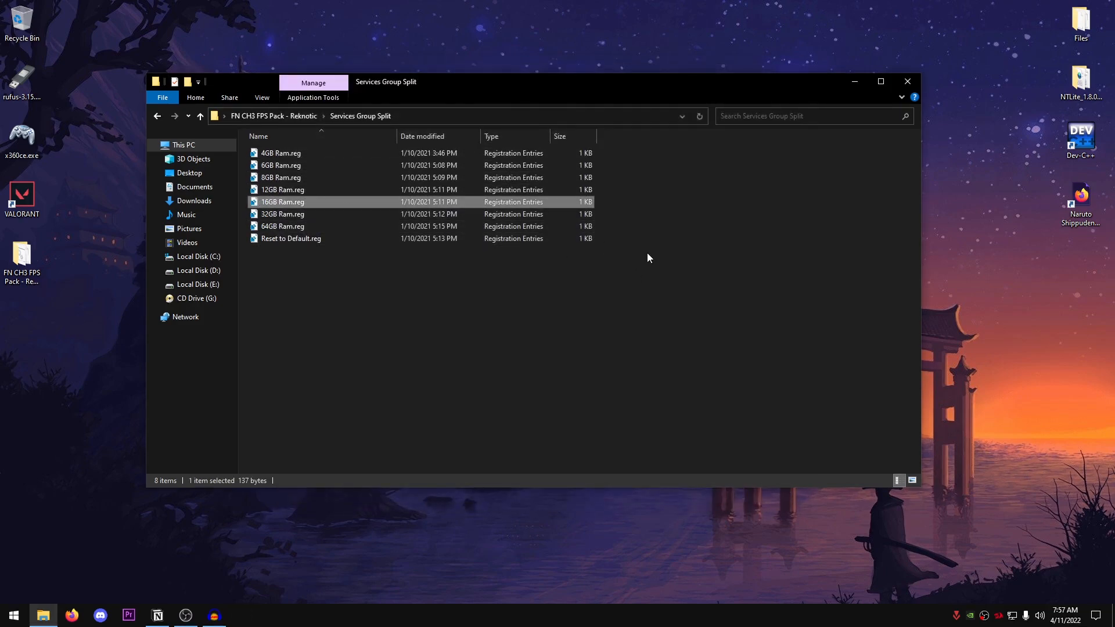
mouse_move(676, 211)
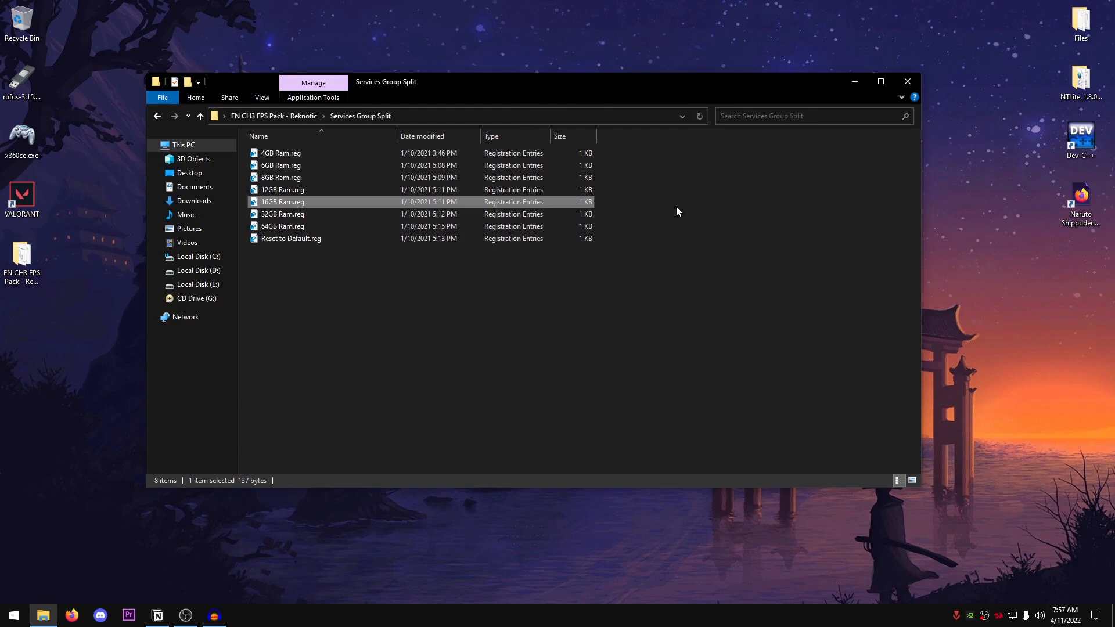
mouse_move(673, 195)
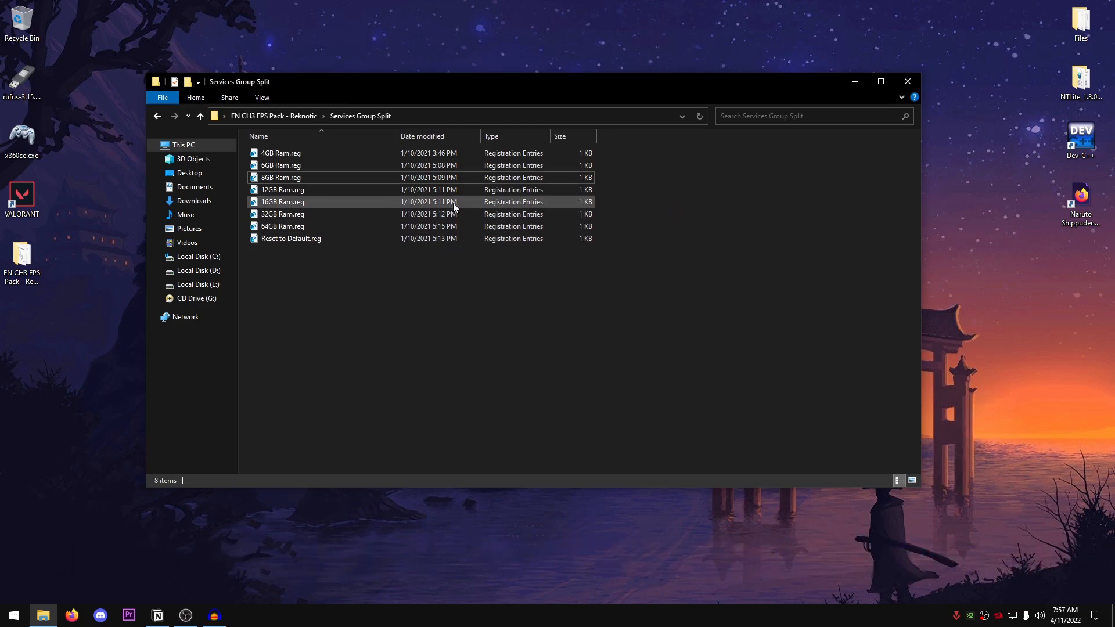
click(282, 190)
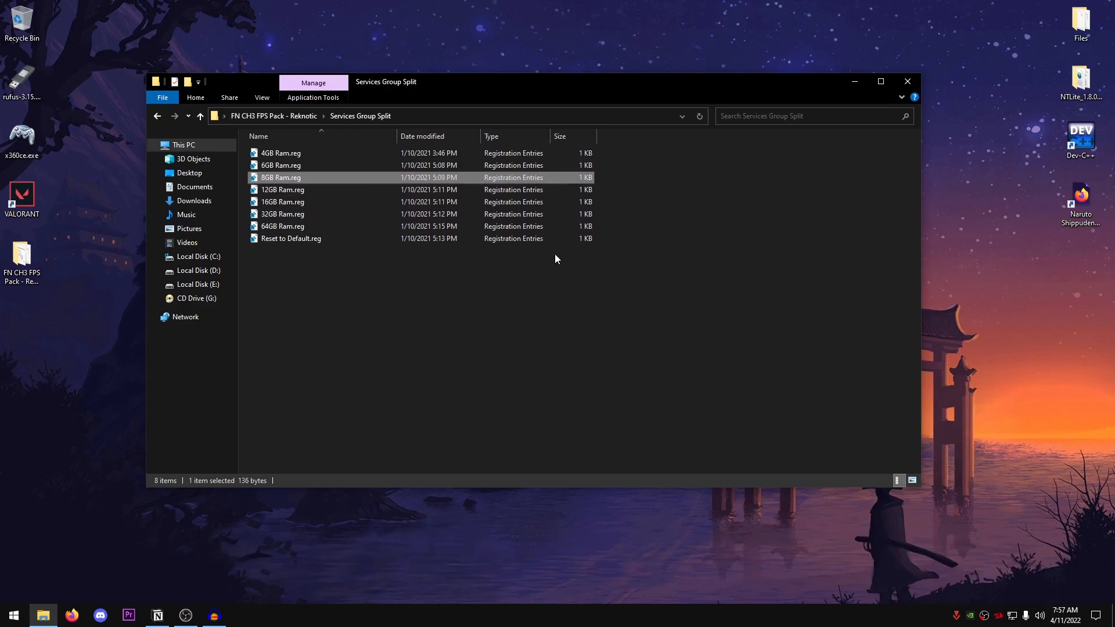
mouse_move(430, 271)
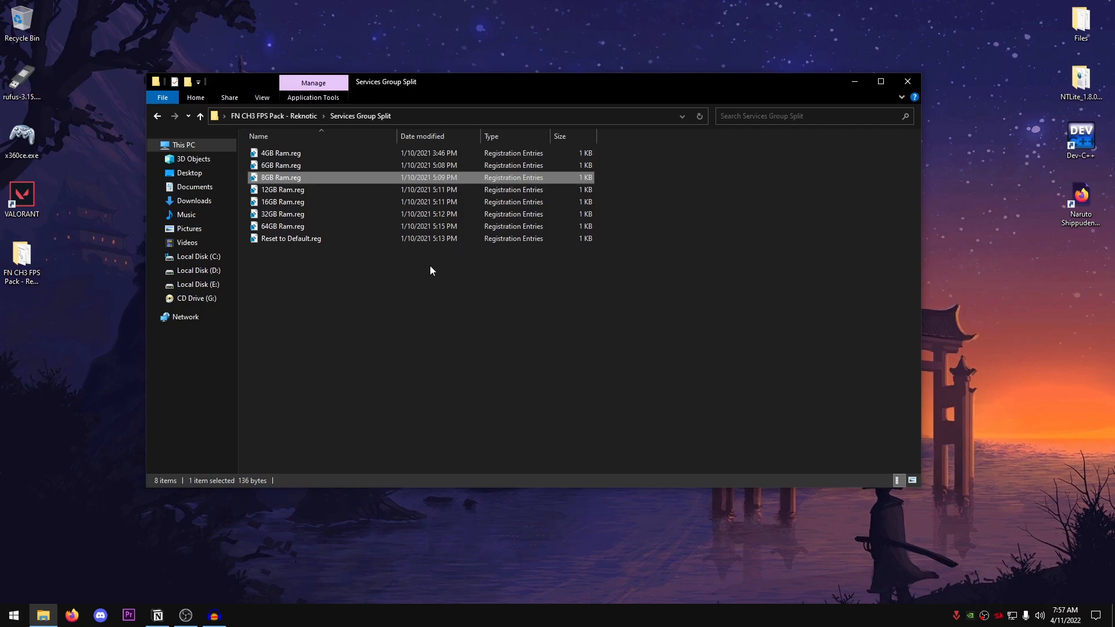
click(282, 214)
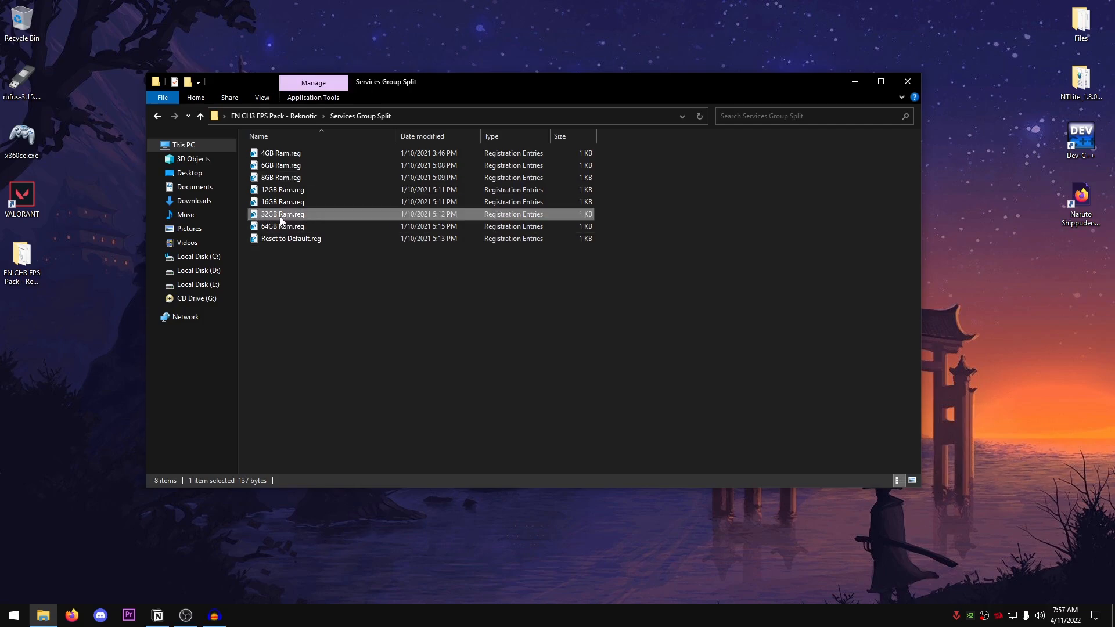
click(282, 202)
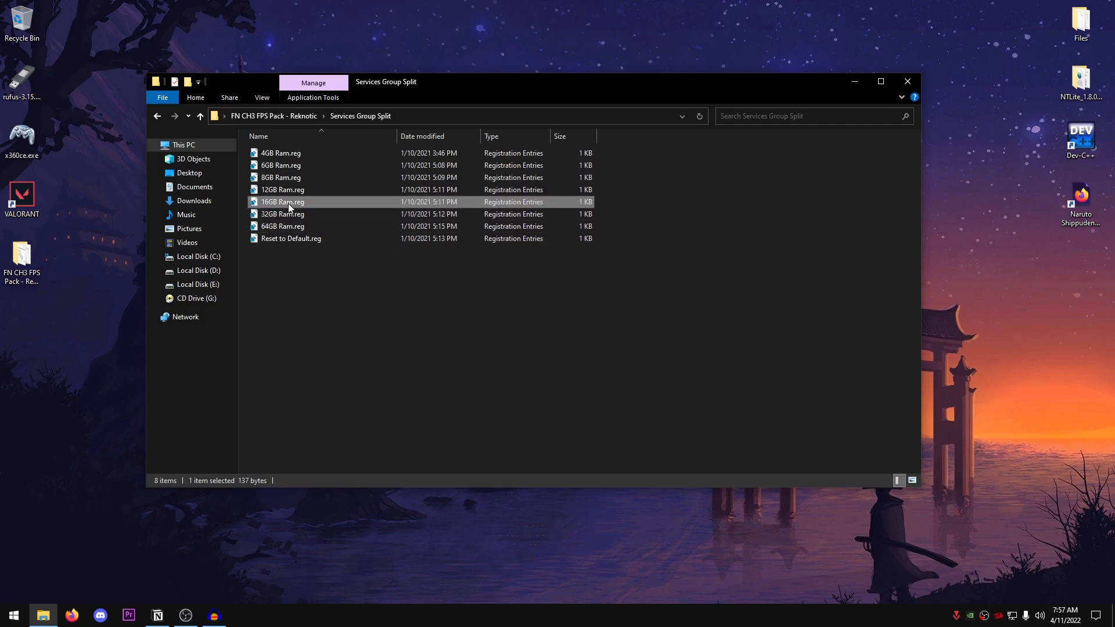
double_click(282, 201)
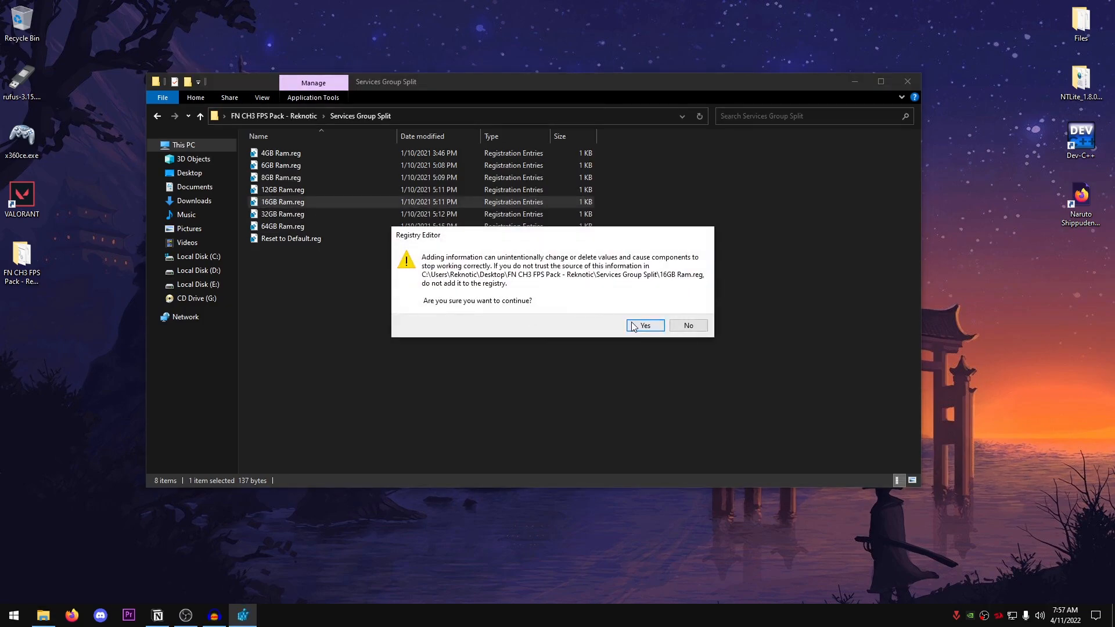
click(644, 325)
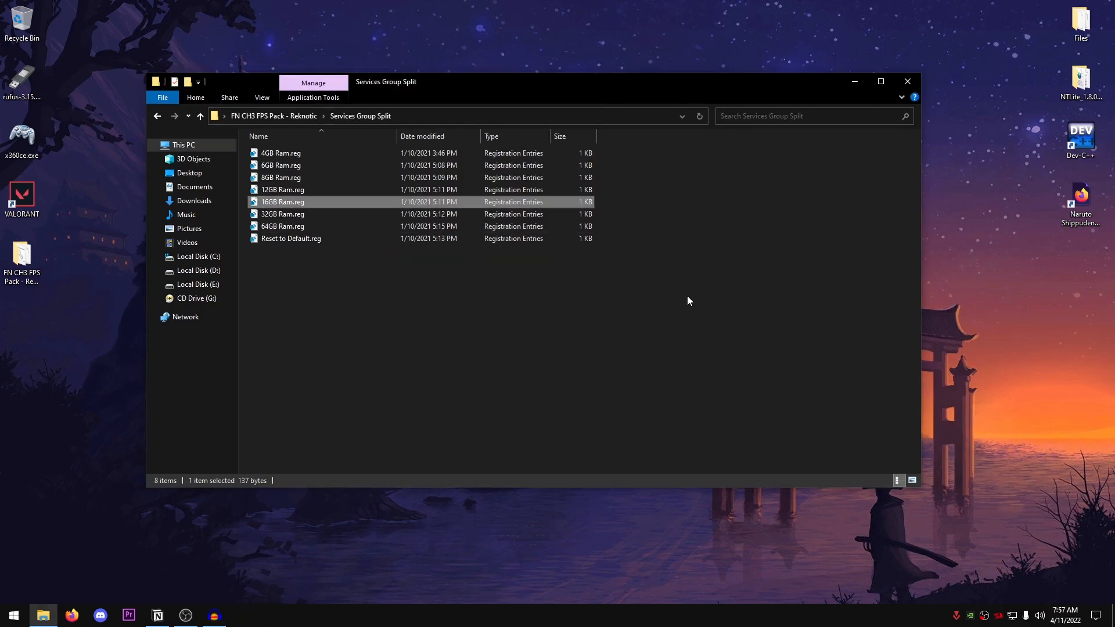
mouse_move(678, 290)
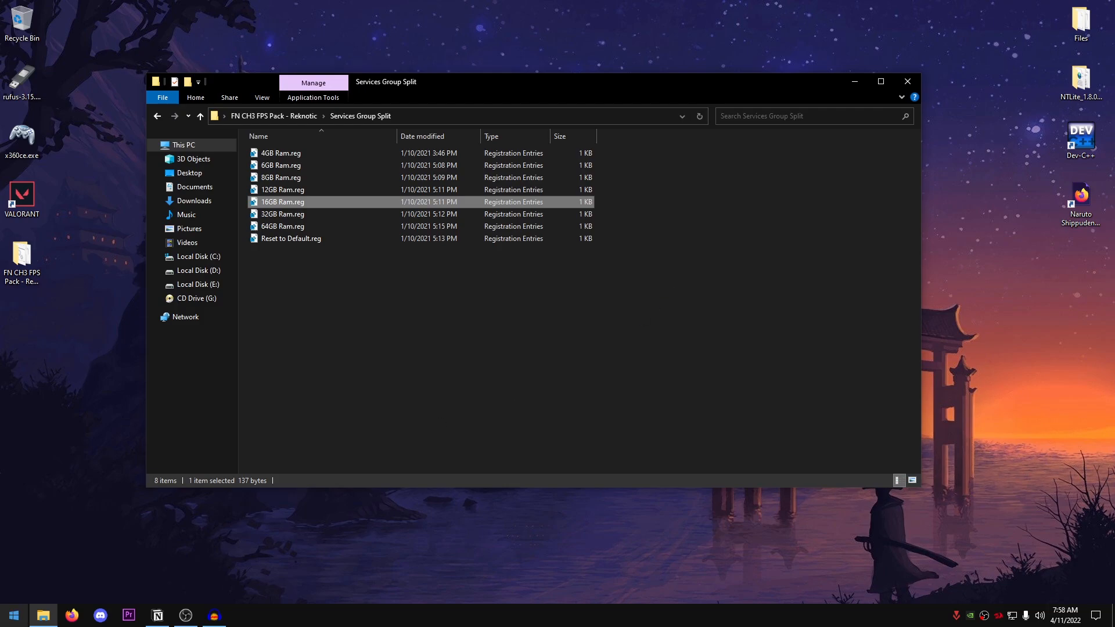
click(12, 614)
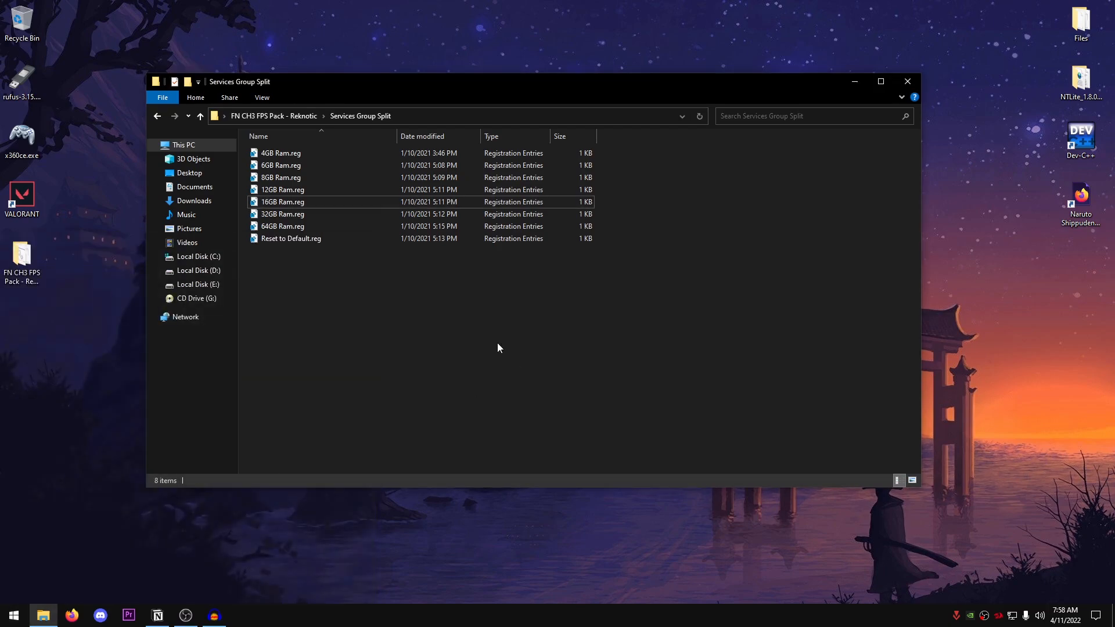
mouse_move(157, 116)
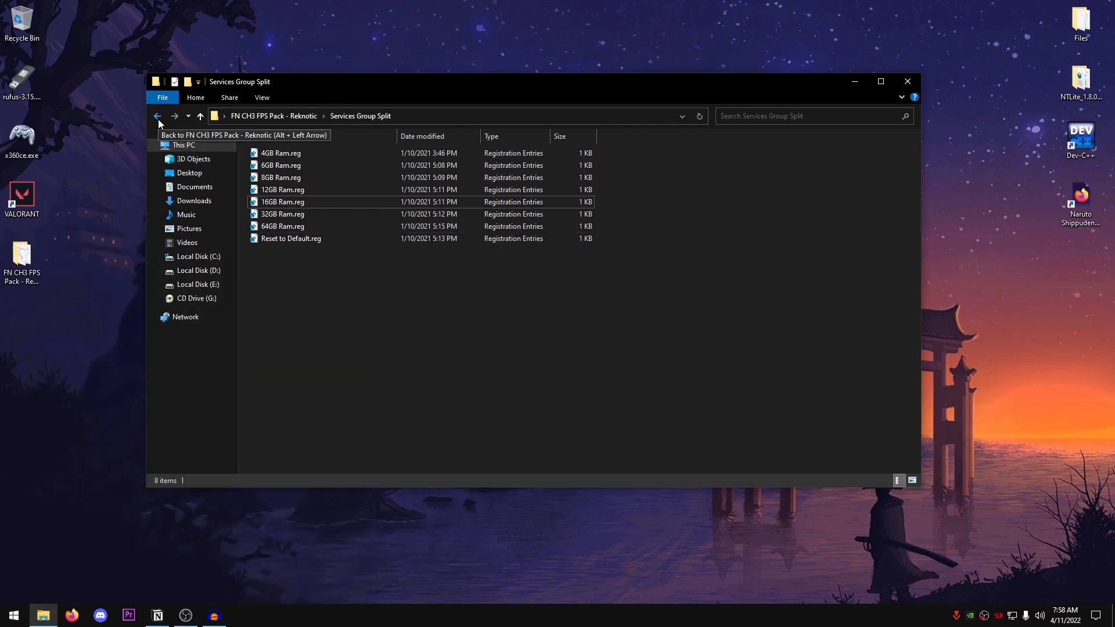
- Back in the FPS pack folder, merge Exclusive Fullscreen.reg into the registry
click(157, 116)
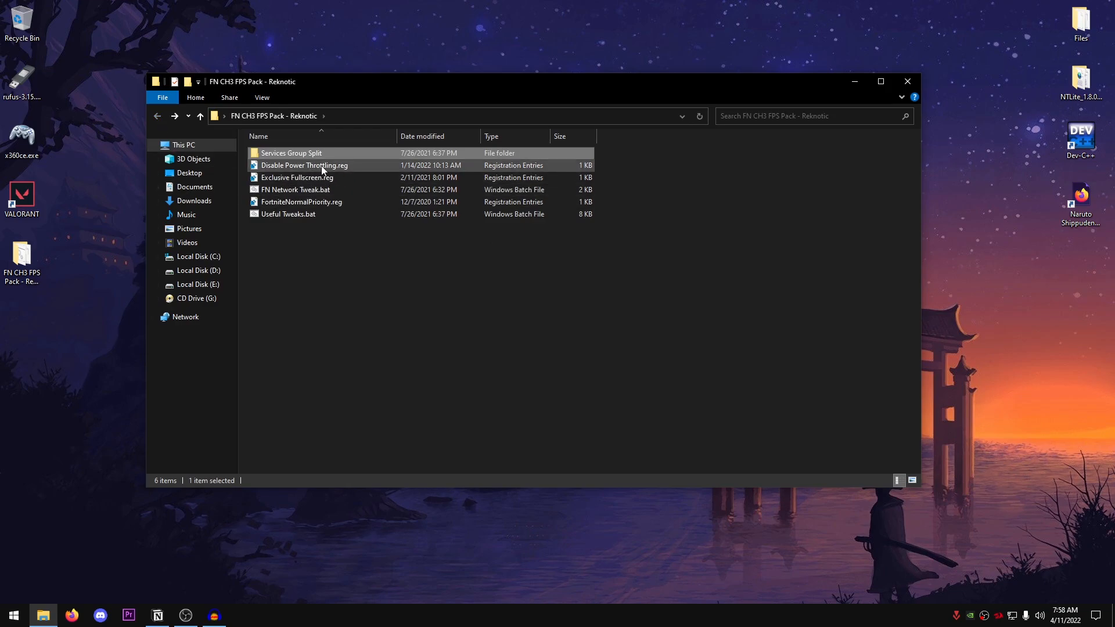
click(305, 165)
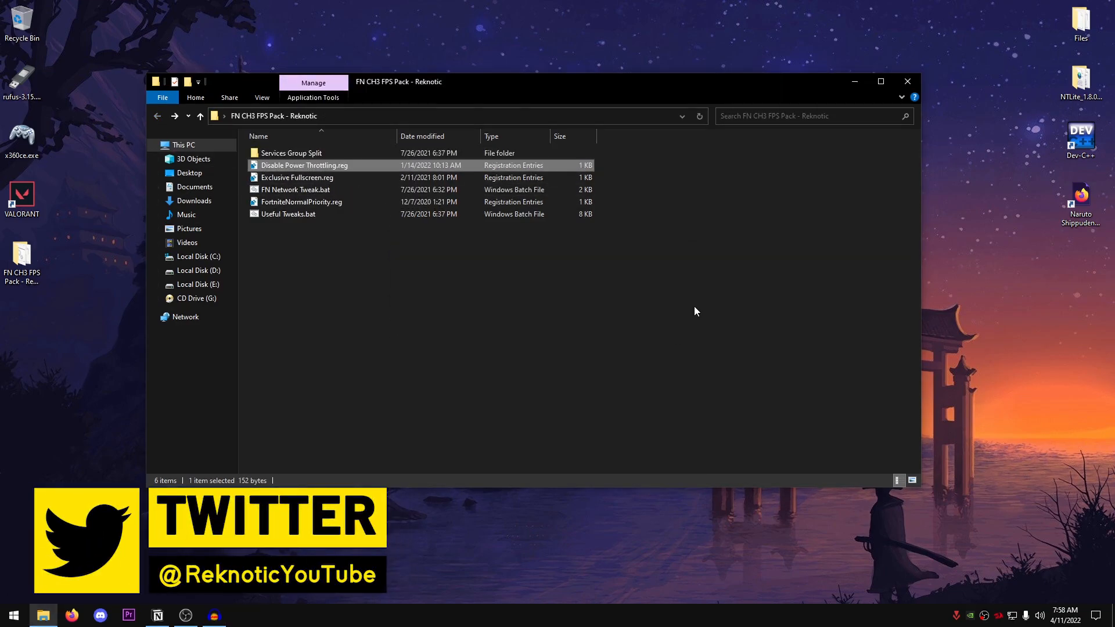
click(297, 177)
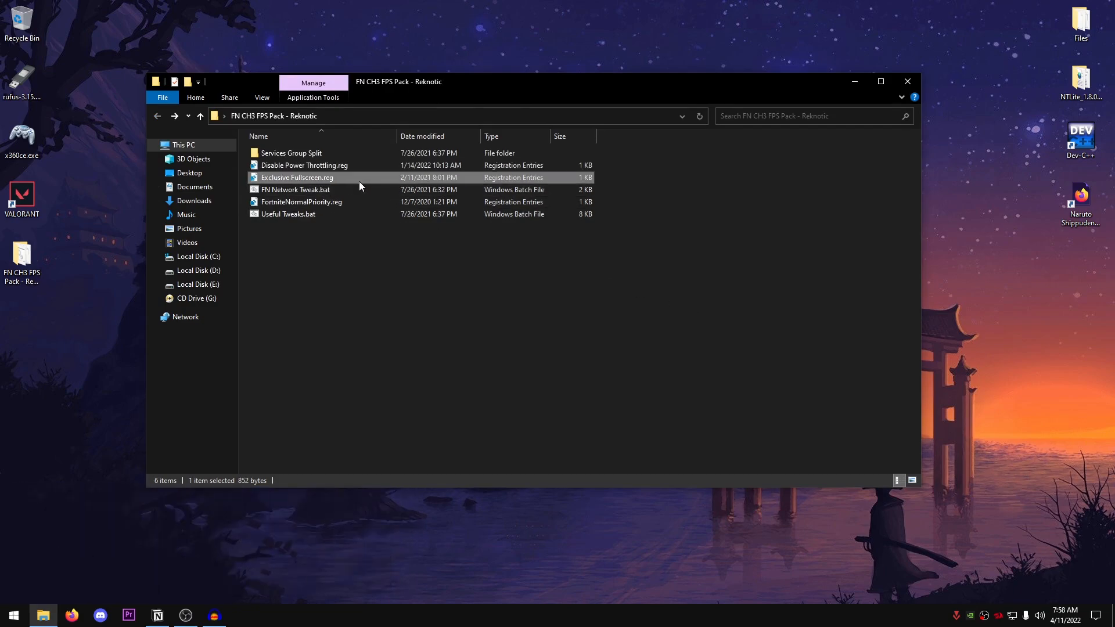
double_click(297, 177)
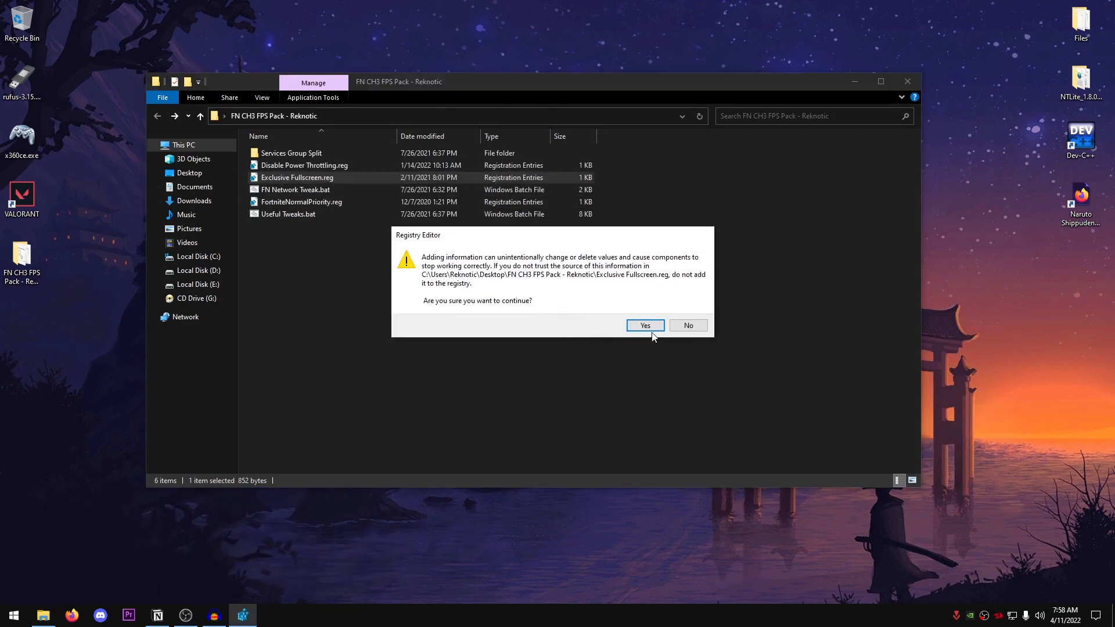
click(644, 325)
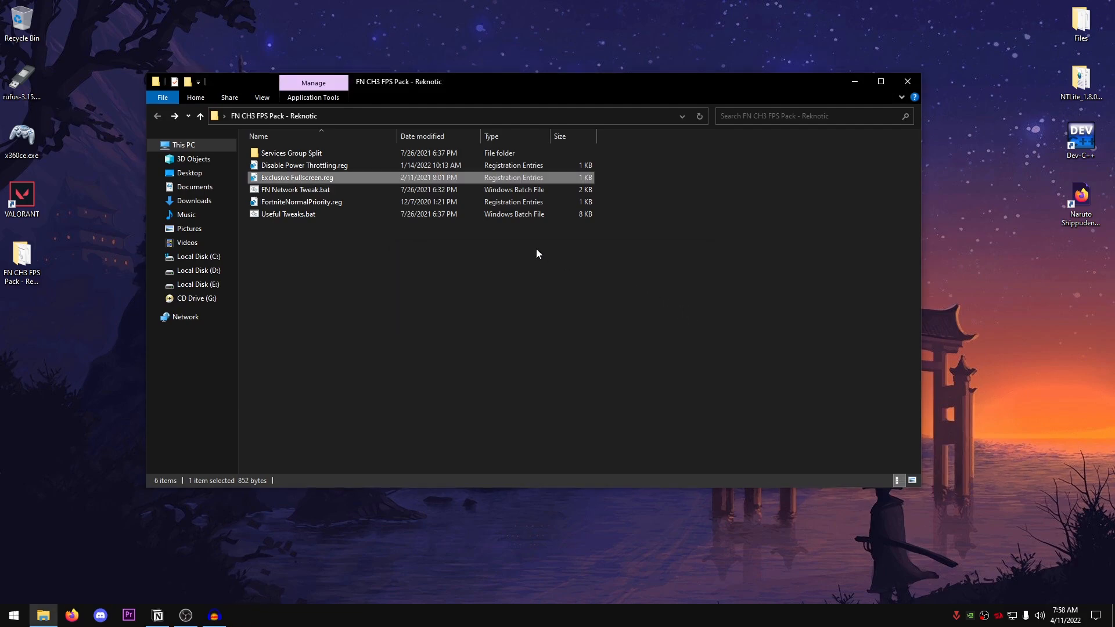
mouse_move(659, 259)
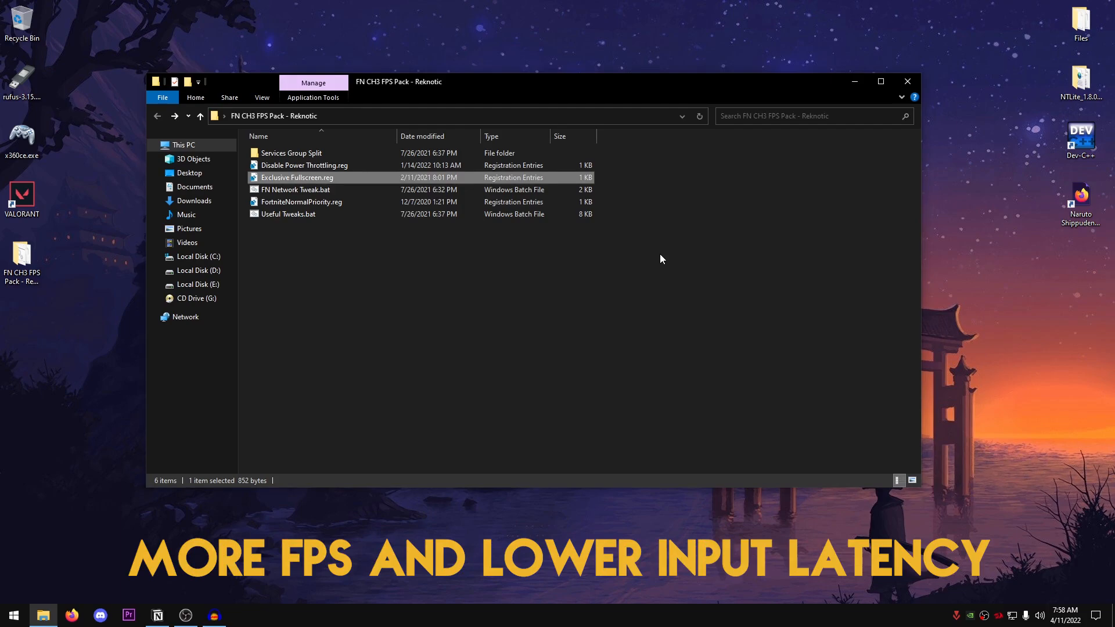
- Run FN Network Tweak.bat and merge FortniteNormalPriority.reg into the registry
click(296, 189)
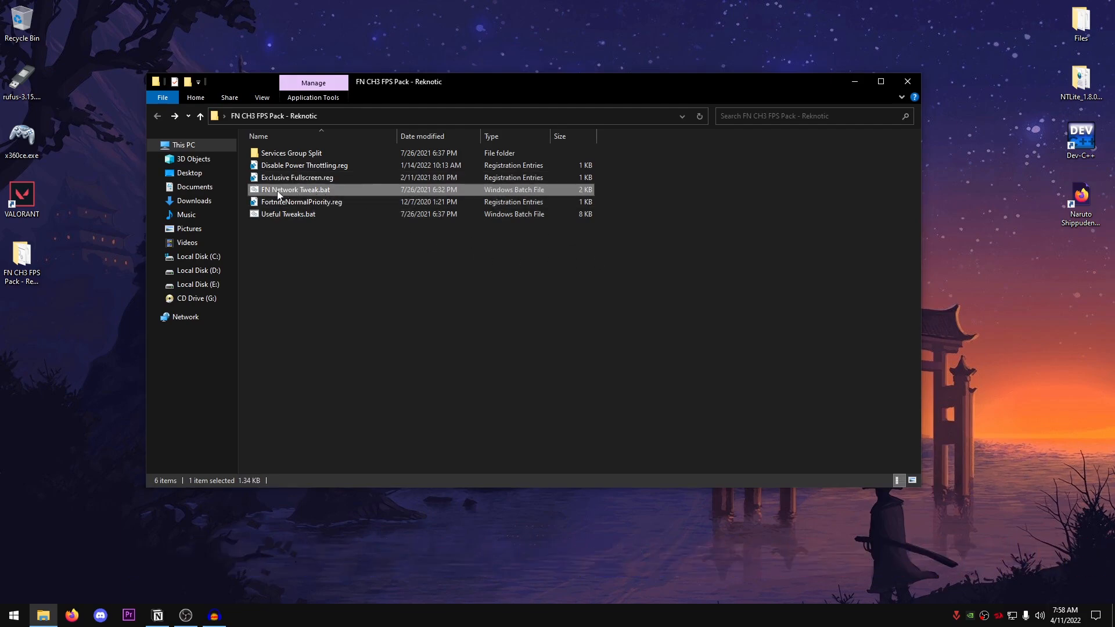
mouse_move(295, 190)
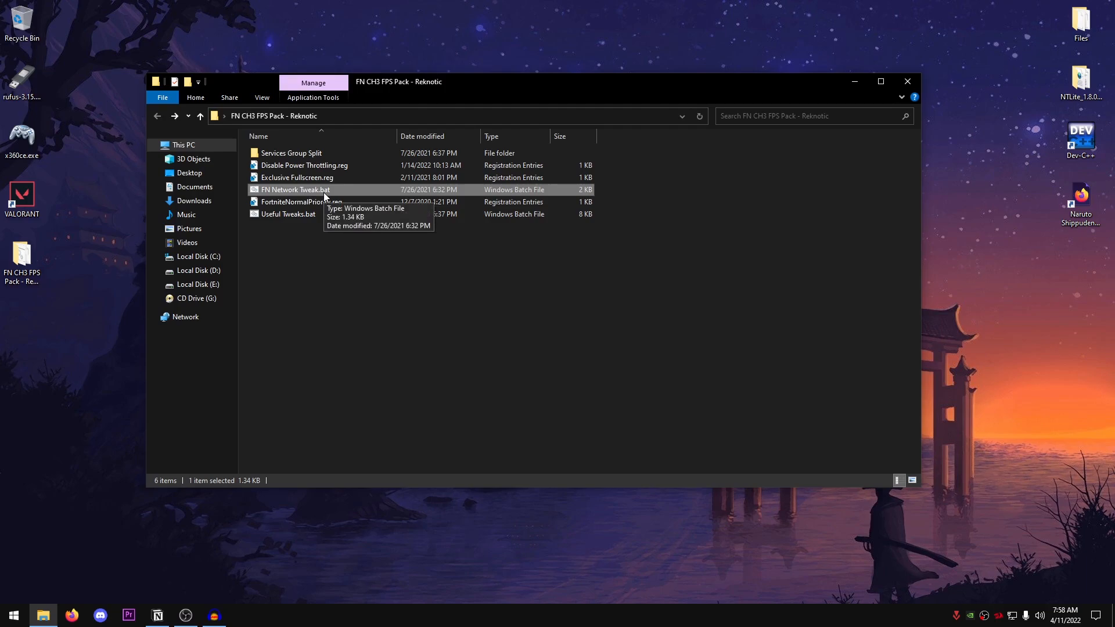
double_click(294, 189)
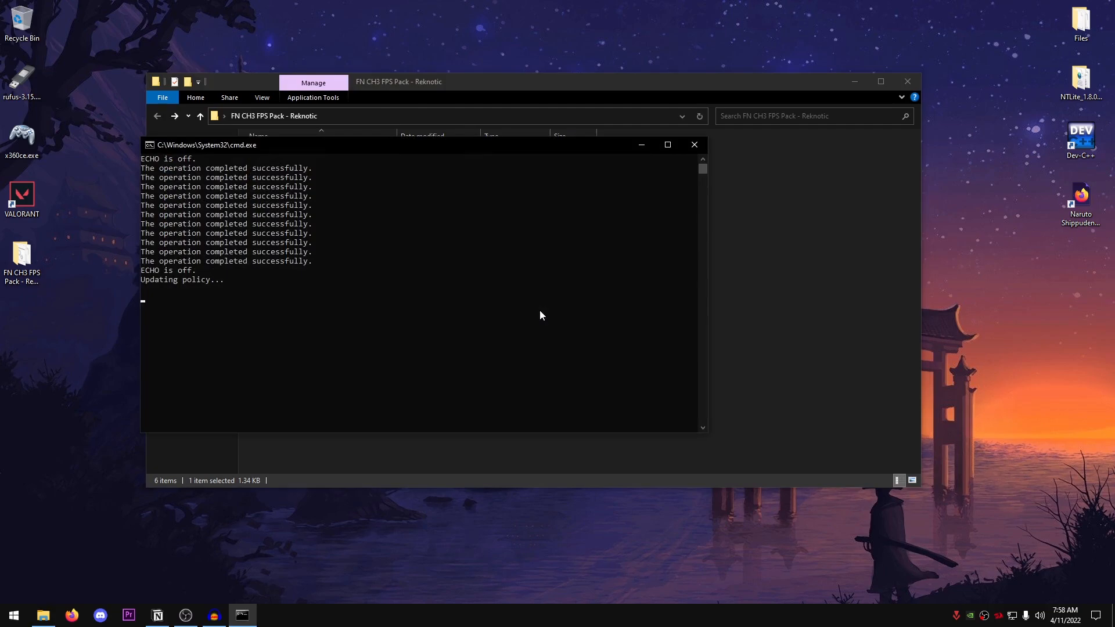
click(693, 145)
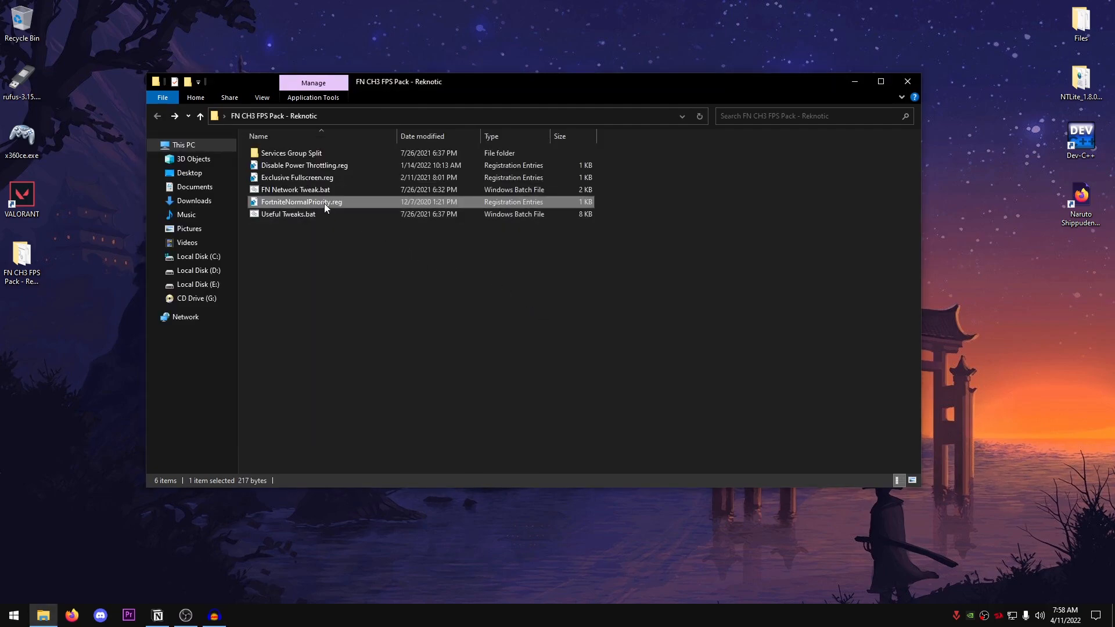
mouse_move(419, 250)
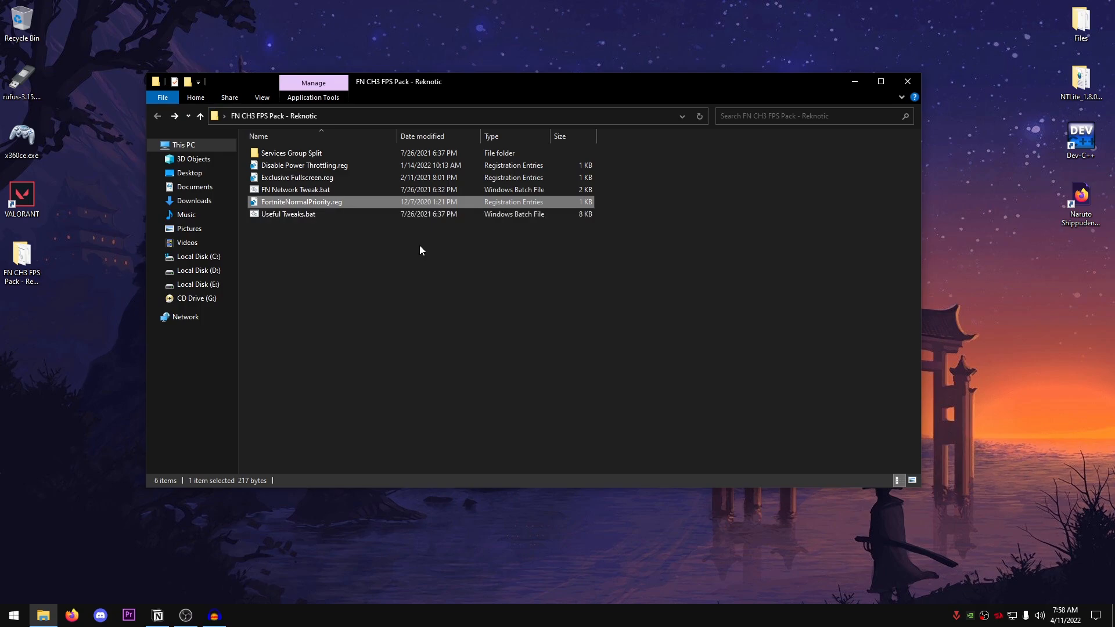
double_click(301, 202)
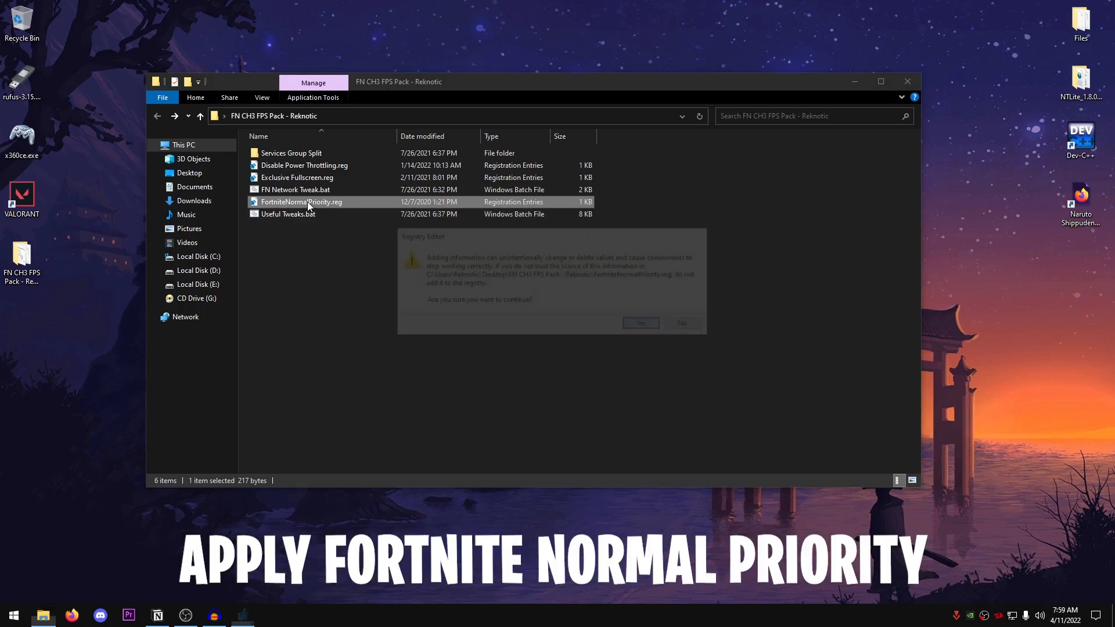
click(639, 322)
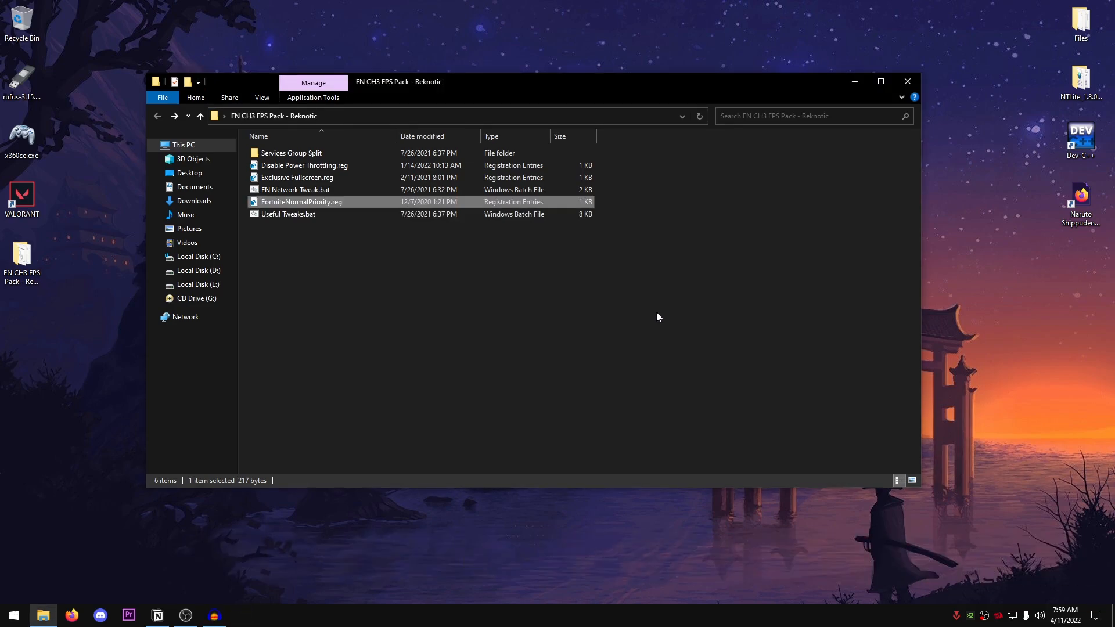
click(288, 214)
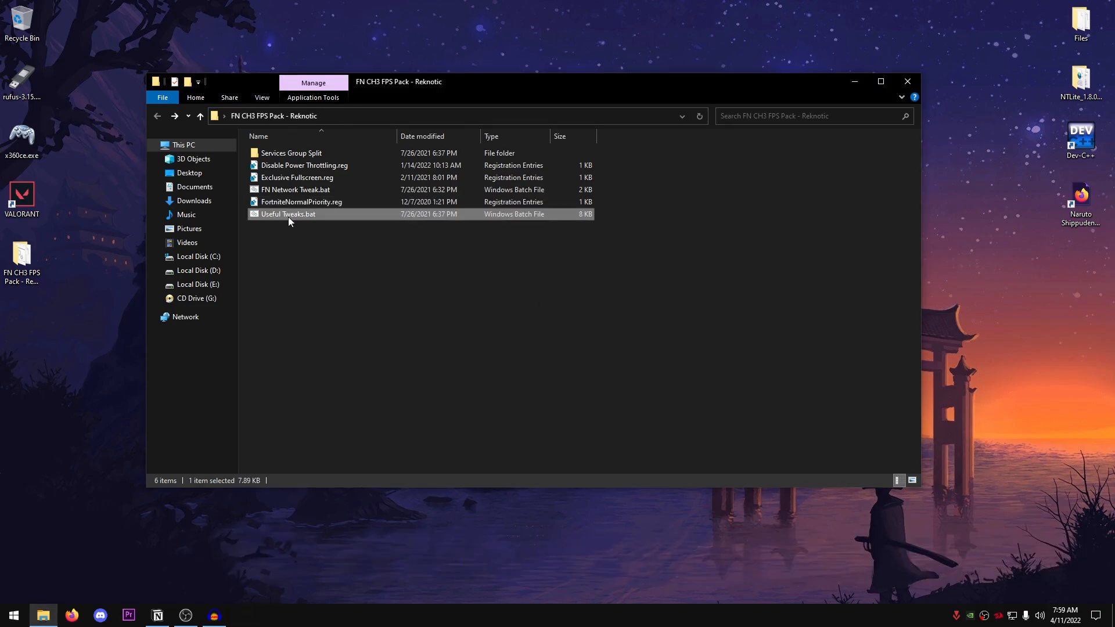
- Read Useful Tweaks.bat in a maximized Notepad down to its closing restart message
double_click(288, 215)
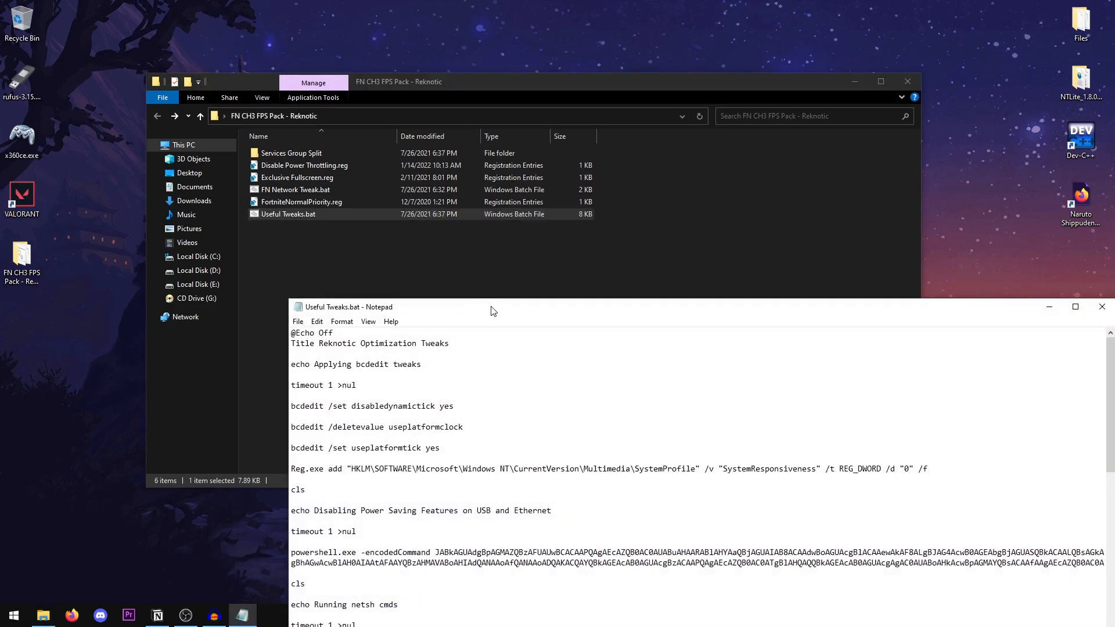
click(1074, 307)
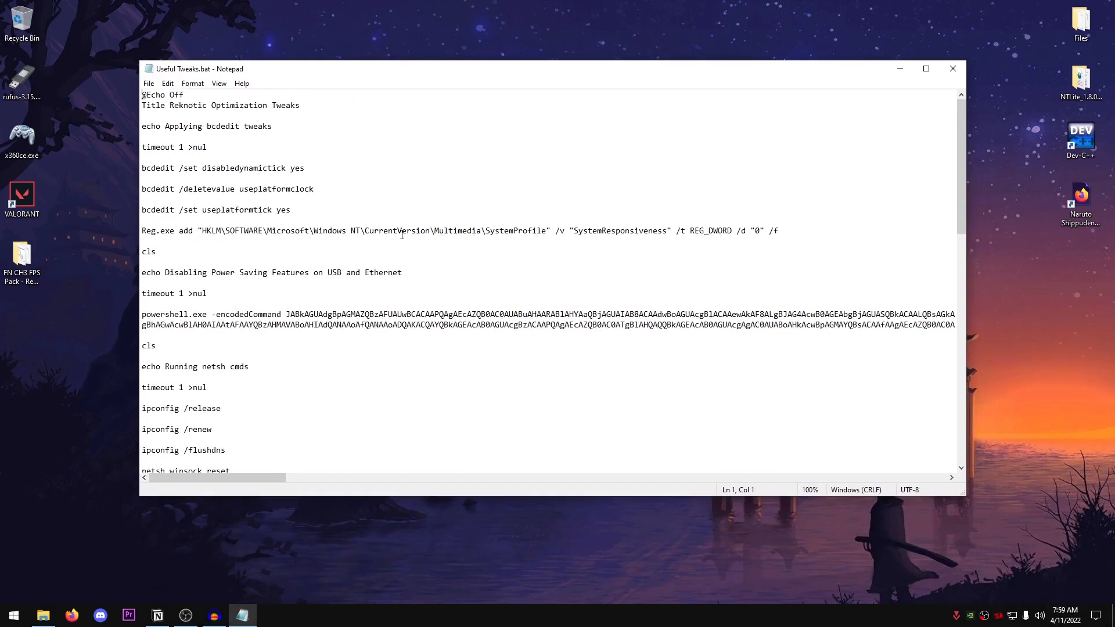
mouse_move(320, 190)
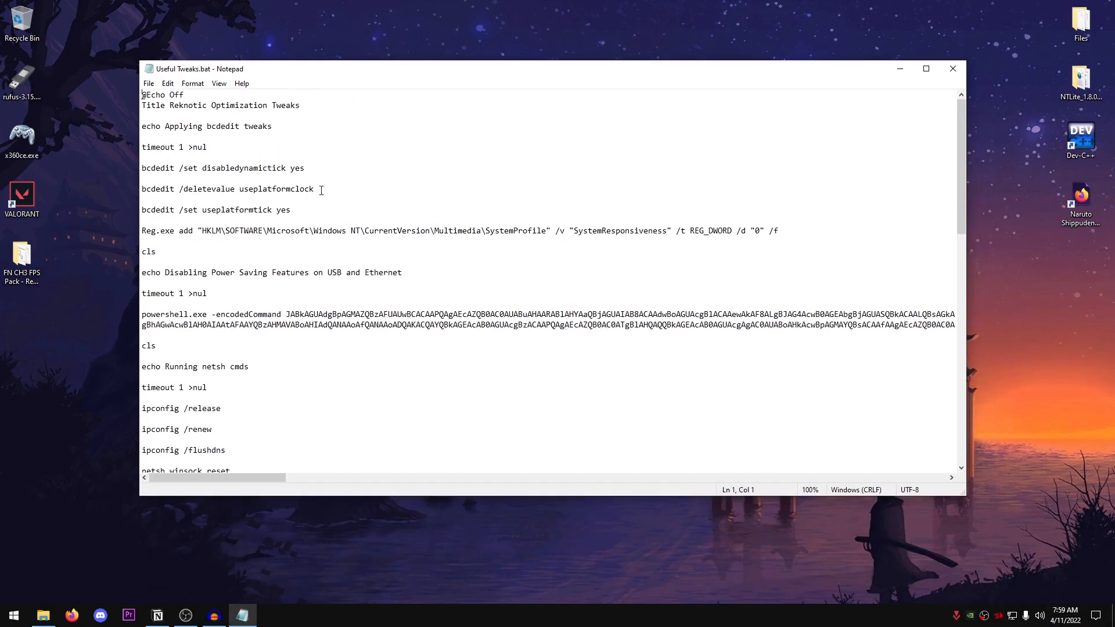
scroll(down, 3)
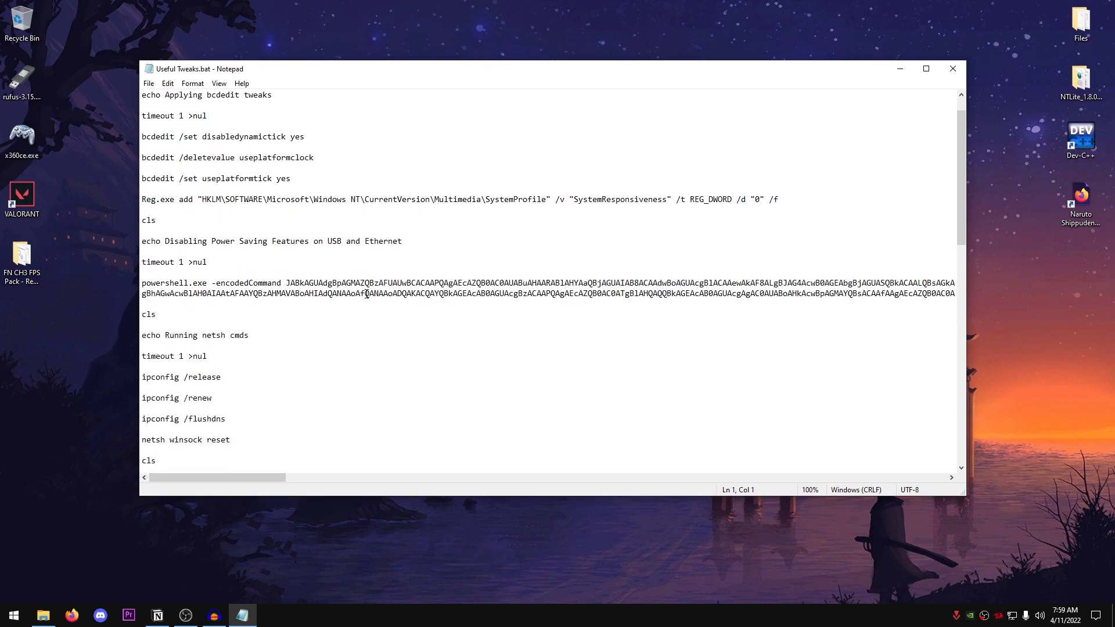
scroll(down, 3)
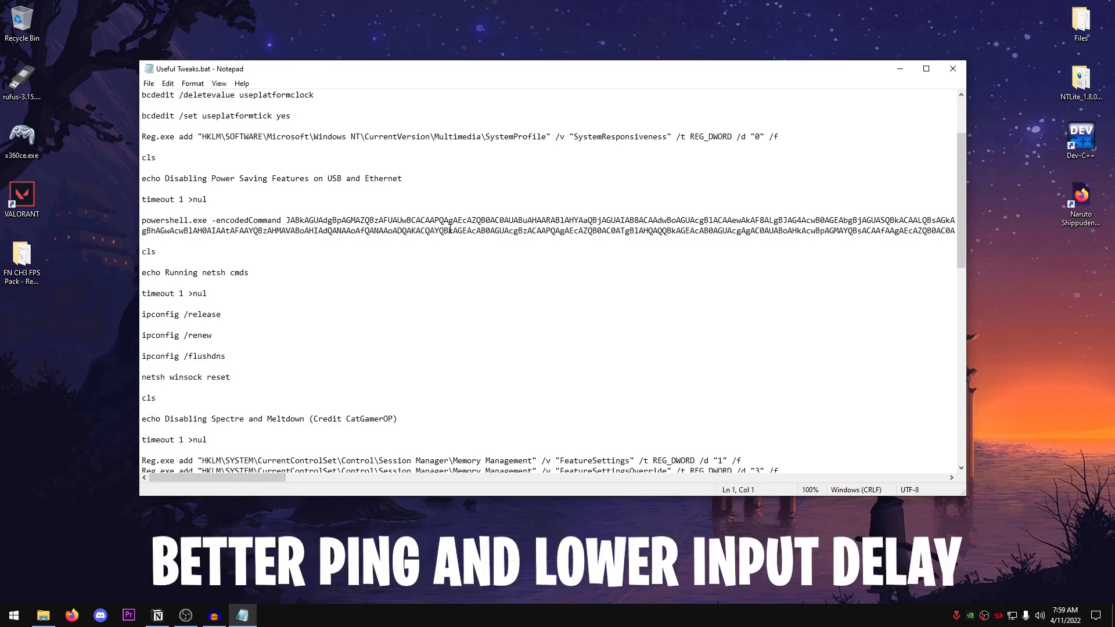
scroll(down, 3)
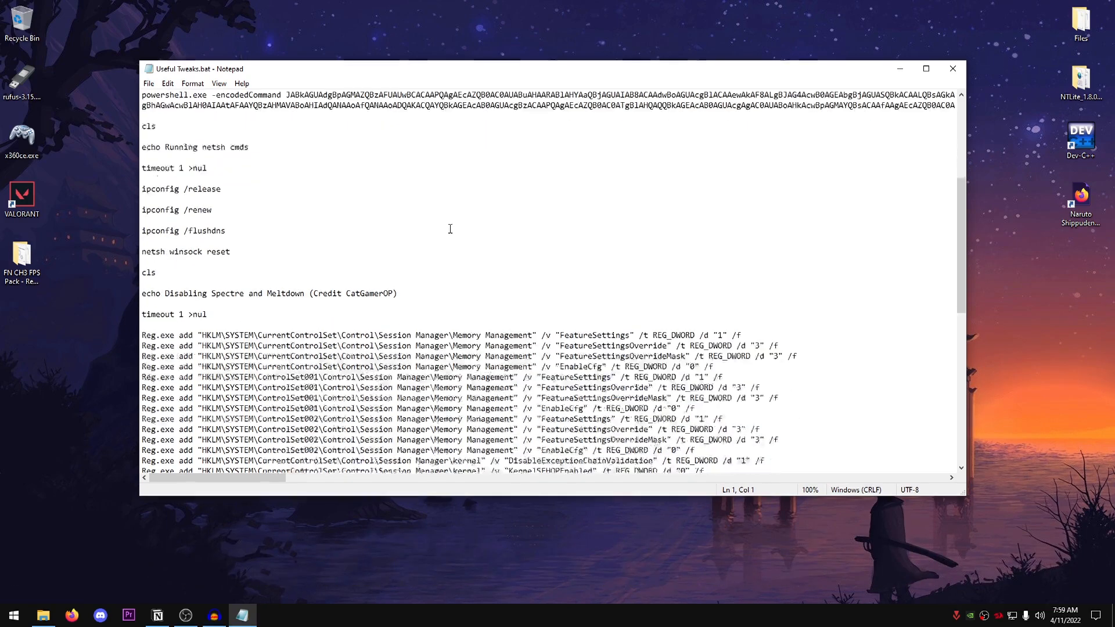
scroll(down, 3)
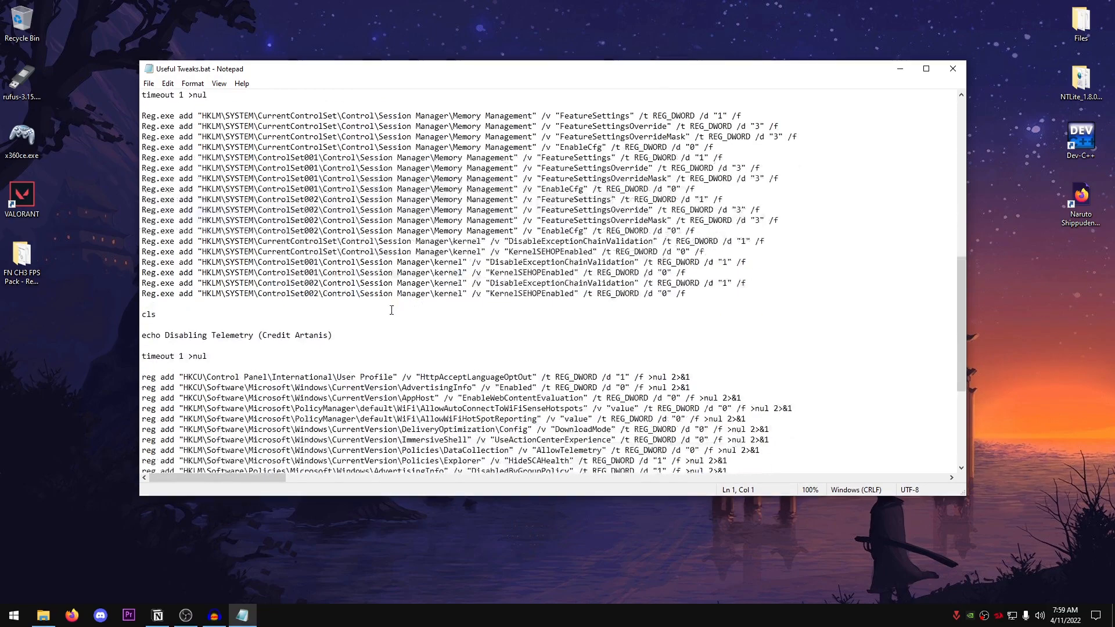
scroll(down, 3)
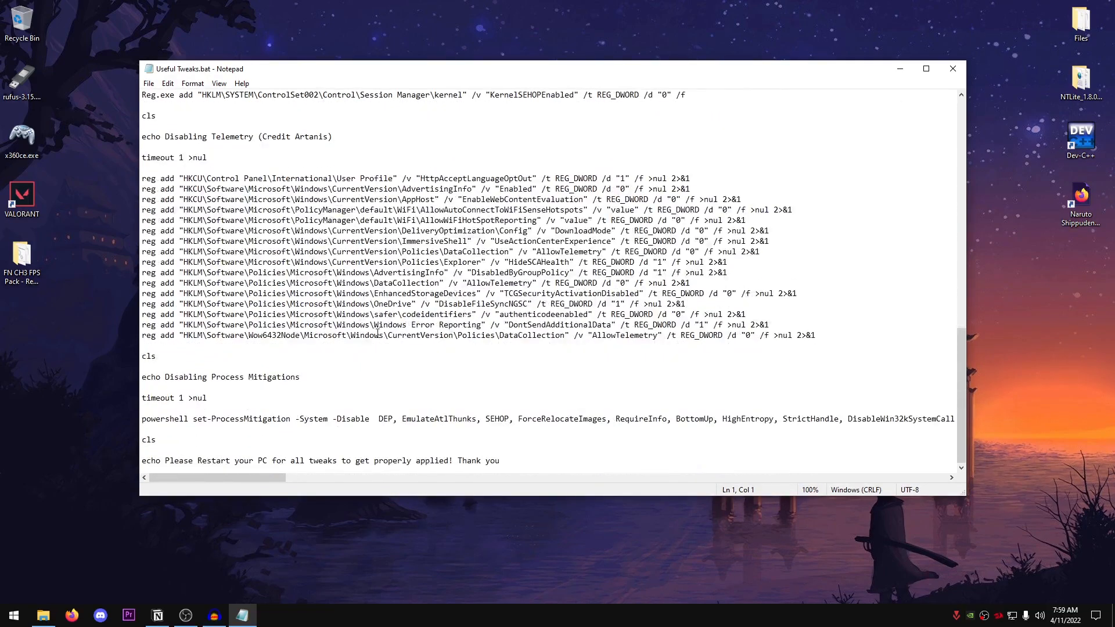
scroll(up, 3)
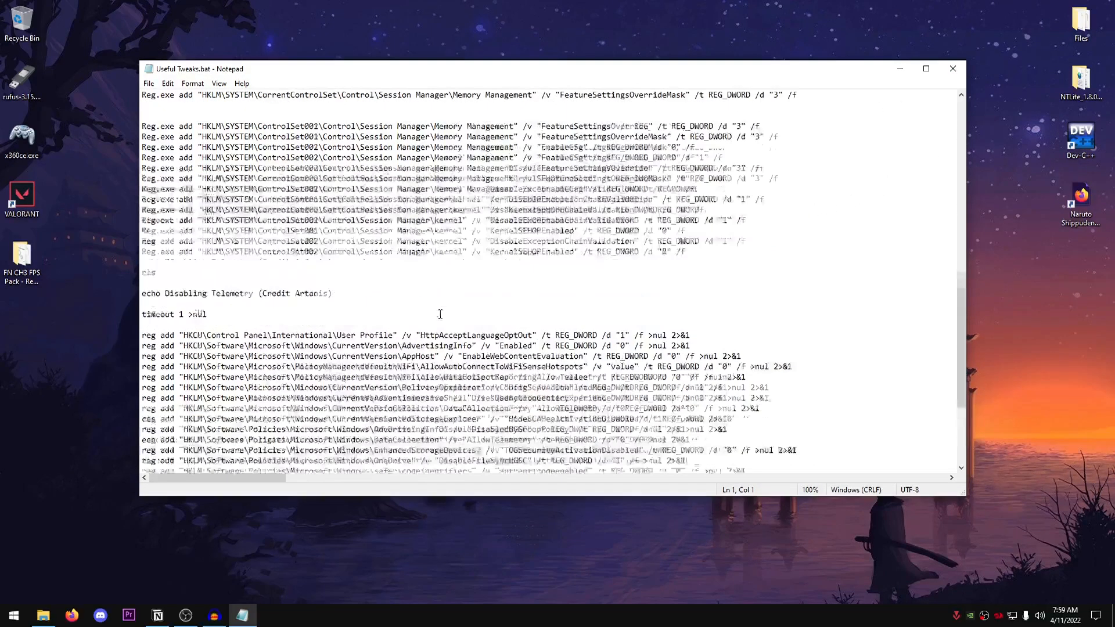
scroll(up, 3)
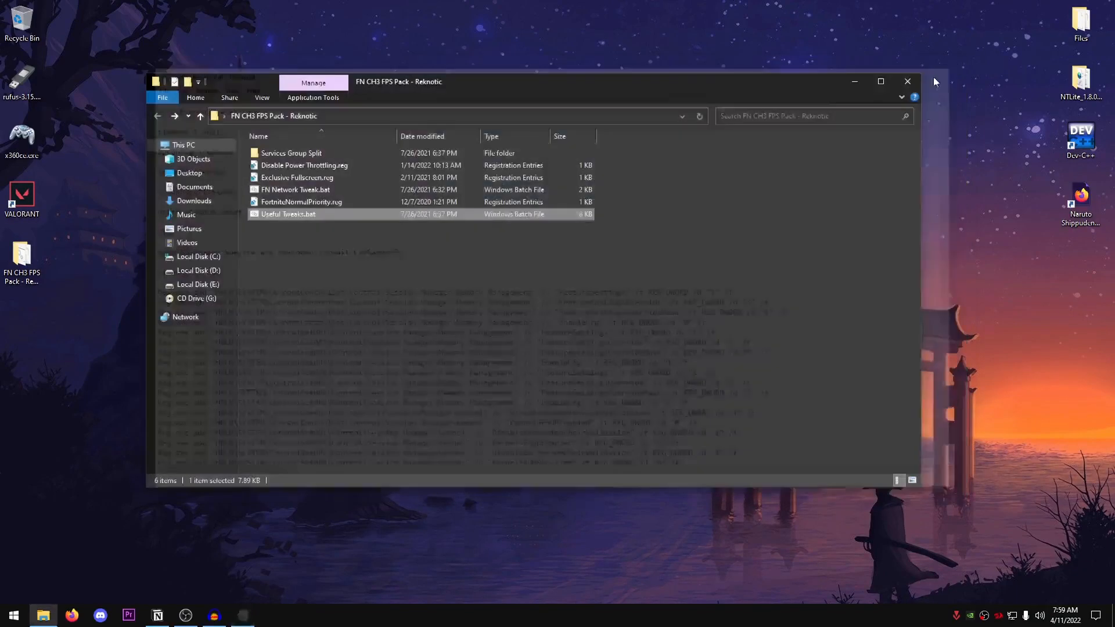
- Run Useful Tweaks.bat as administrator and close the pack folder
right_click(288, 215)
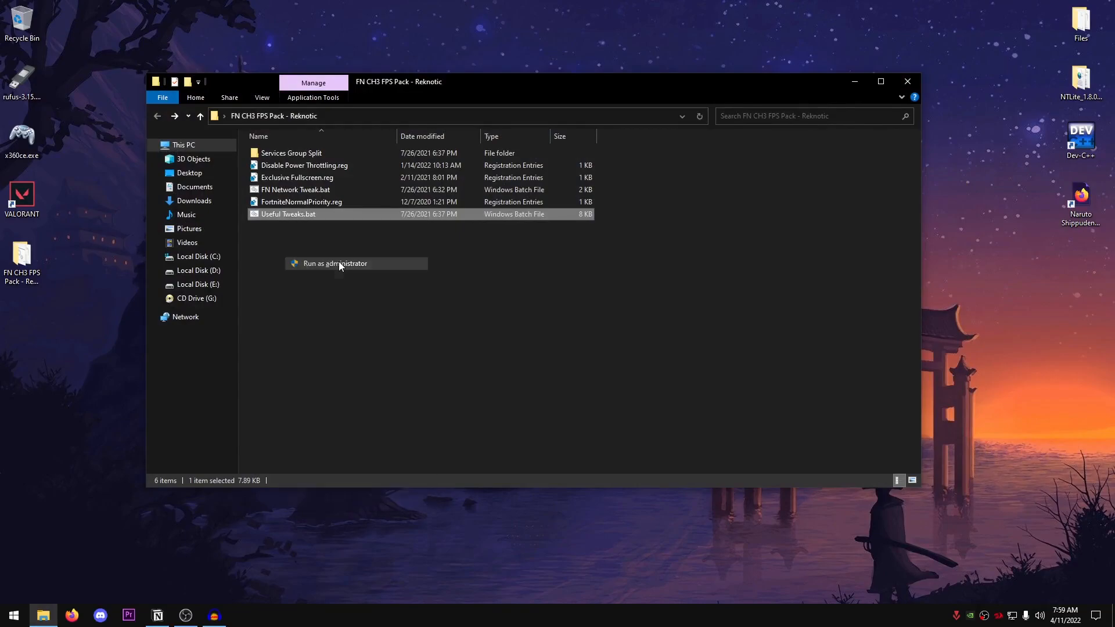
click(335, 263)
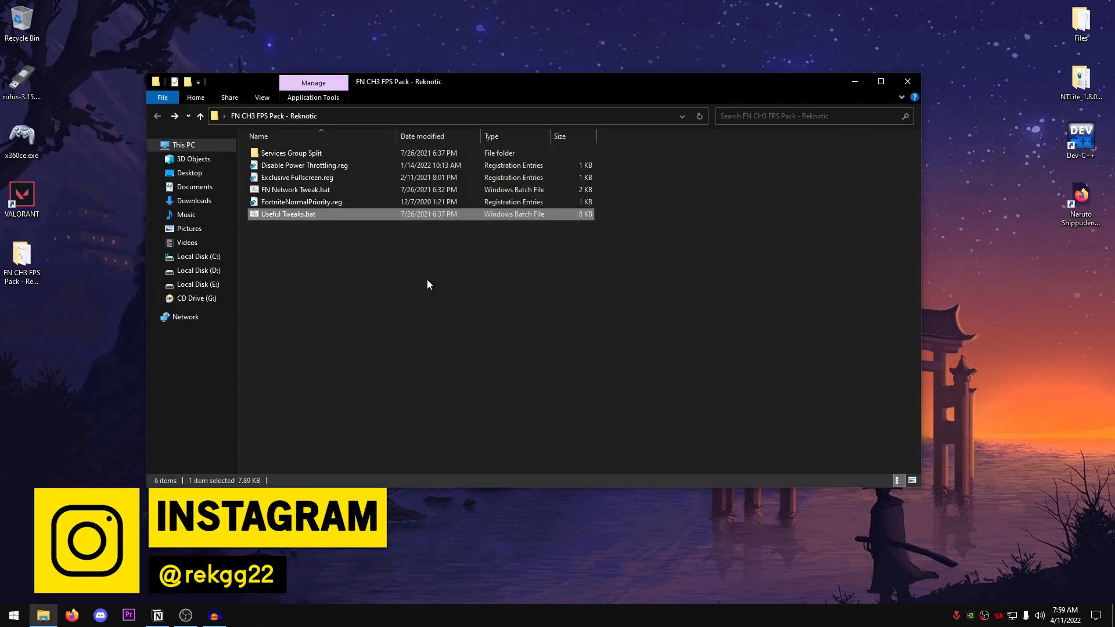
mouse_move(459, 259)
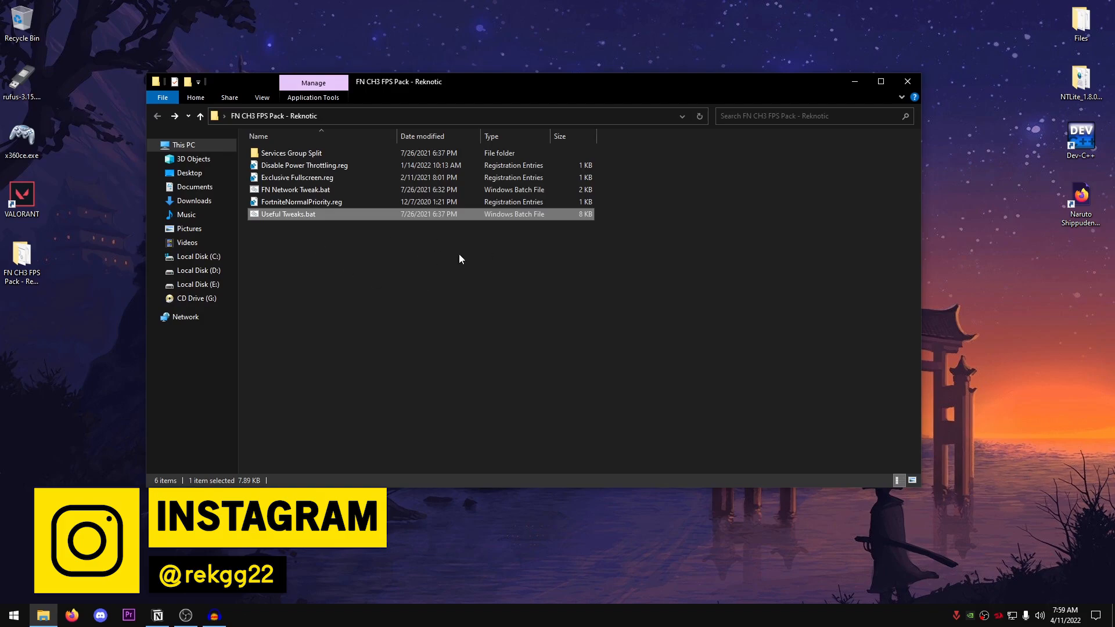
click(907, 81)
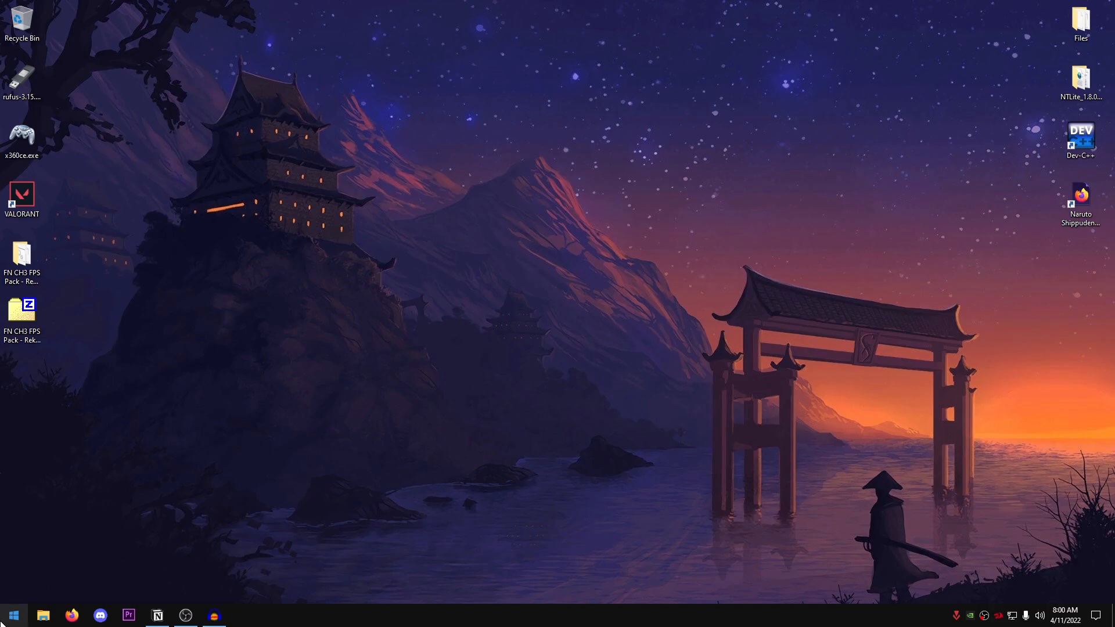
text(back)
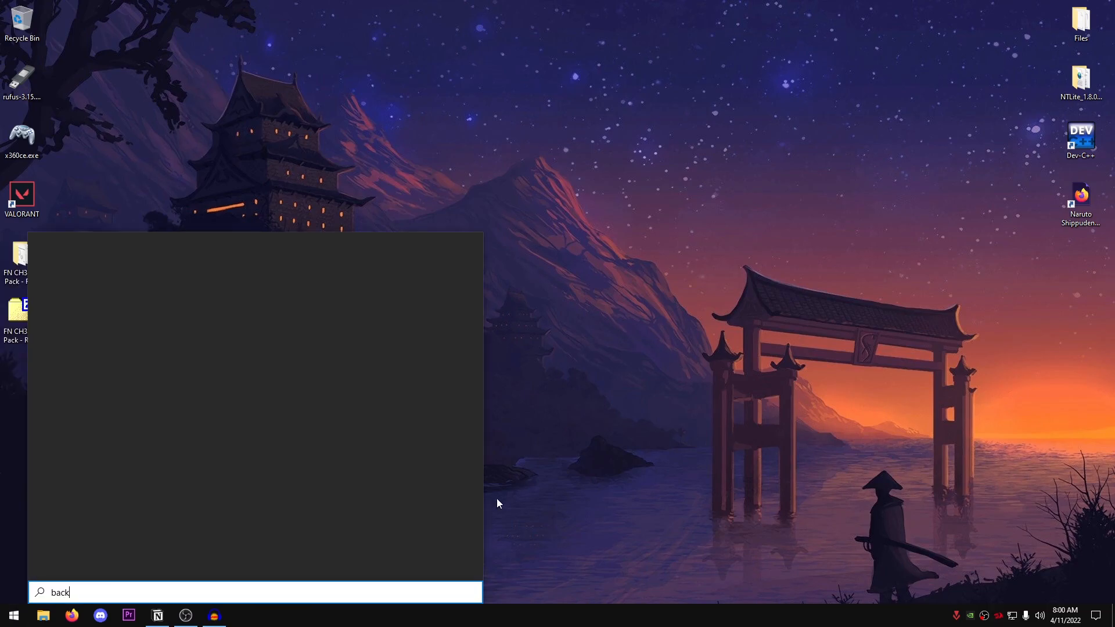
text(up settings)
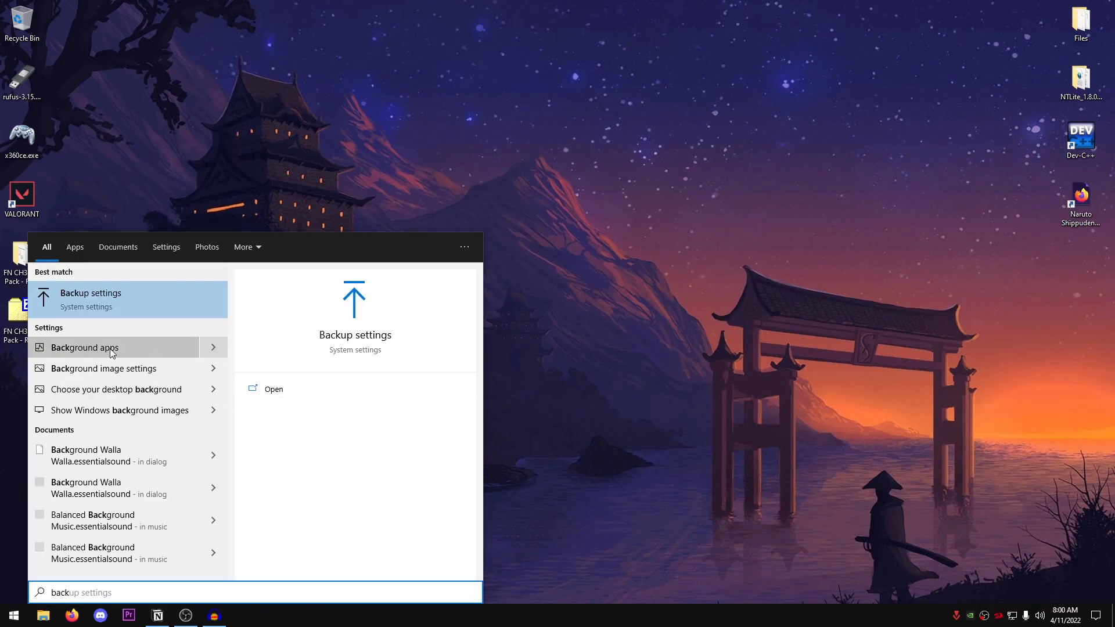
click(85, 347)
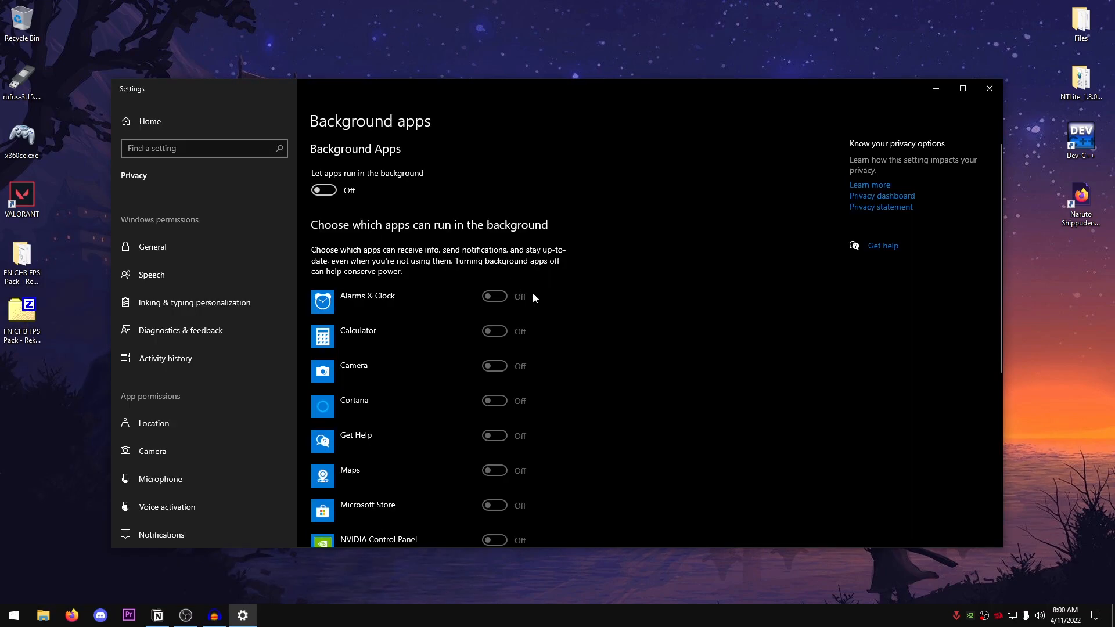
mouse_move(342, 178)
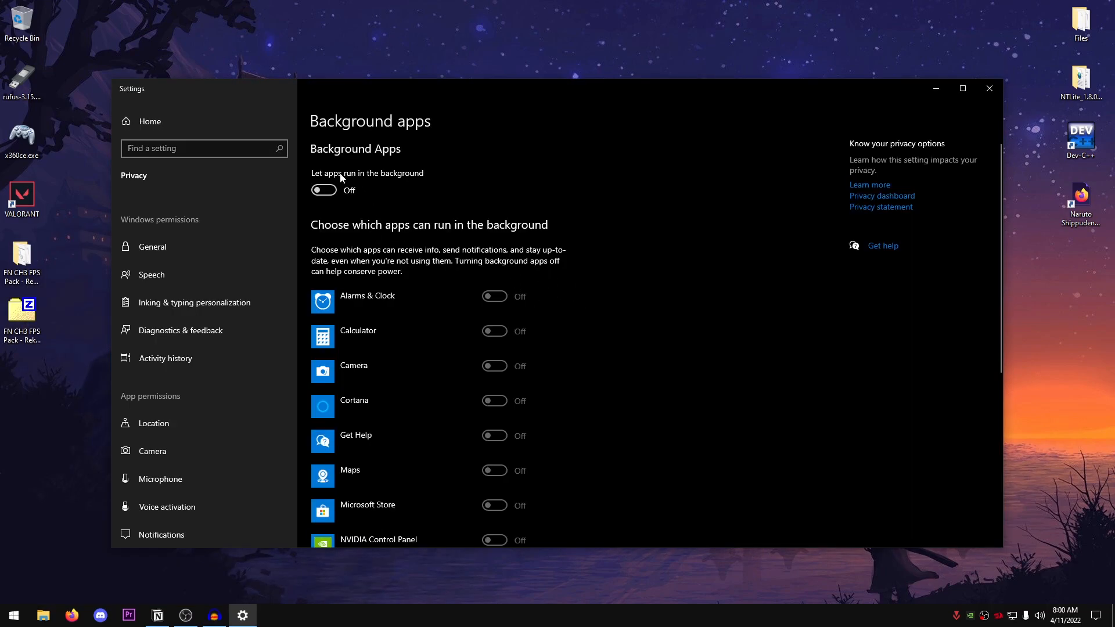
mouse_move(302, 196)
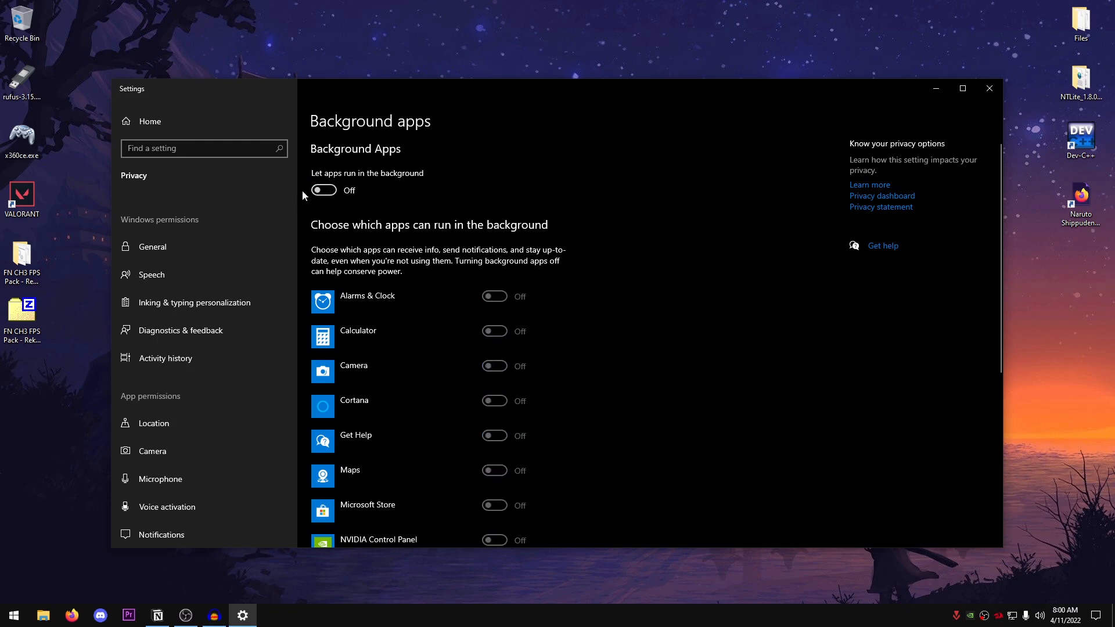
mouse_move(387, 196)
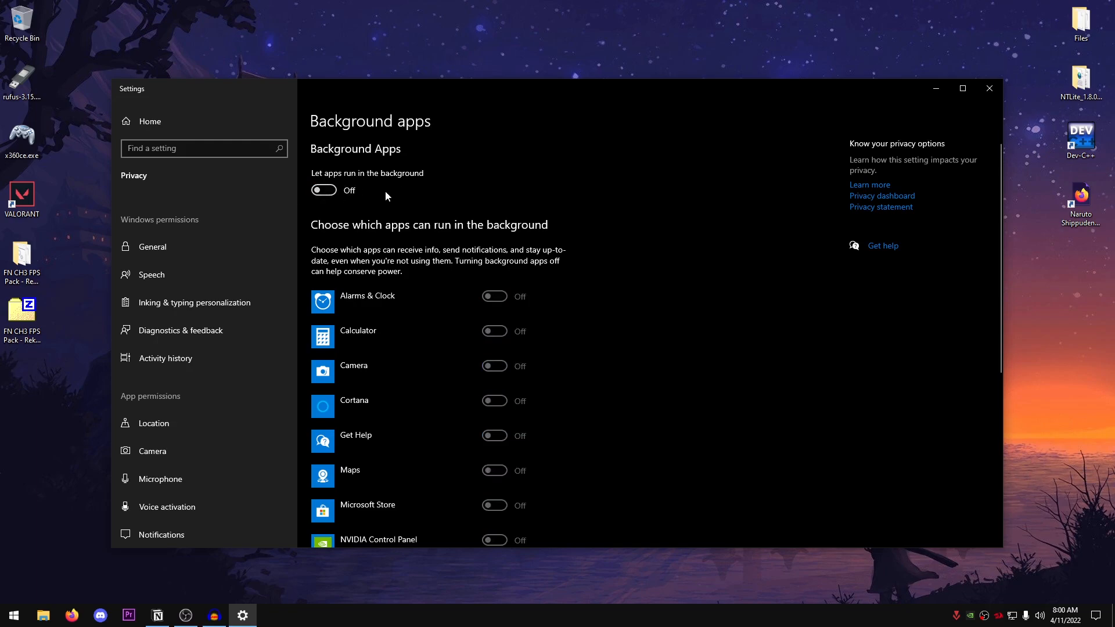
scroll(down, 3)
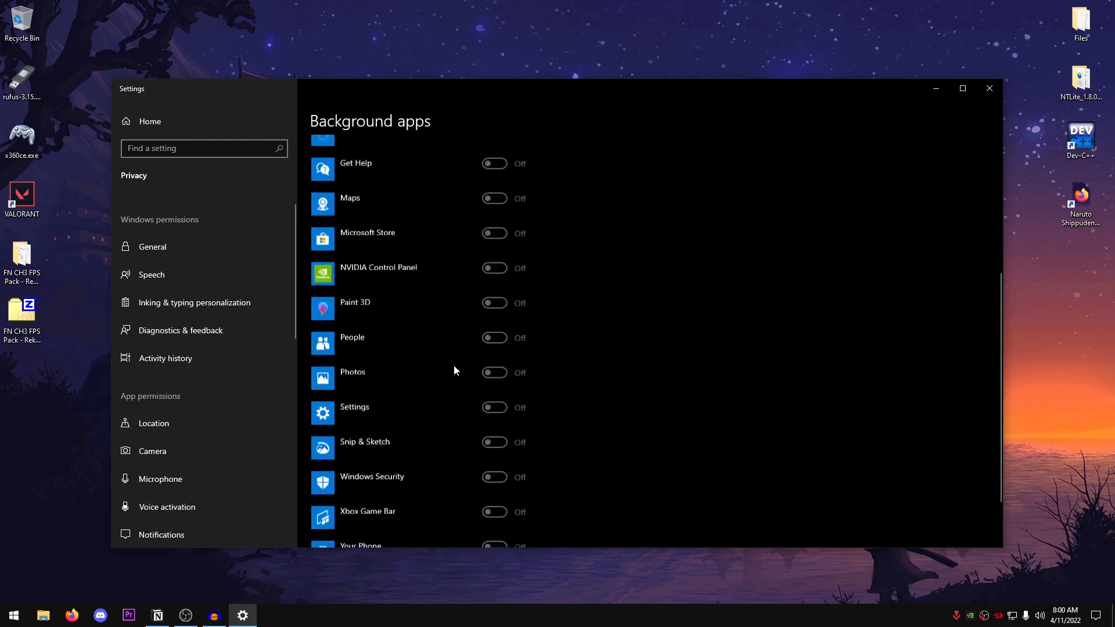
scroll(up, 3)
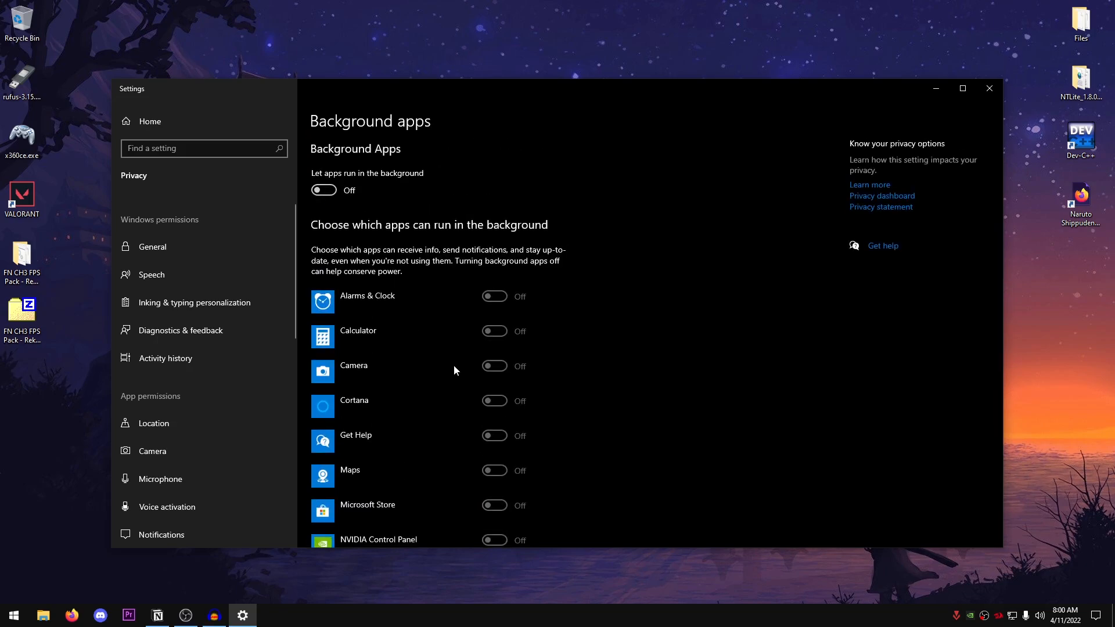
mouse_move(988, 89)
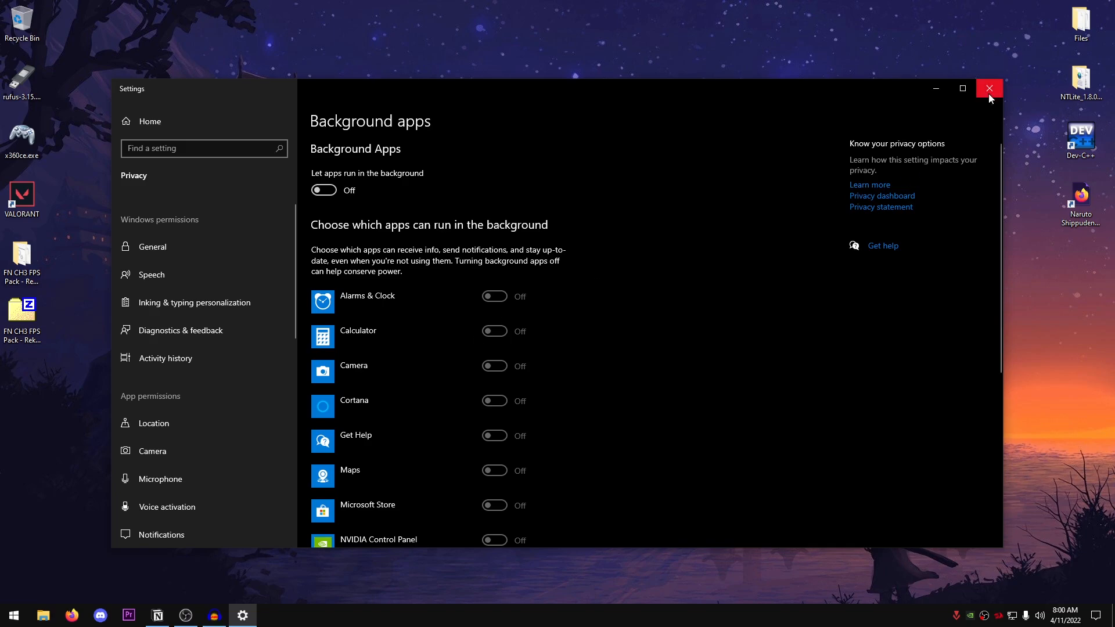
click(988, 88)
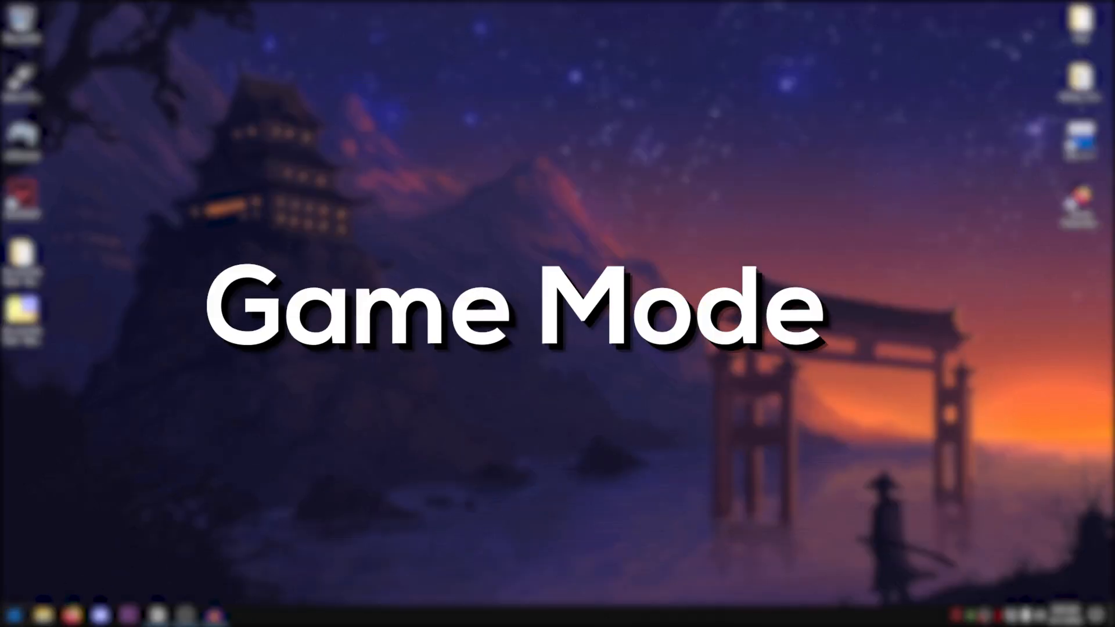
- Check that Game Mode is on, then view the Xbox Game Bar page showing Game Bar off
click(12, 614)
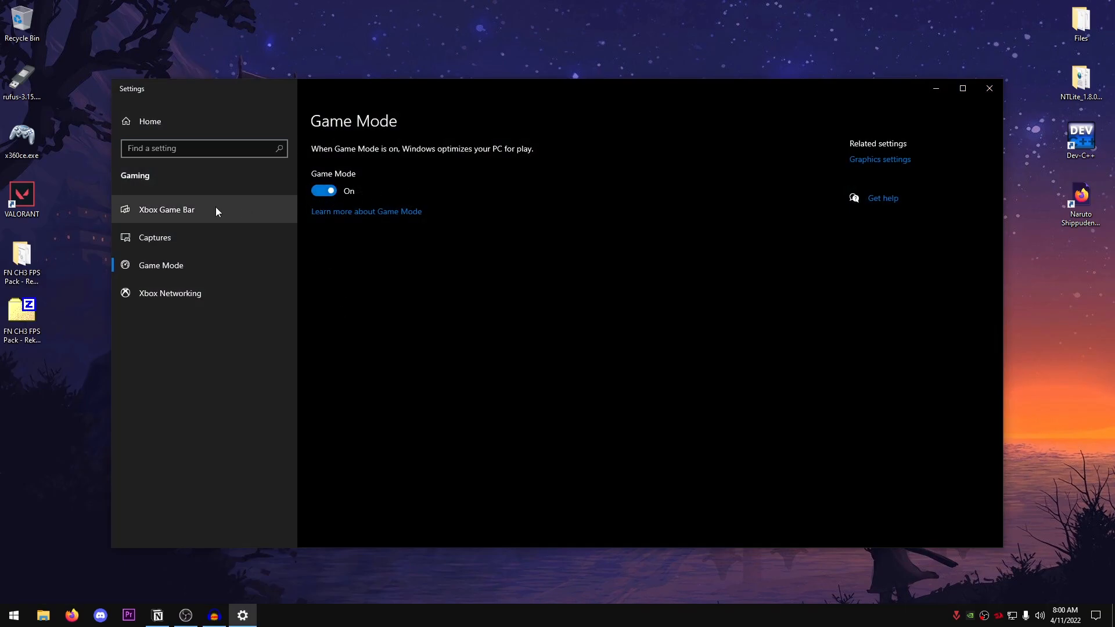
click(167, 209)
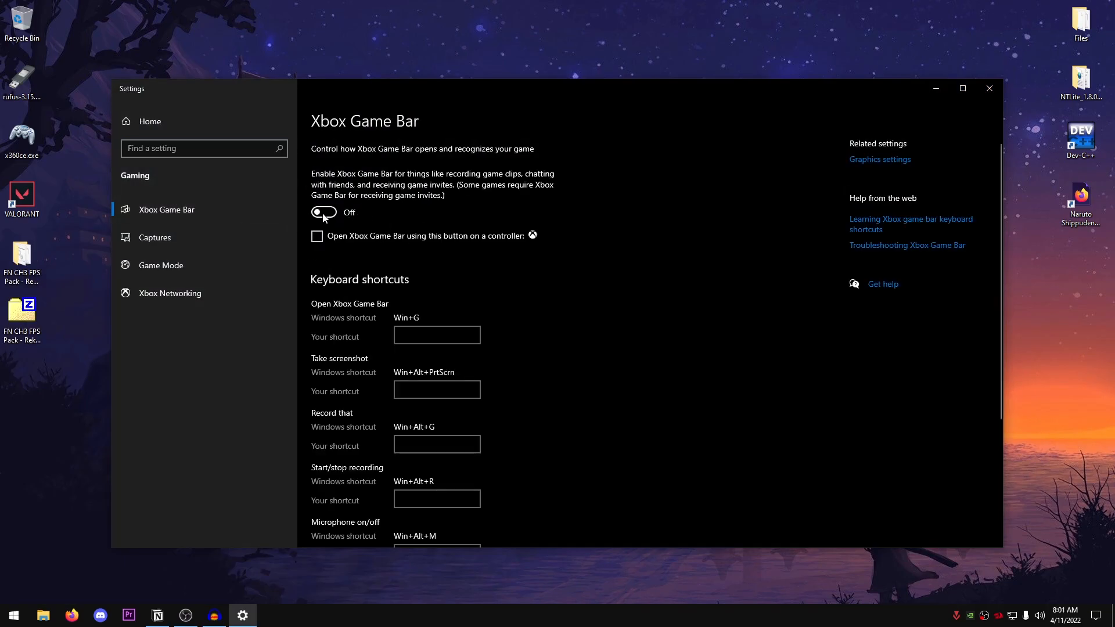
mouse_move(983, 112)
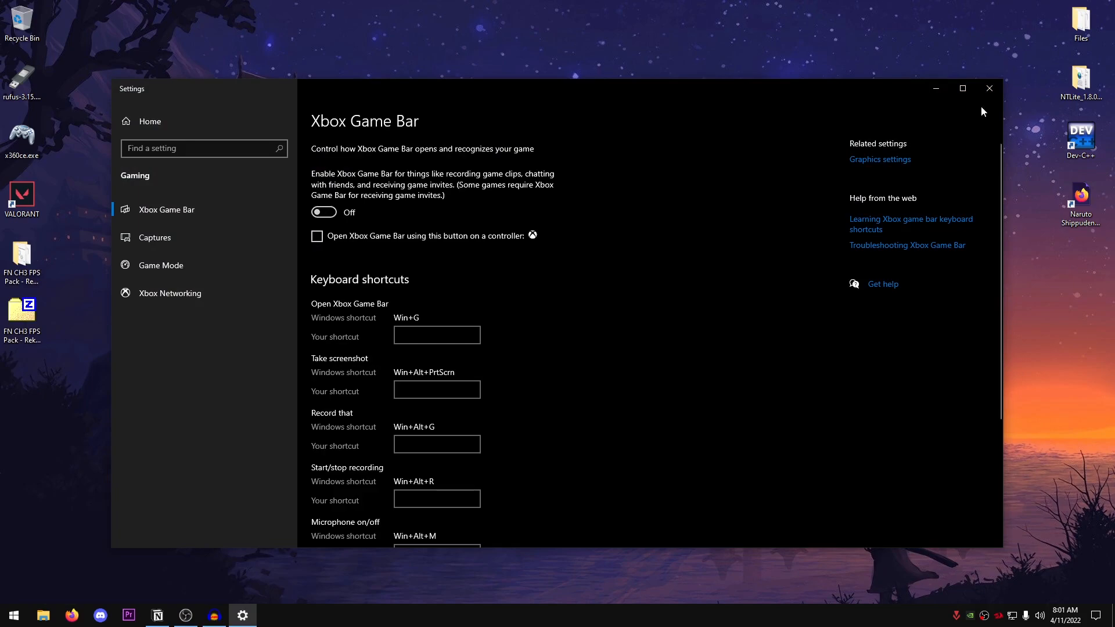
mouse_move(880, 159)
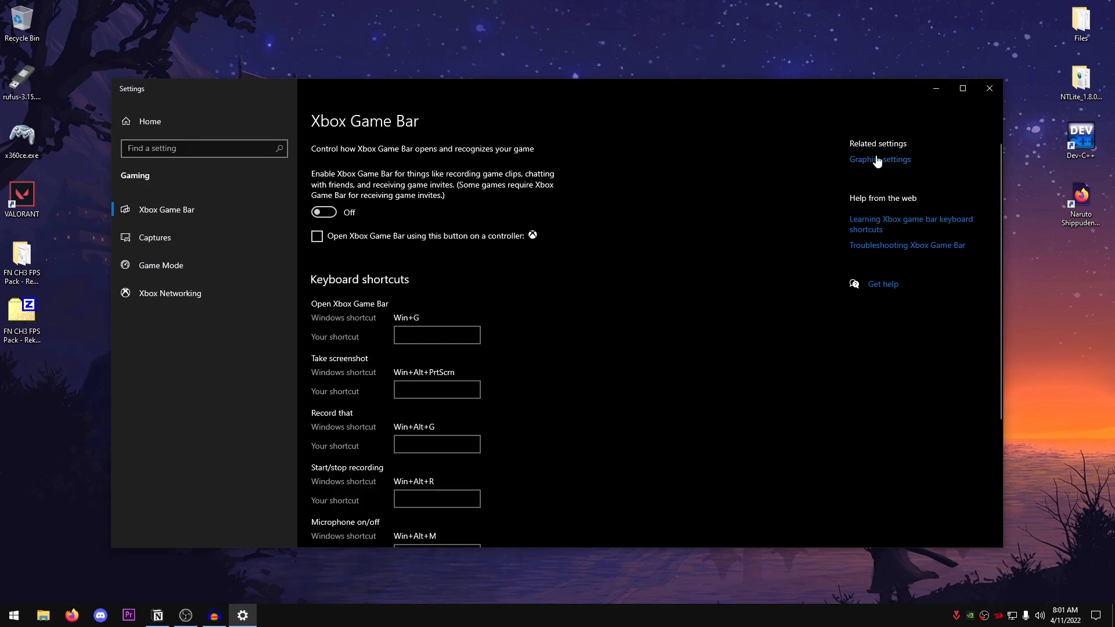
- Set VALORANT's graphics preference to High performance and save it
click(880, 158)
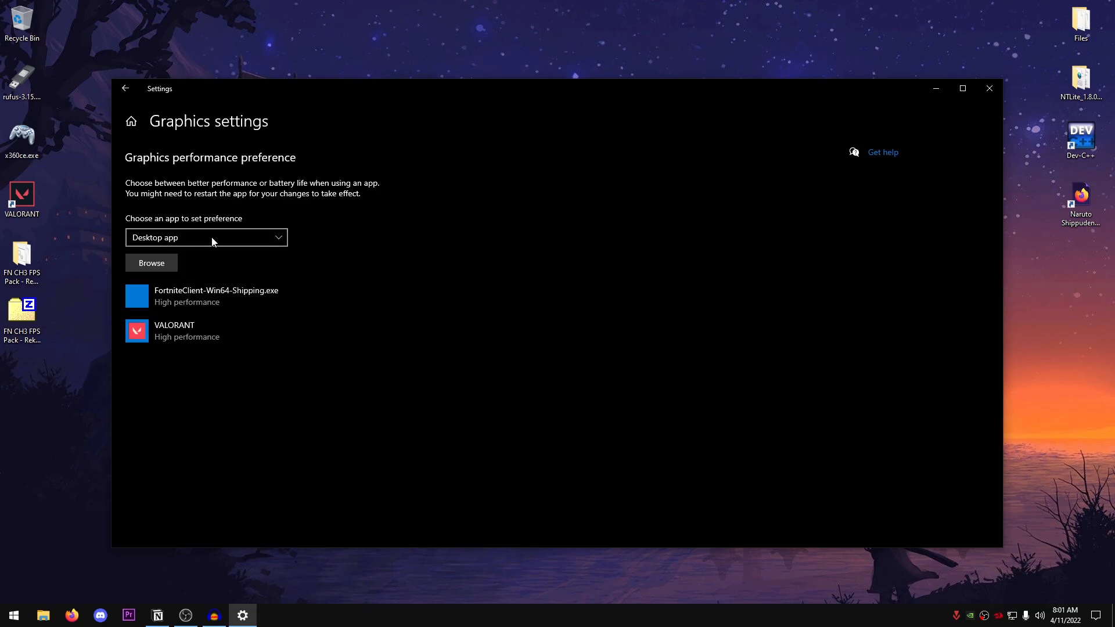
mouse_move(187, 184)
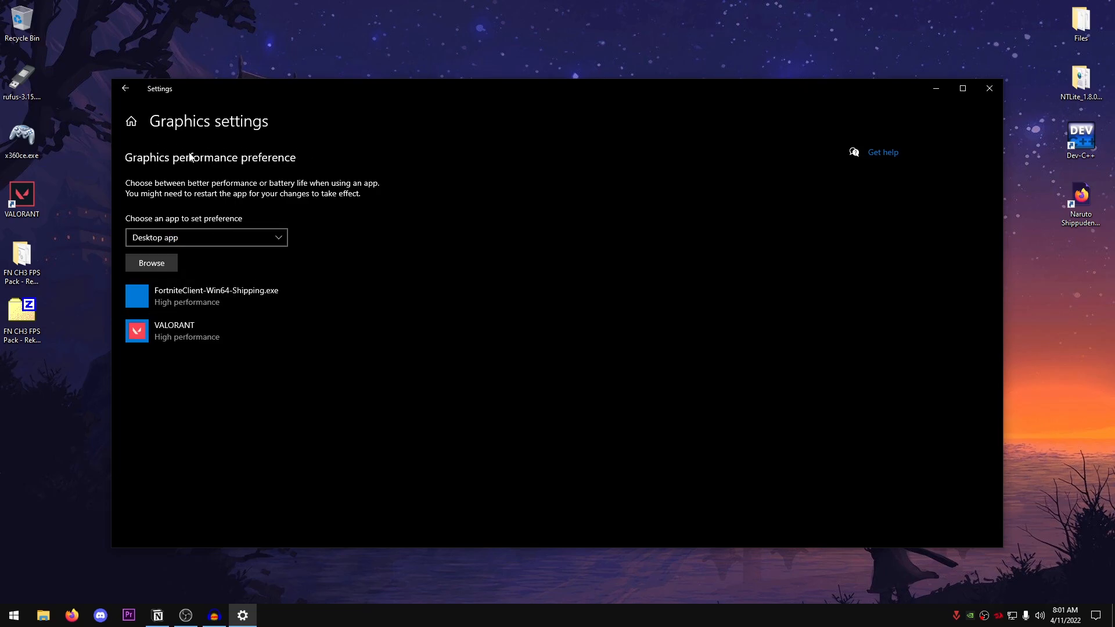
mouse_move(306, 153)
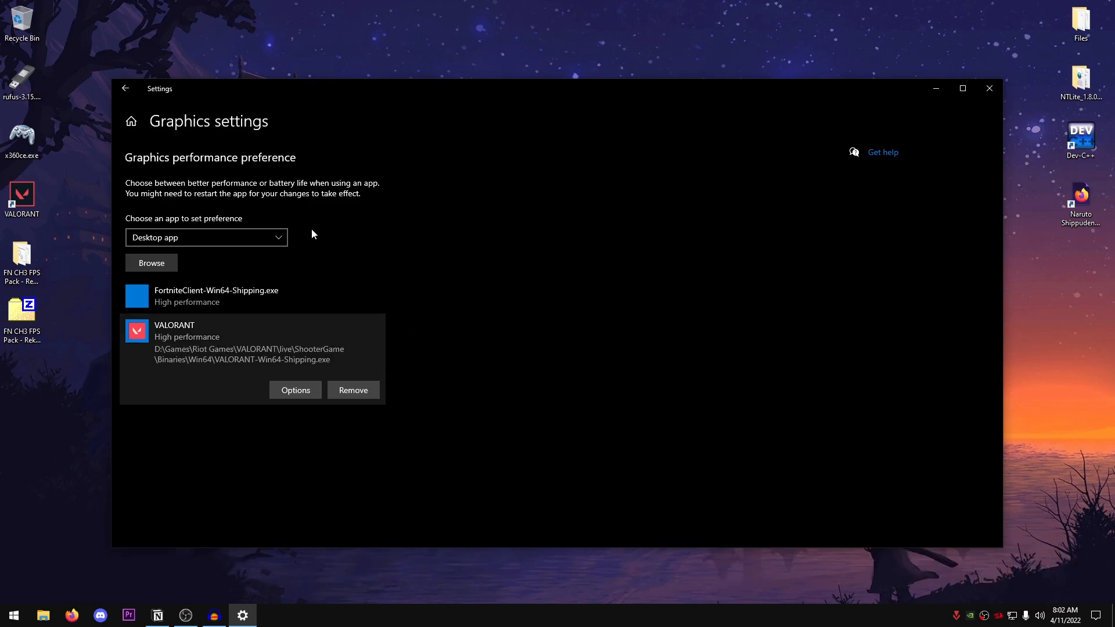
mouse_move(387, 203)
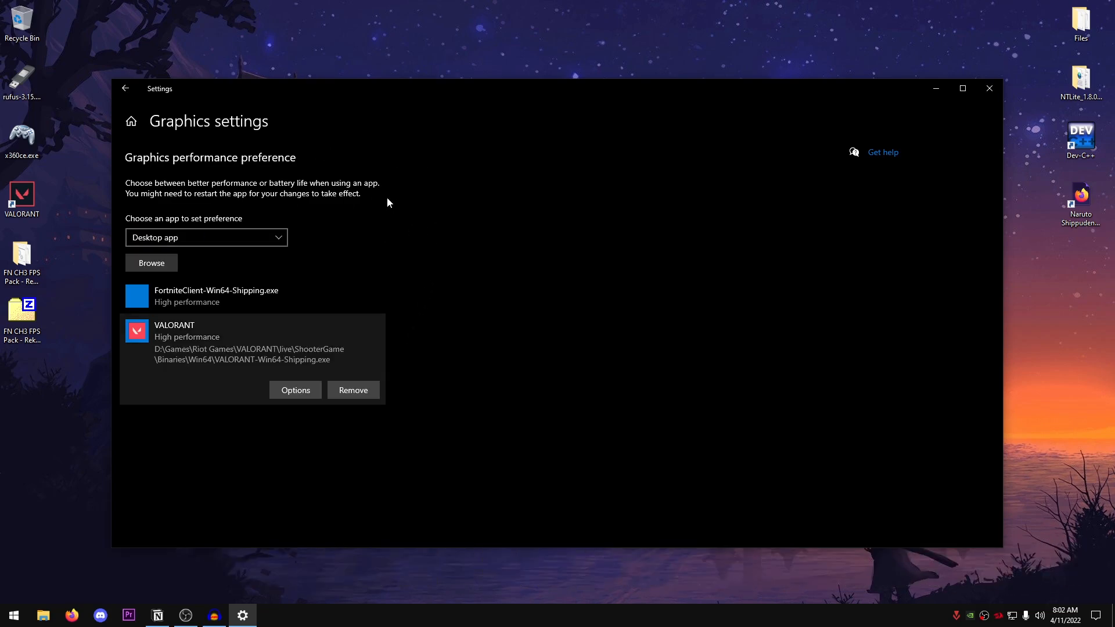
mouse_move(476, 363)
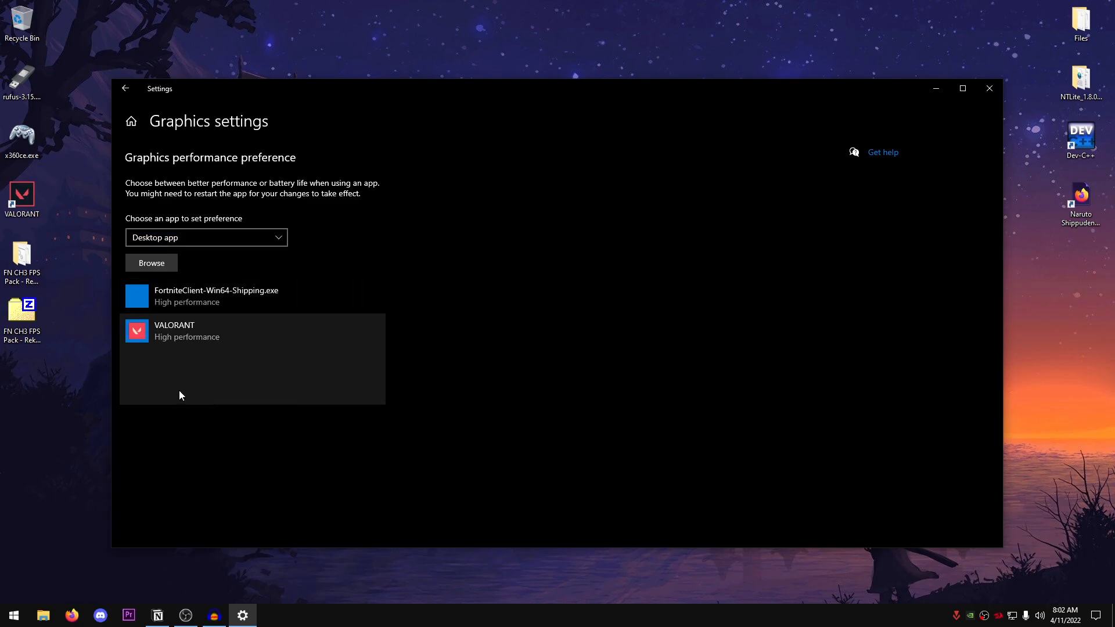
click(249, 341)
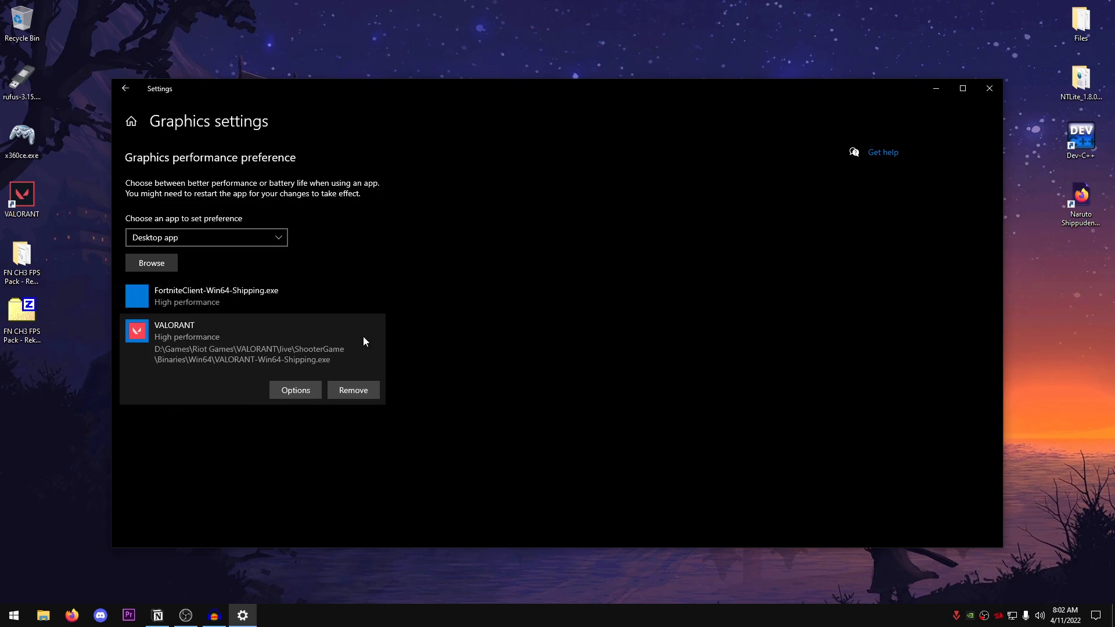
click(294, 389)
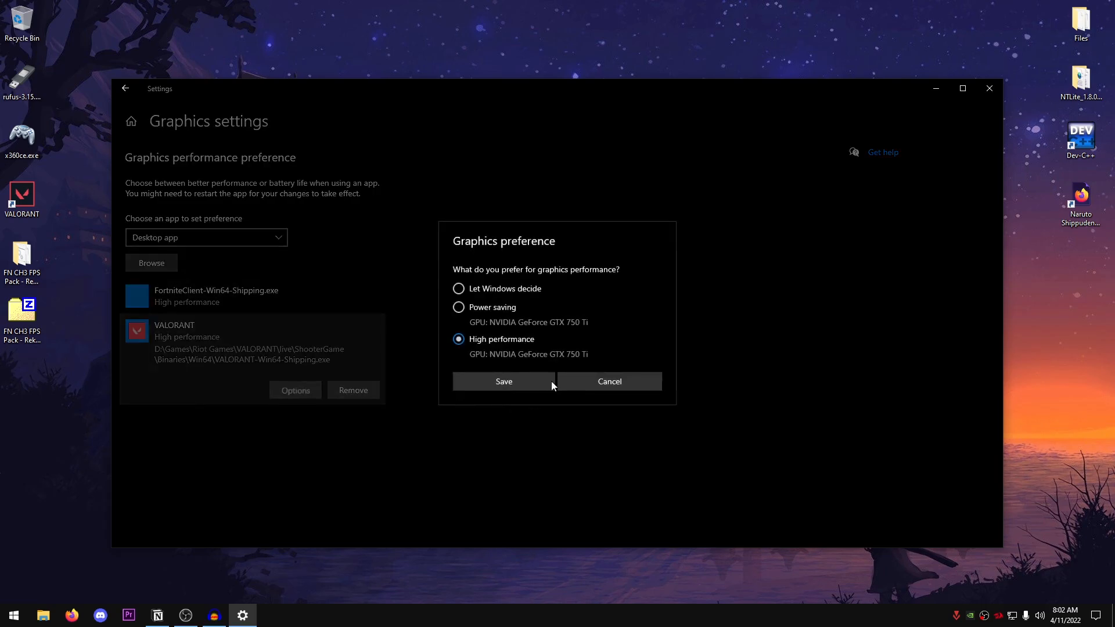
click(503, 380)
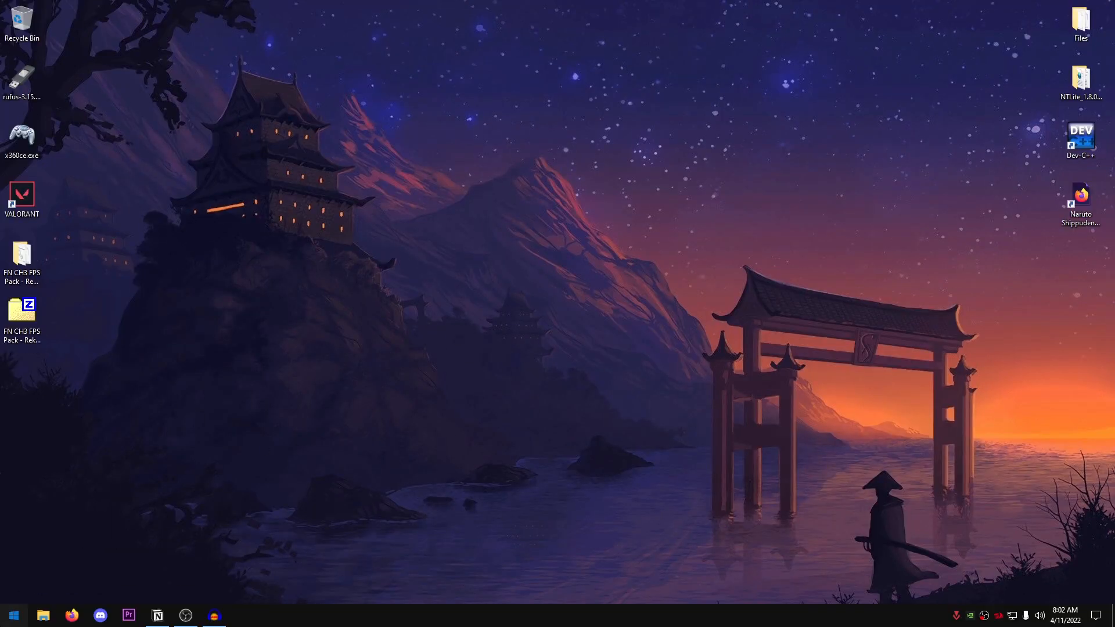
- Search for mouse settings and open the pointer speed options
click(12, 615)
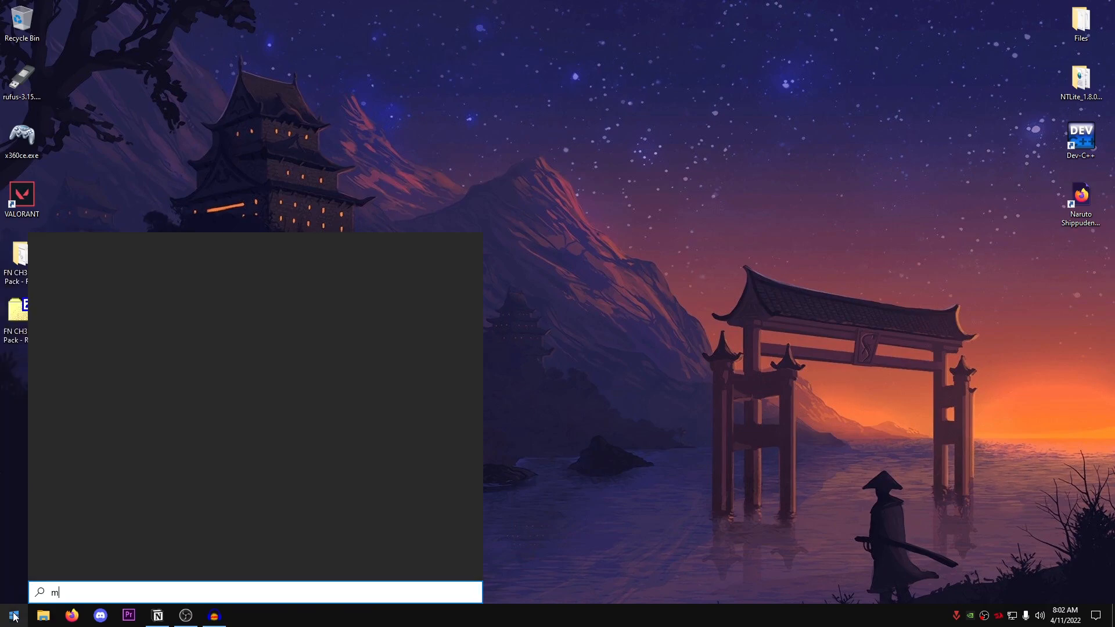
text(ouse settings)
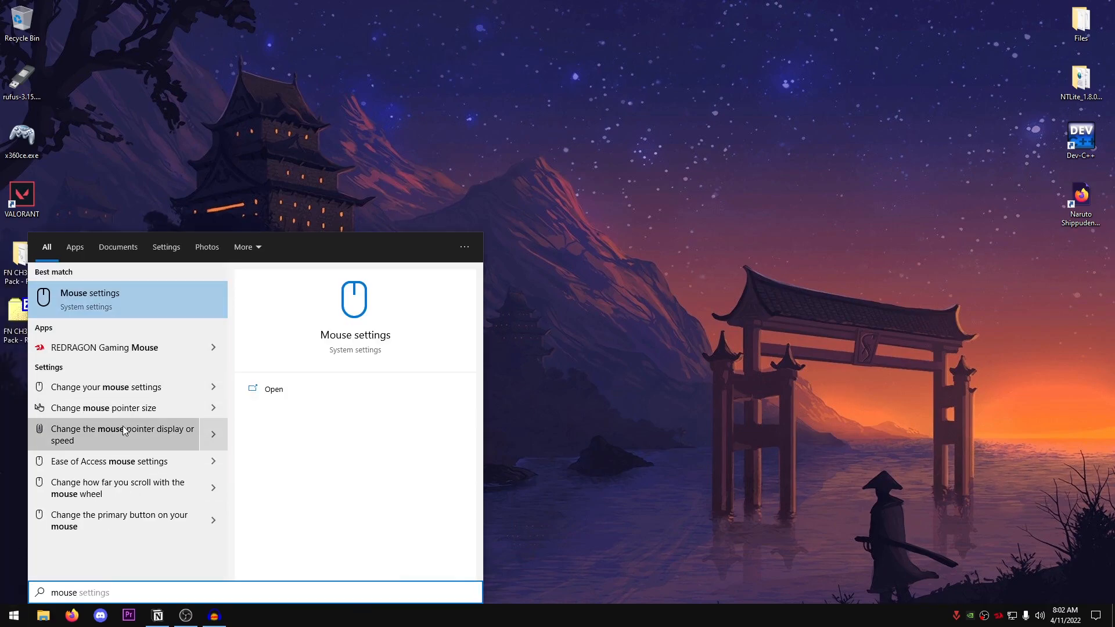
click(121, 434)
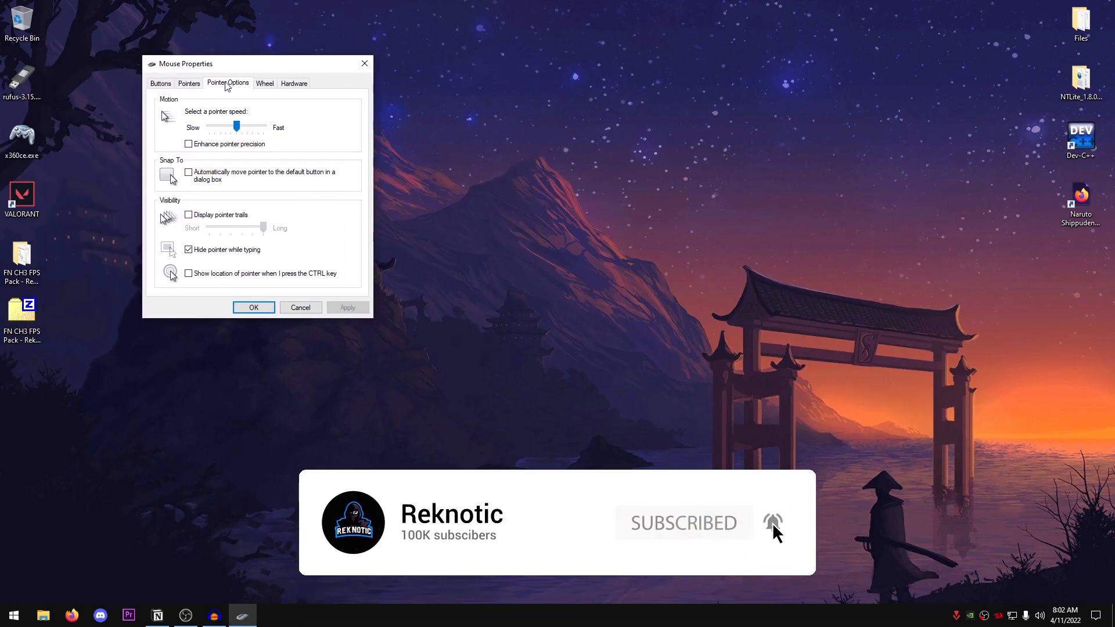
- Turn off pointer precision enhancement and set pointer speed to the middle notch
click(188, 143)
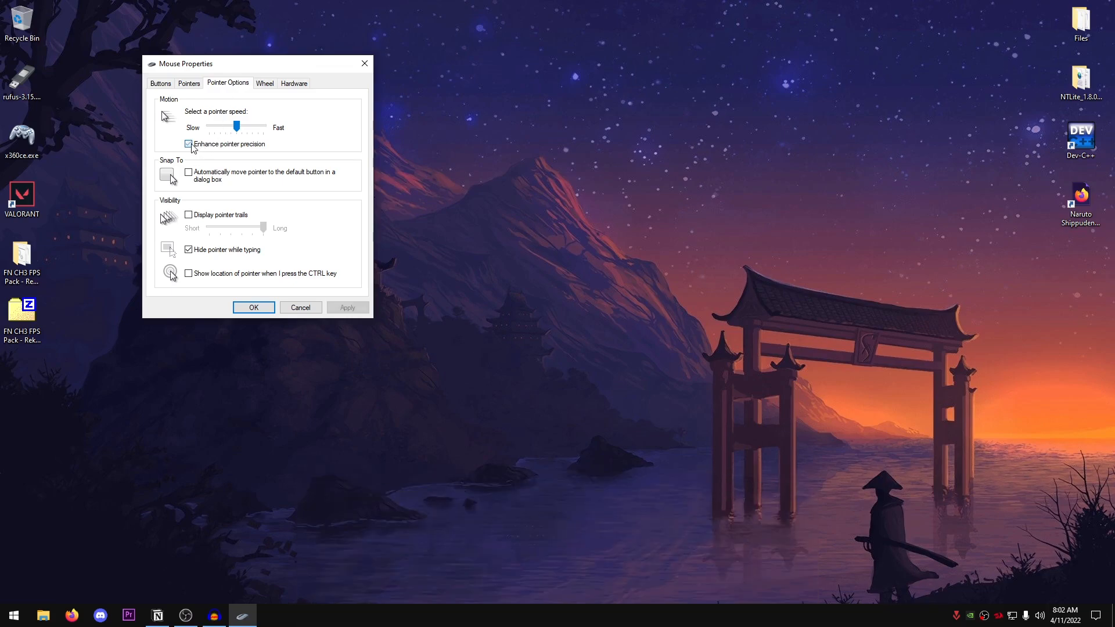
click(188, 144)
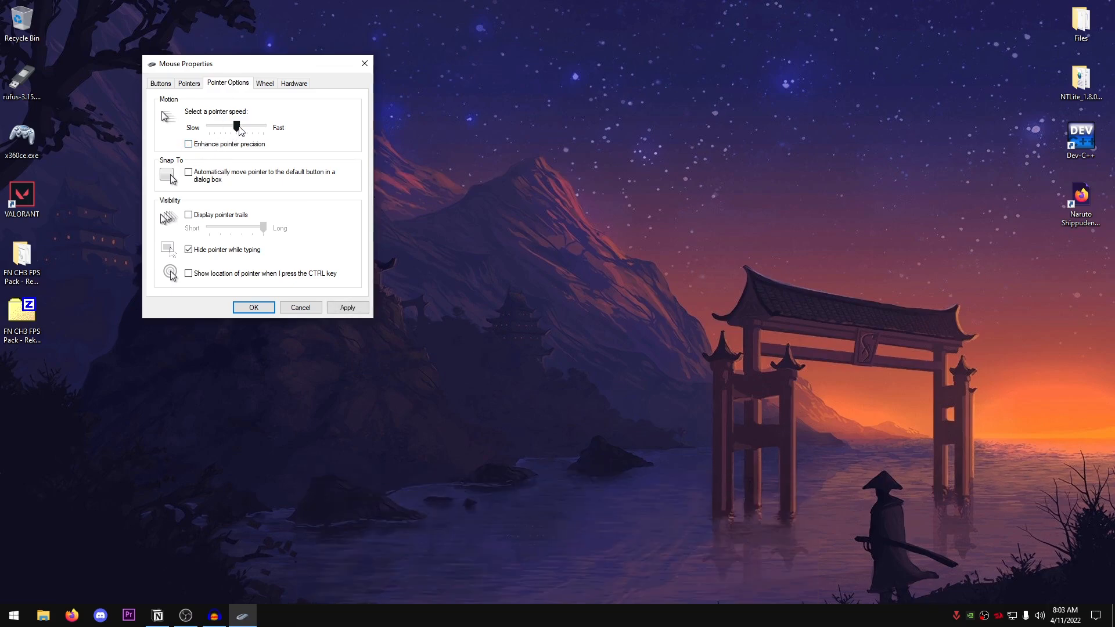
drag(232, 127, 237, 127)
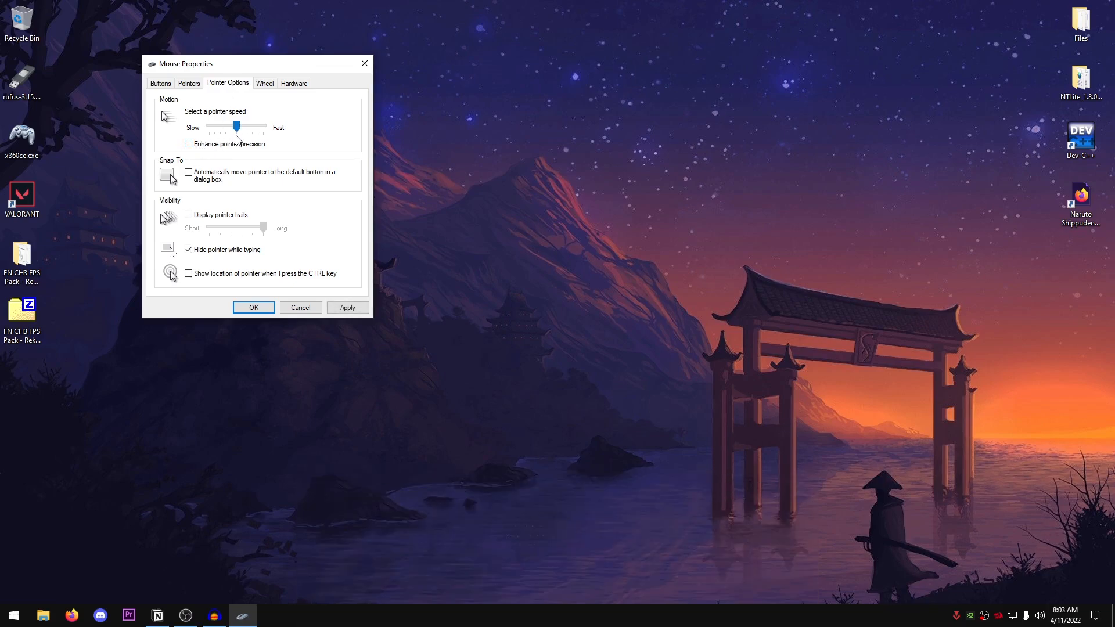
drag(236, 127, 206, 126)
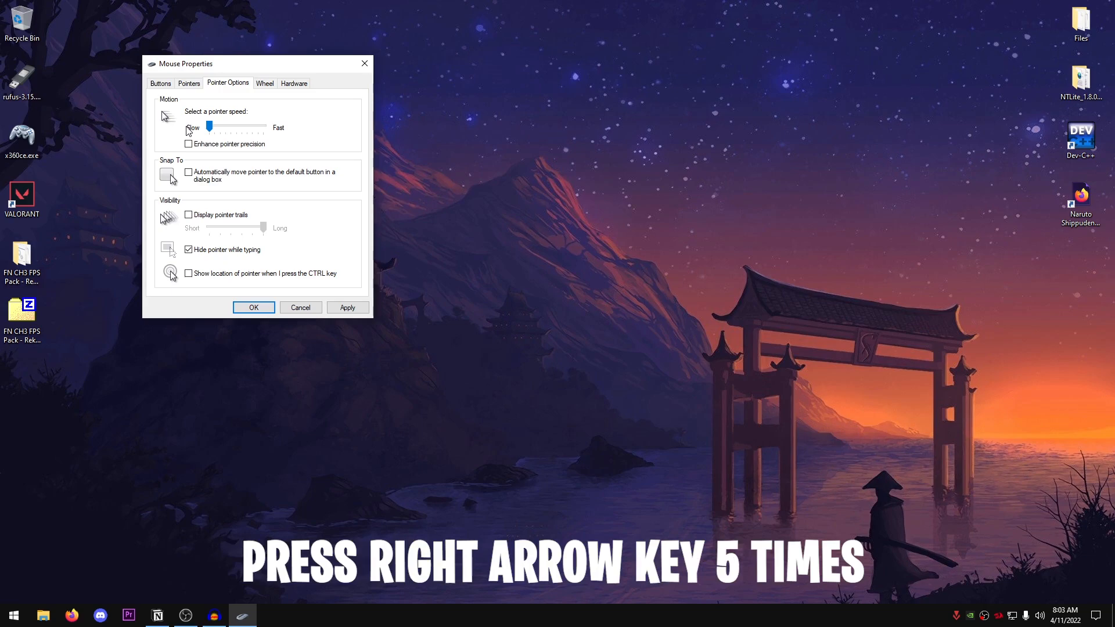
key(Right)
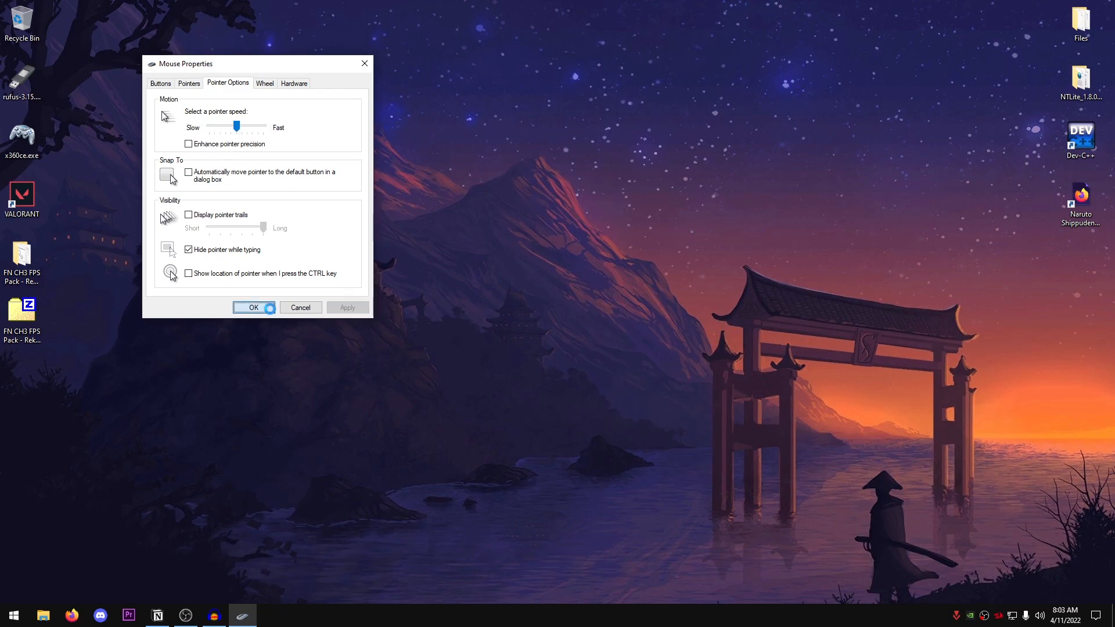
- Open Keyboard Properties via search and save the short repeat delay and fast repeat rate
click(12, 615)
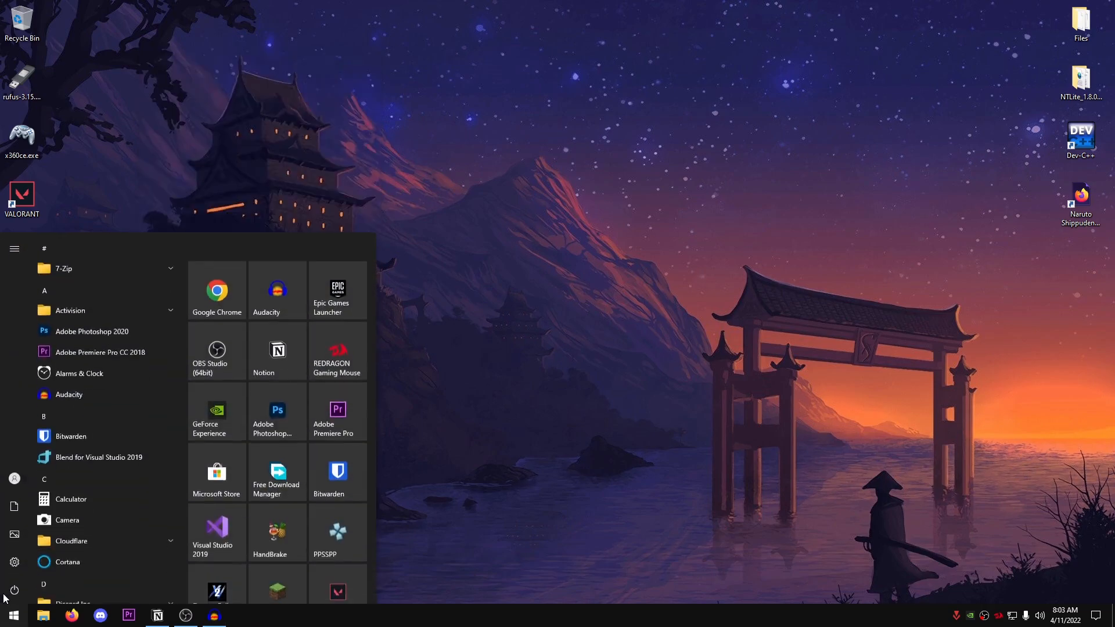
text(keyboard)
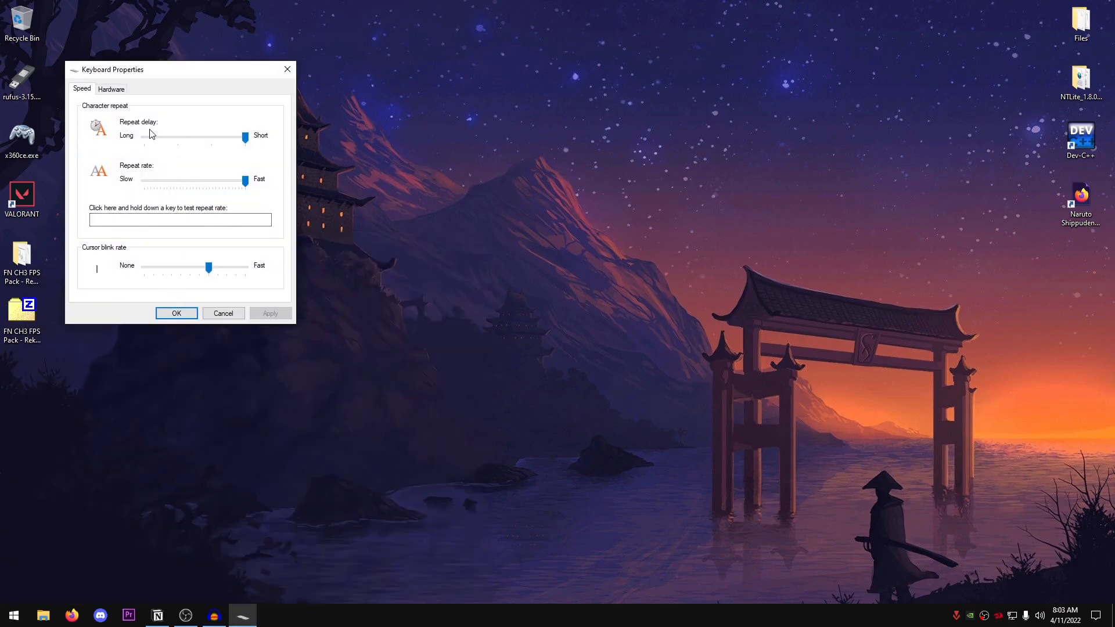
mouse_move(217, 165)
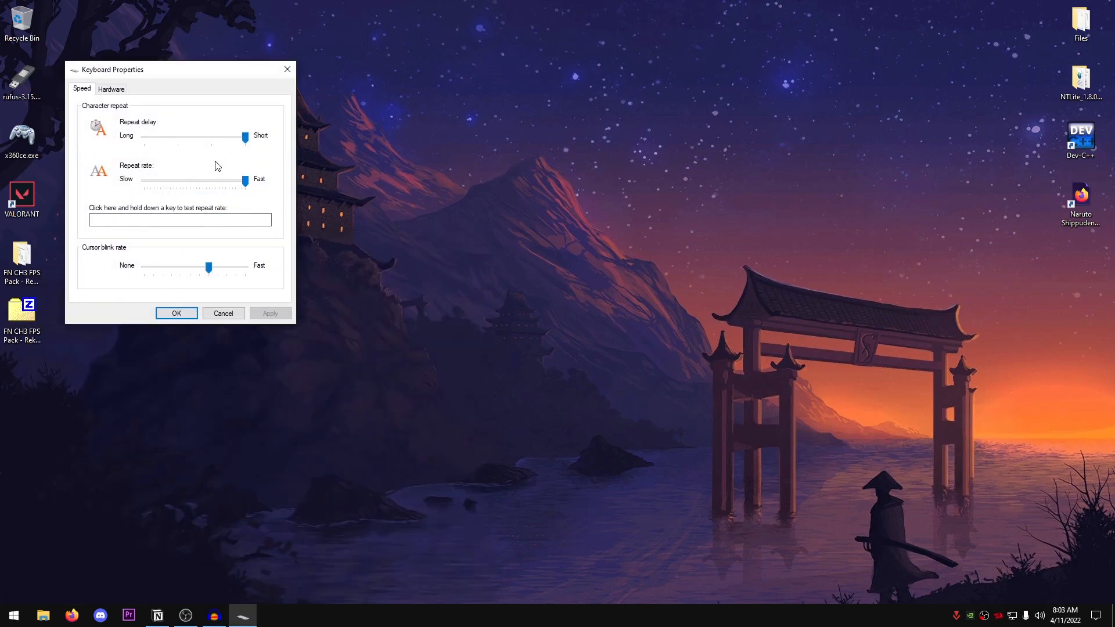
mouse_move(177, 313)
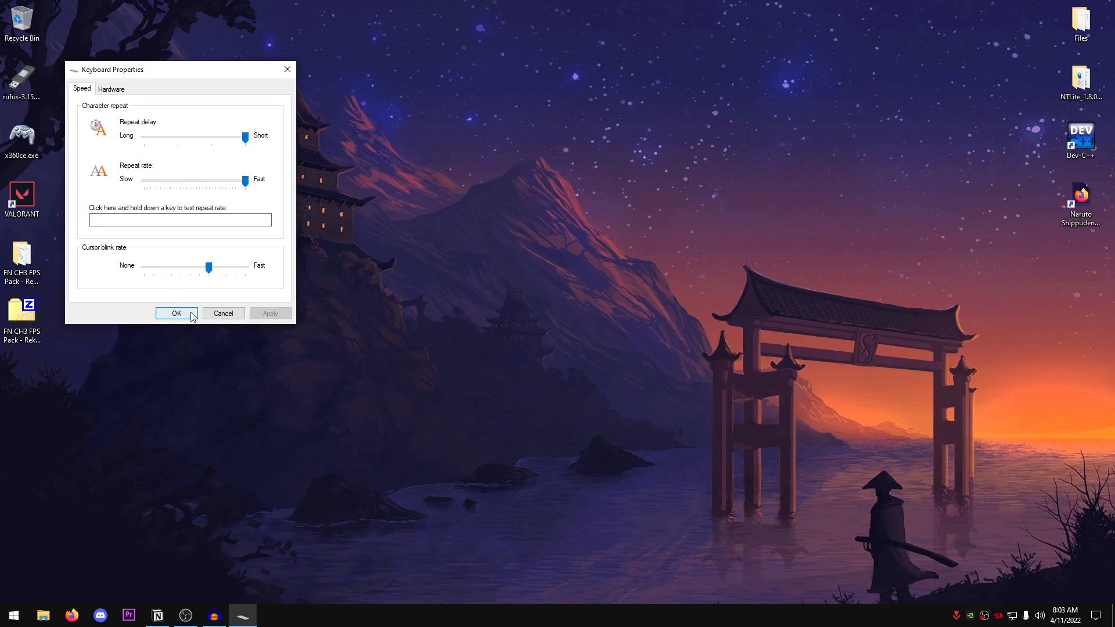
click(176, 313)
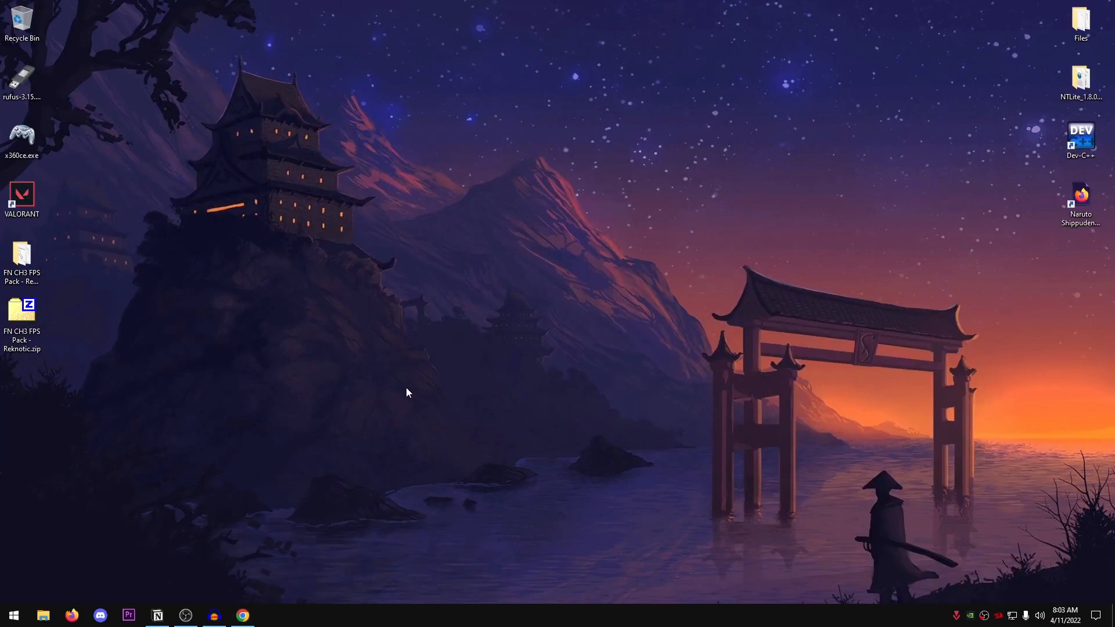
- Turn off Chrome's background apps and hardware acceleration in Settings, then close Chrome
click(242, 615)
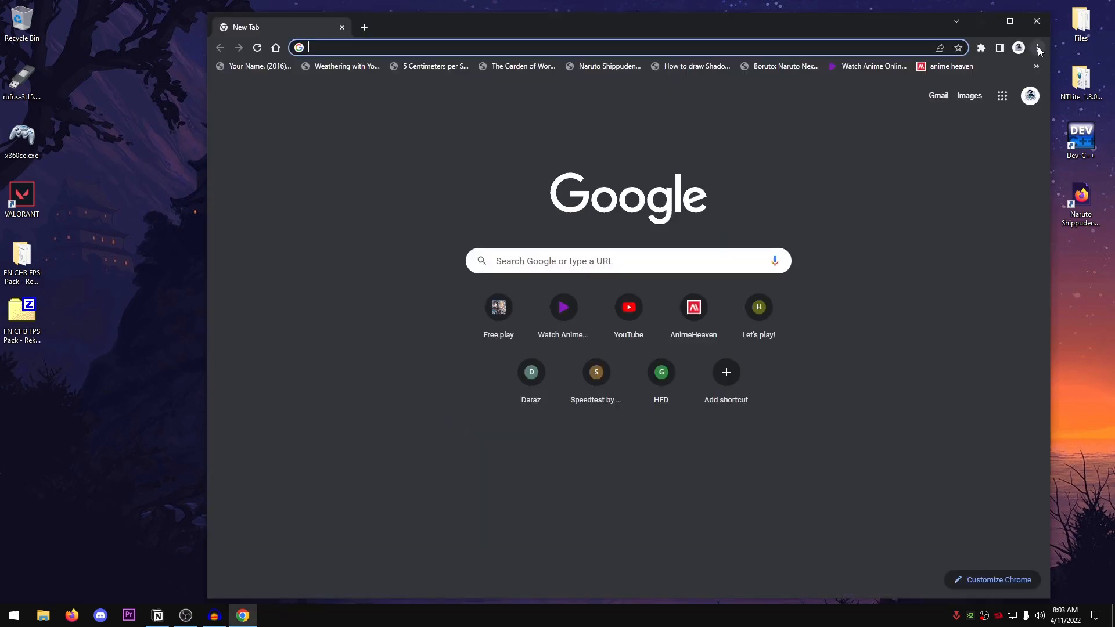
click(1038, 47)
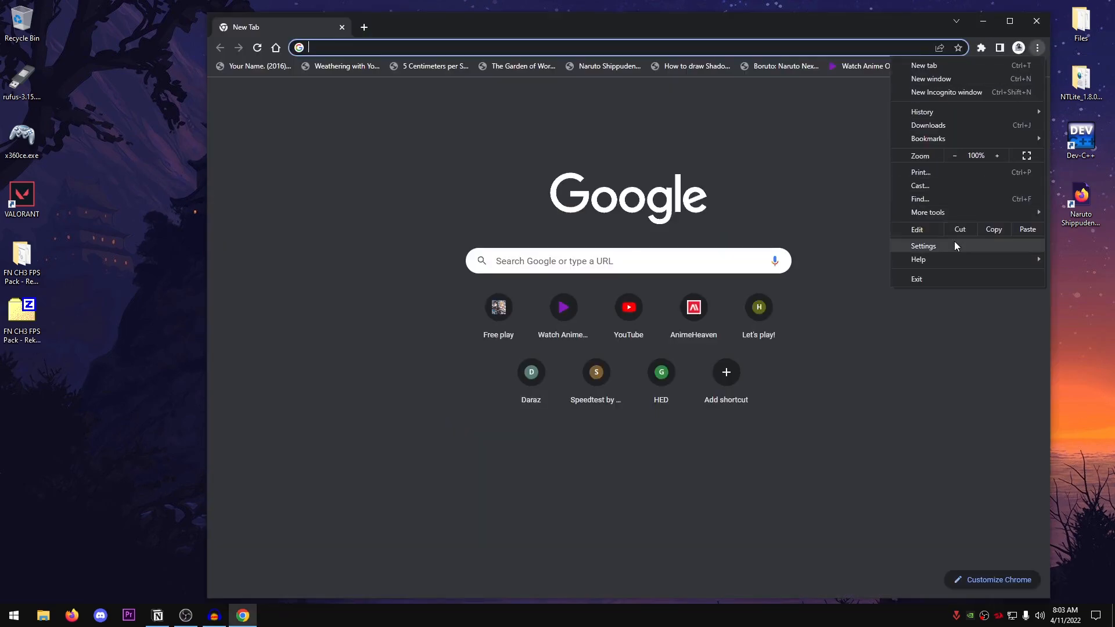
click(923, 245)
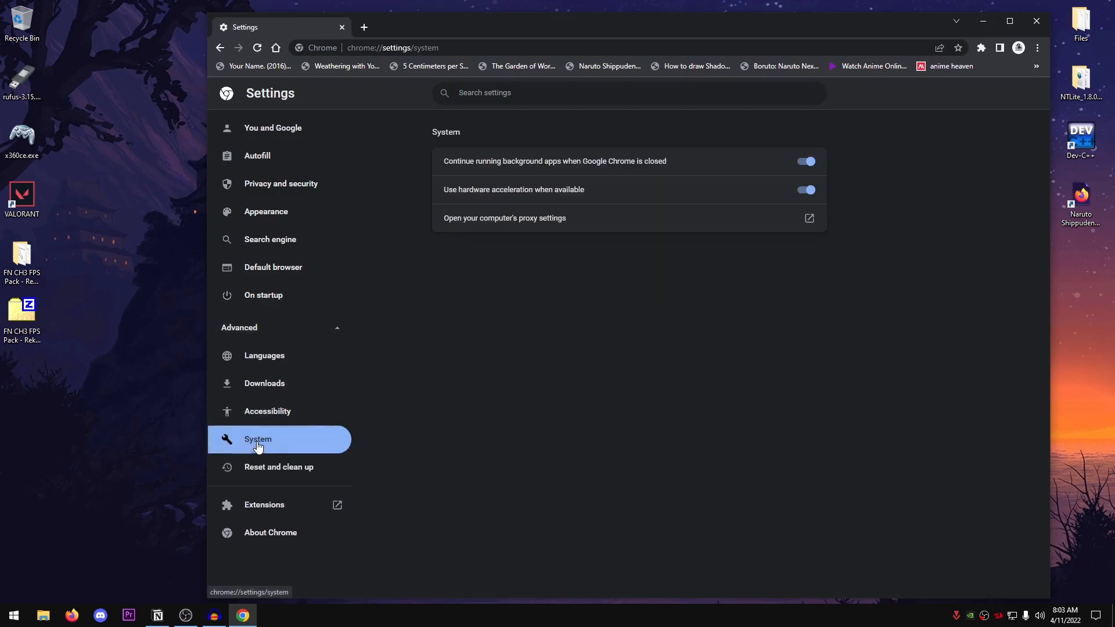
mouse_move(484, 169)
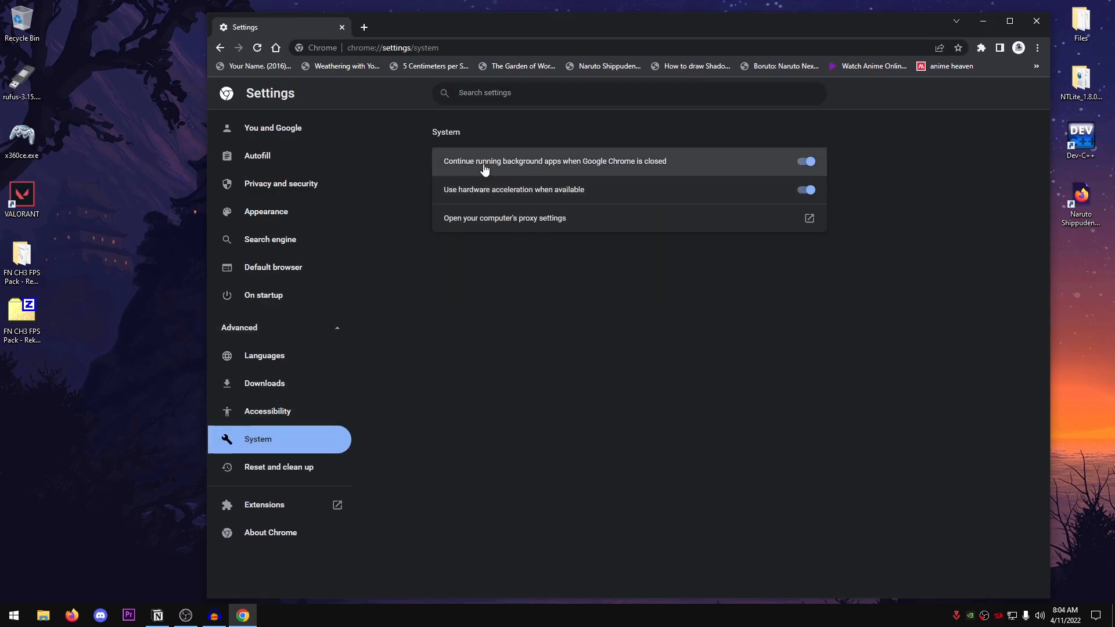
mouse_move(594, 168)
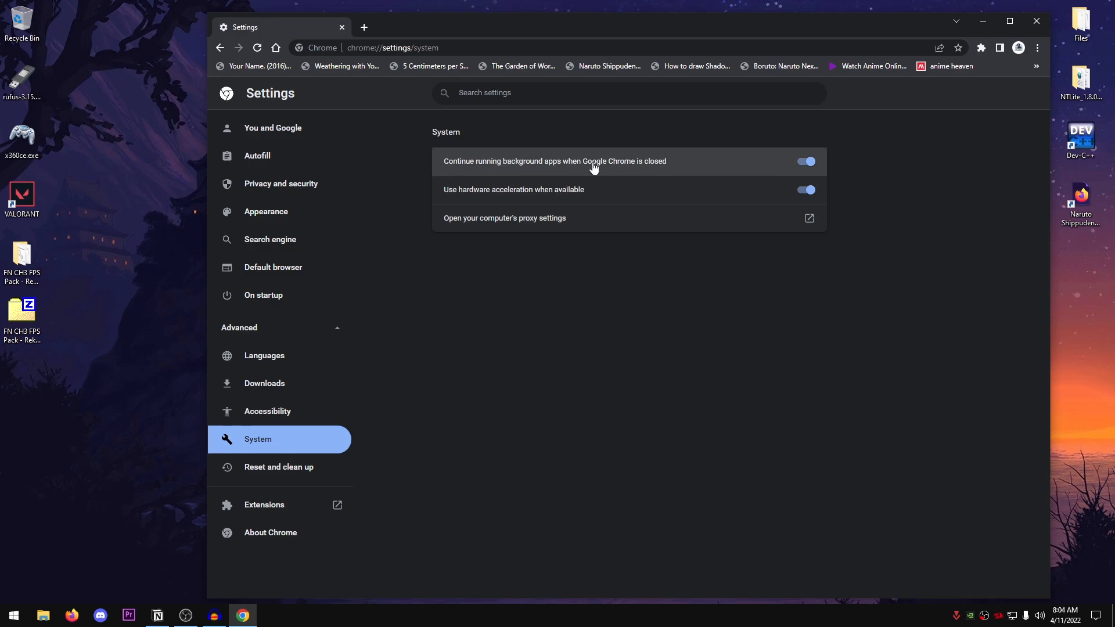
click(805, 161)
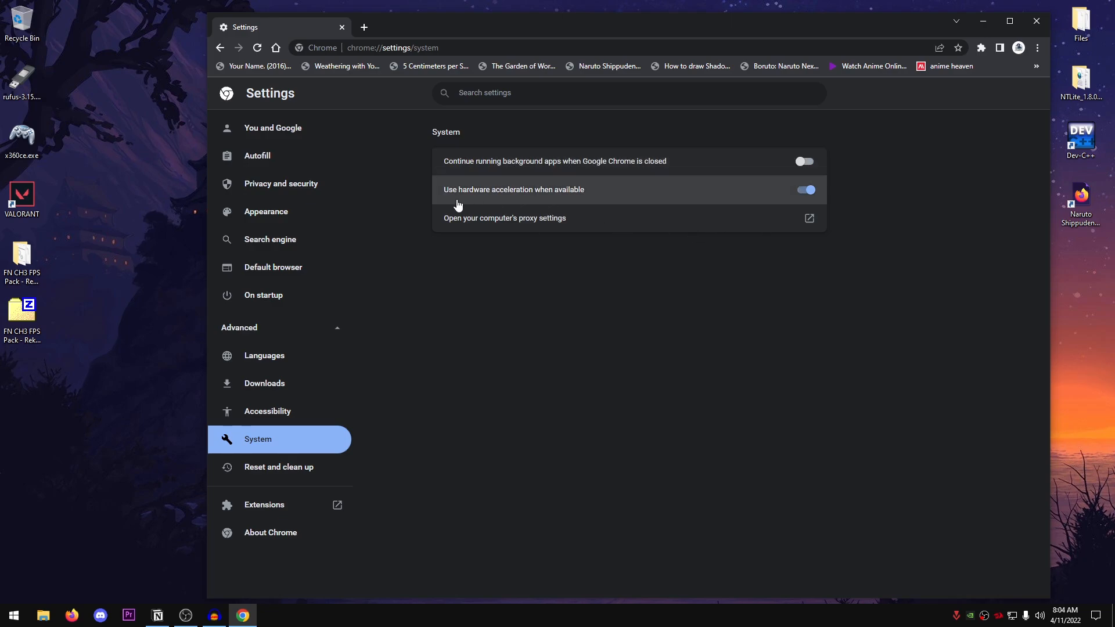
mouse_move(772, 196)
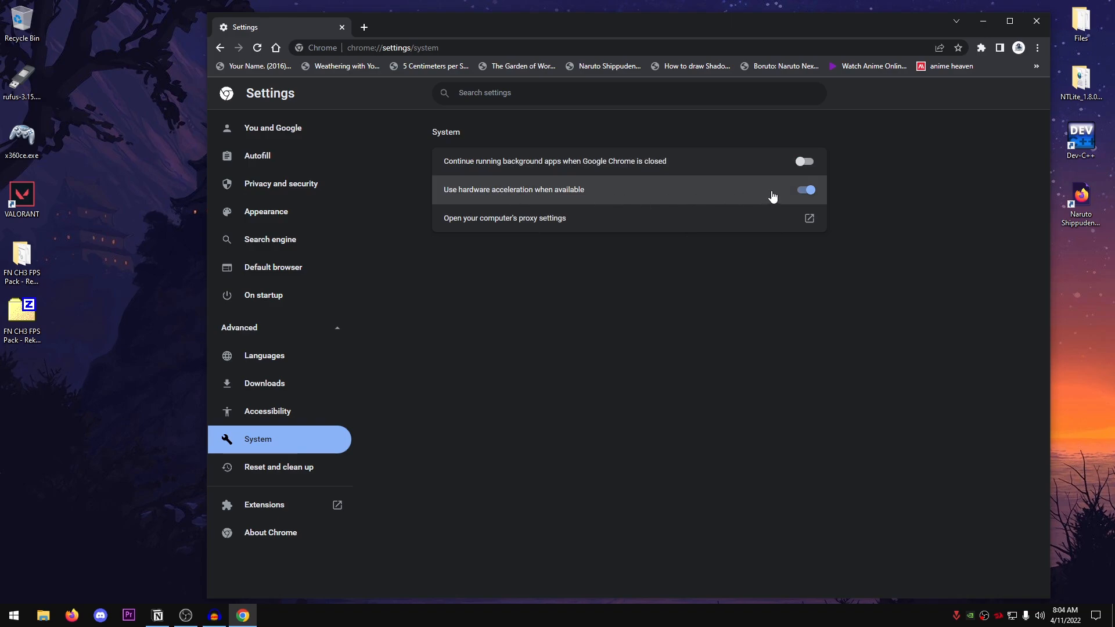
click(804, 190)
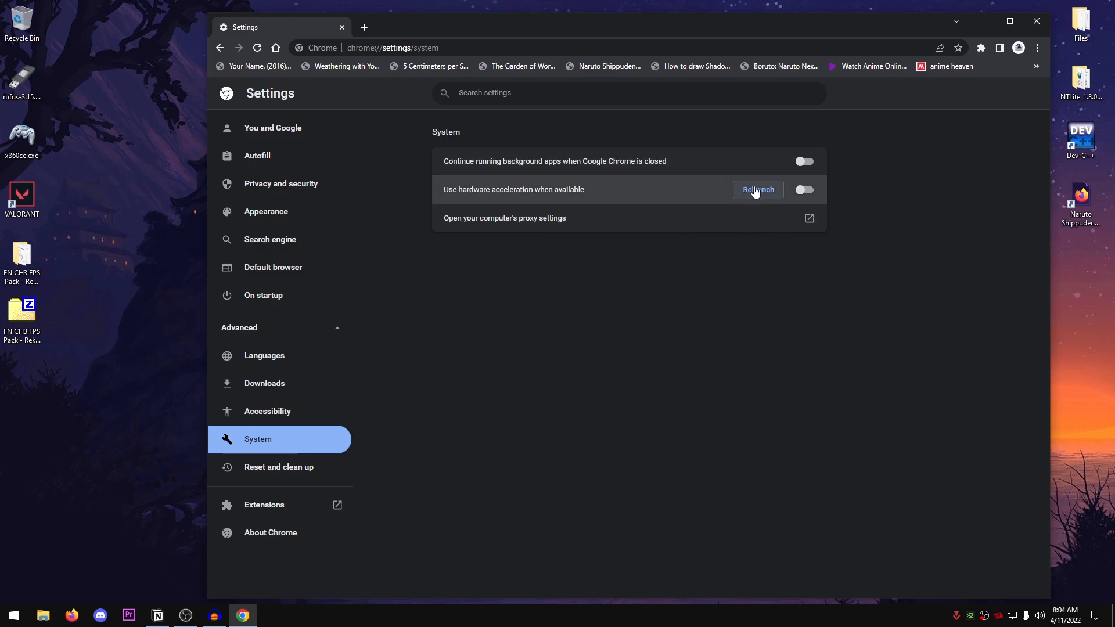
mouse_move(1036, 21)
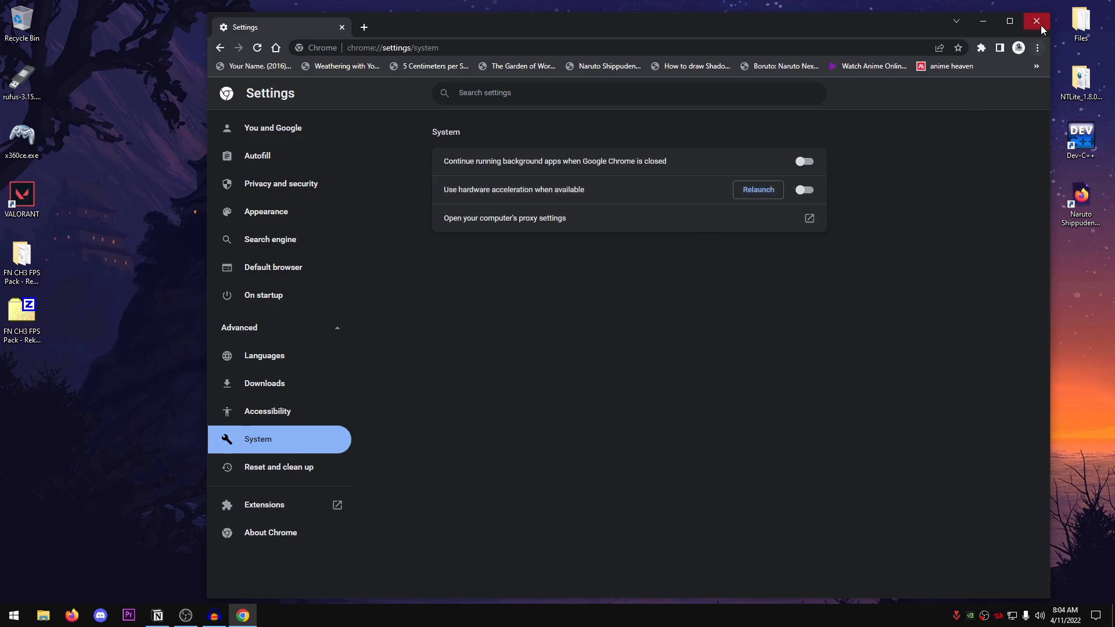
click(1036, 21)
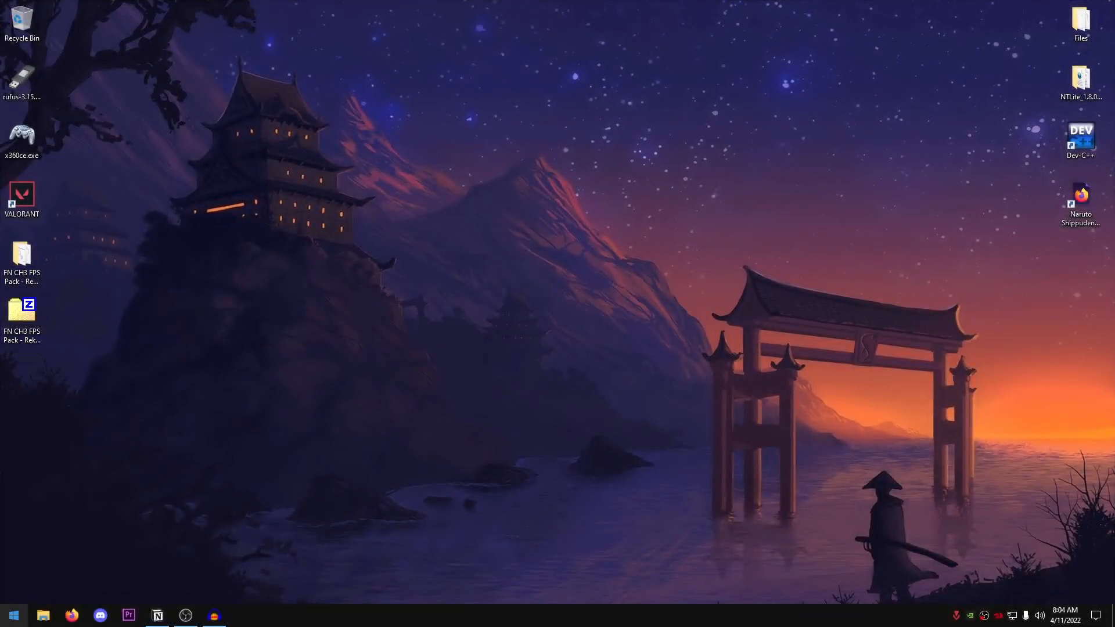
- Choose Adjust for best performance, re-enabling only smooth screen fonts and thumbnails
text(adjust)
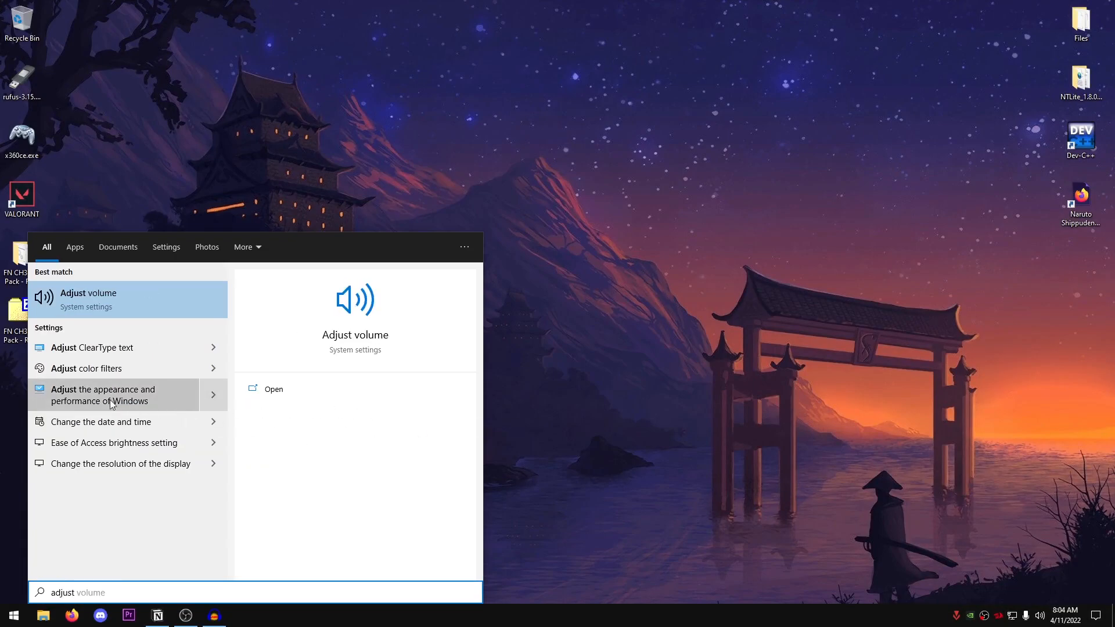
mouse_move(150, 406)
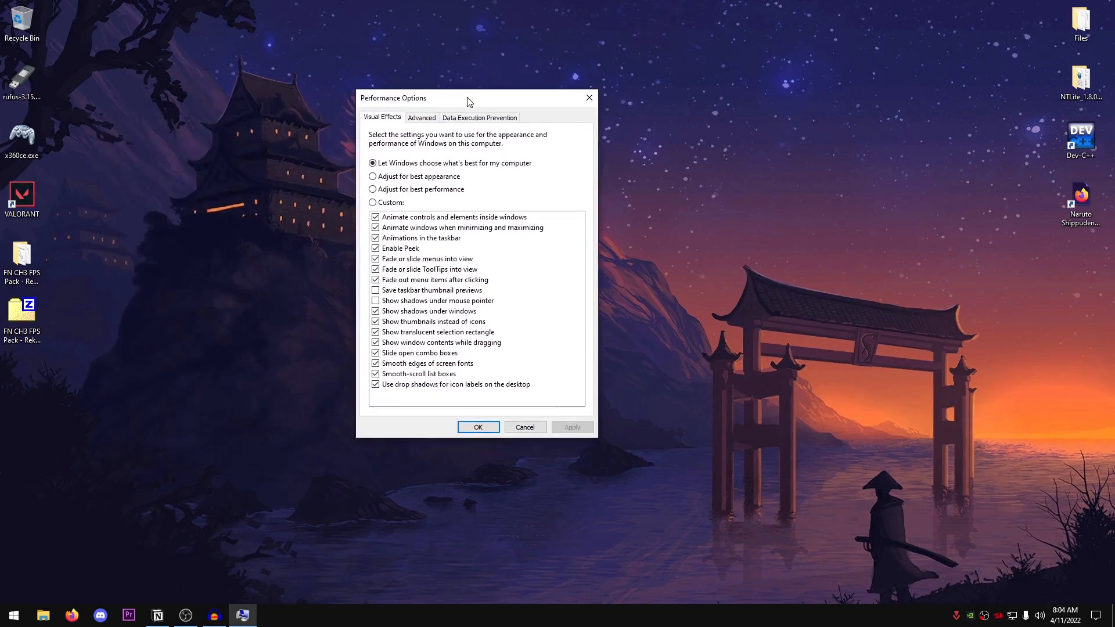
mouse_move(416, 194)
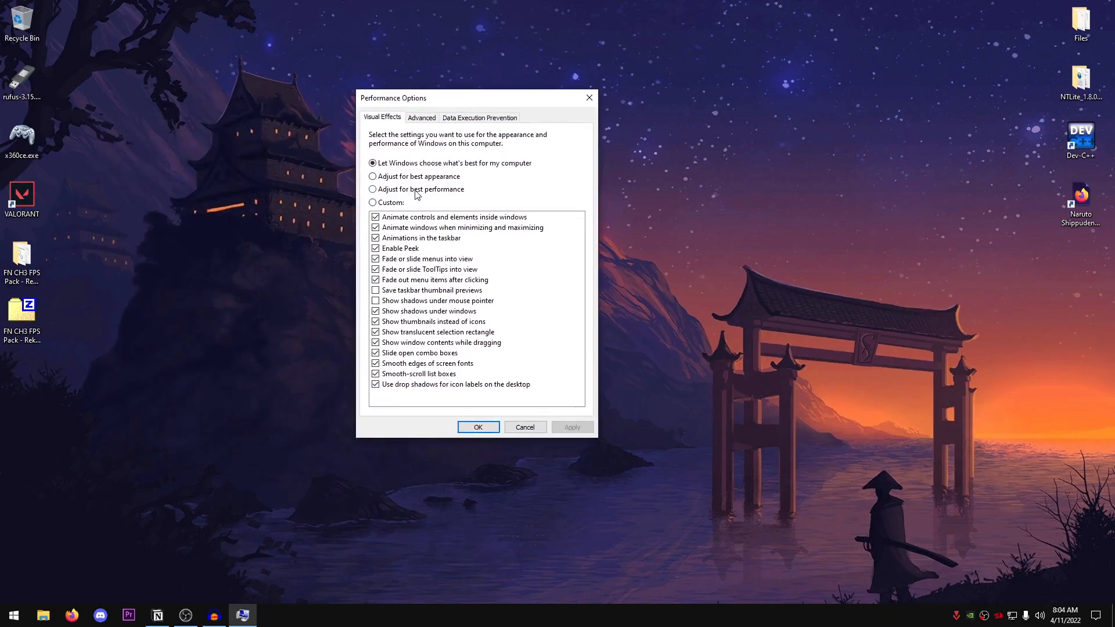
click(372, 190)
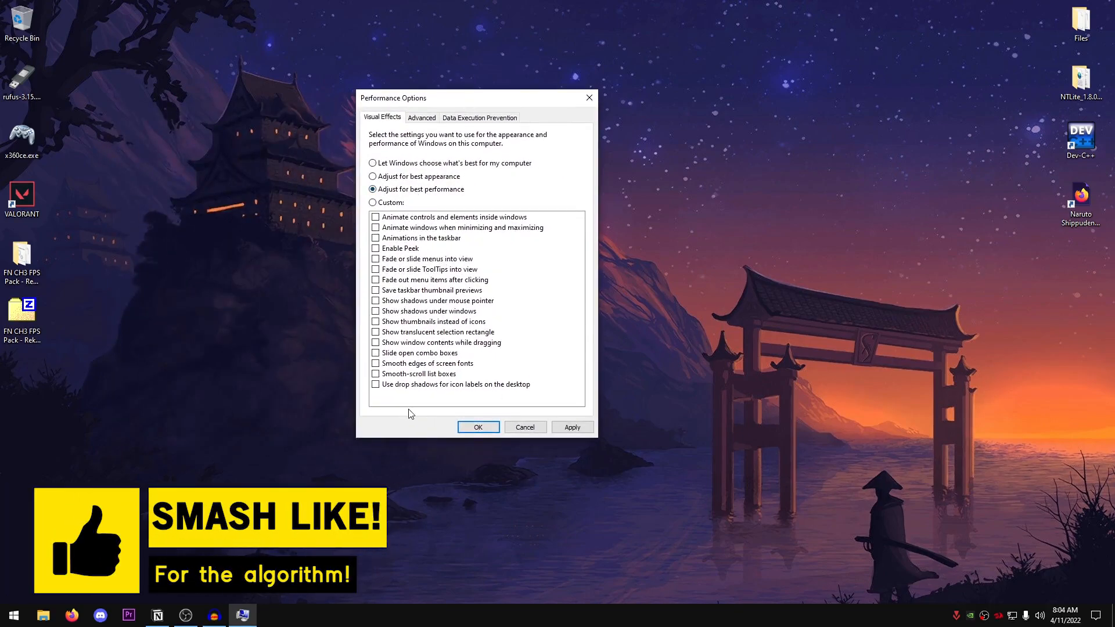
mouse_move(411, 374)
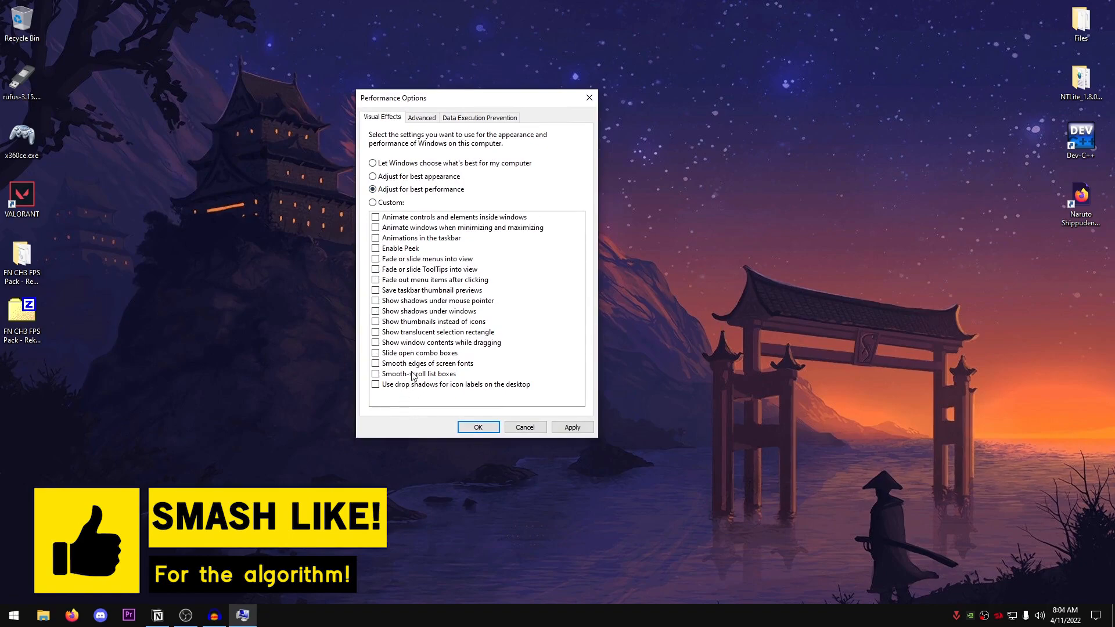
click(375, 363)
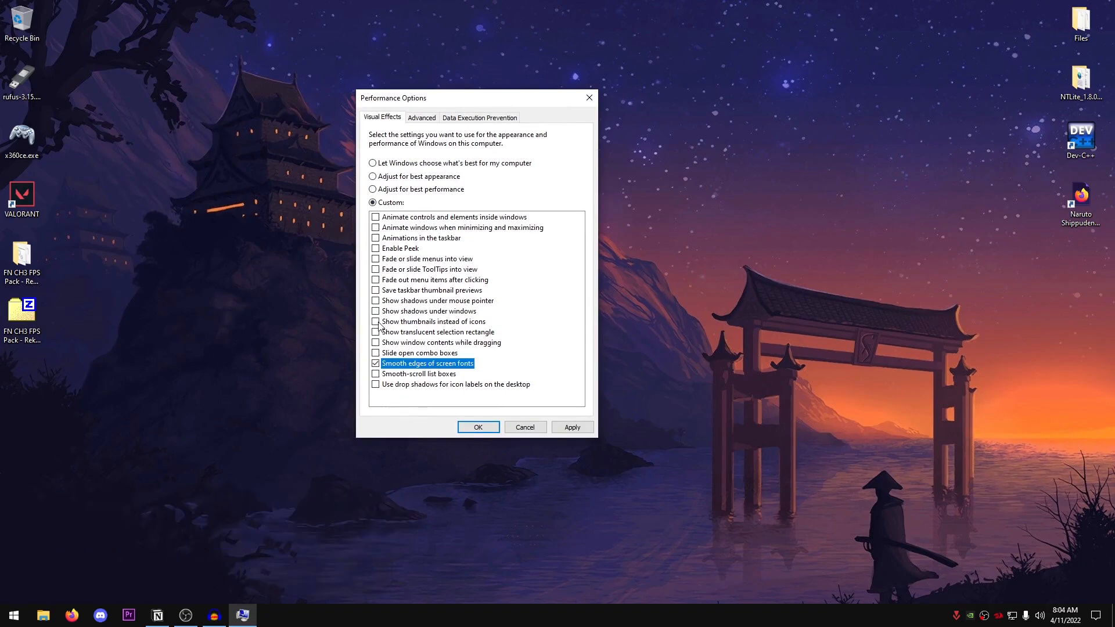
click(376, 321)
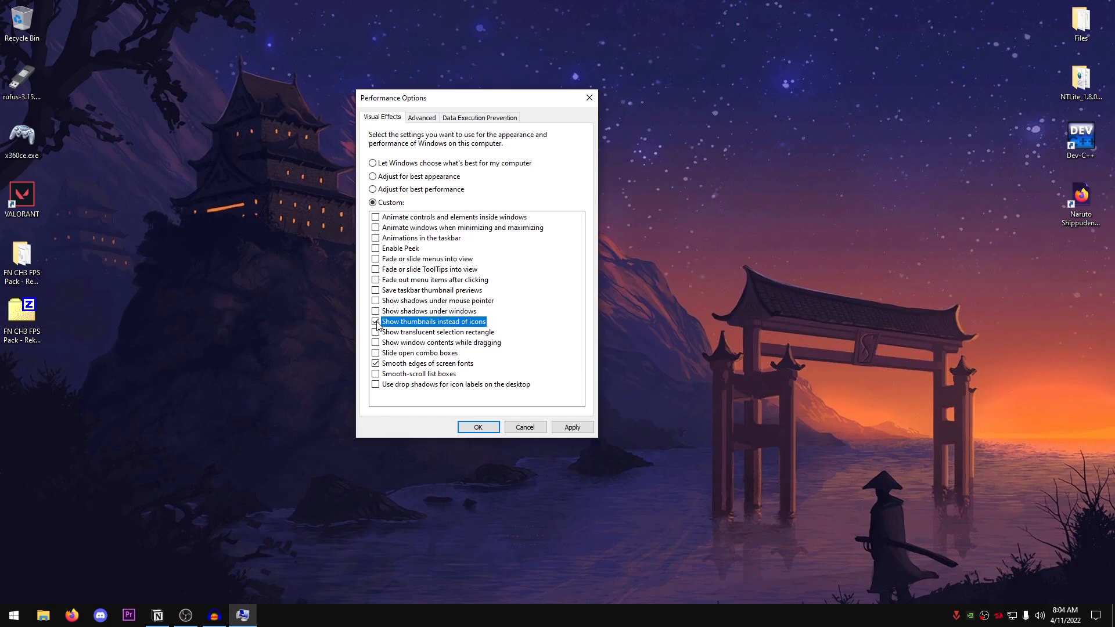